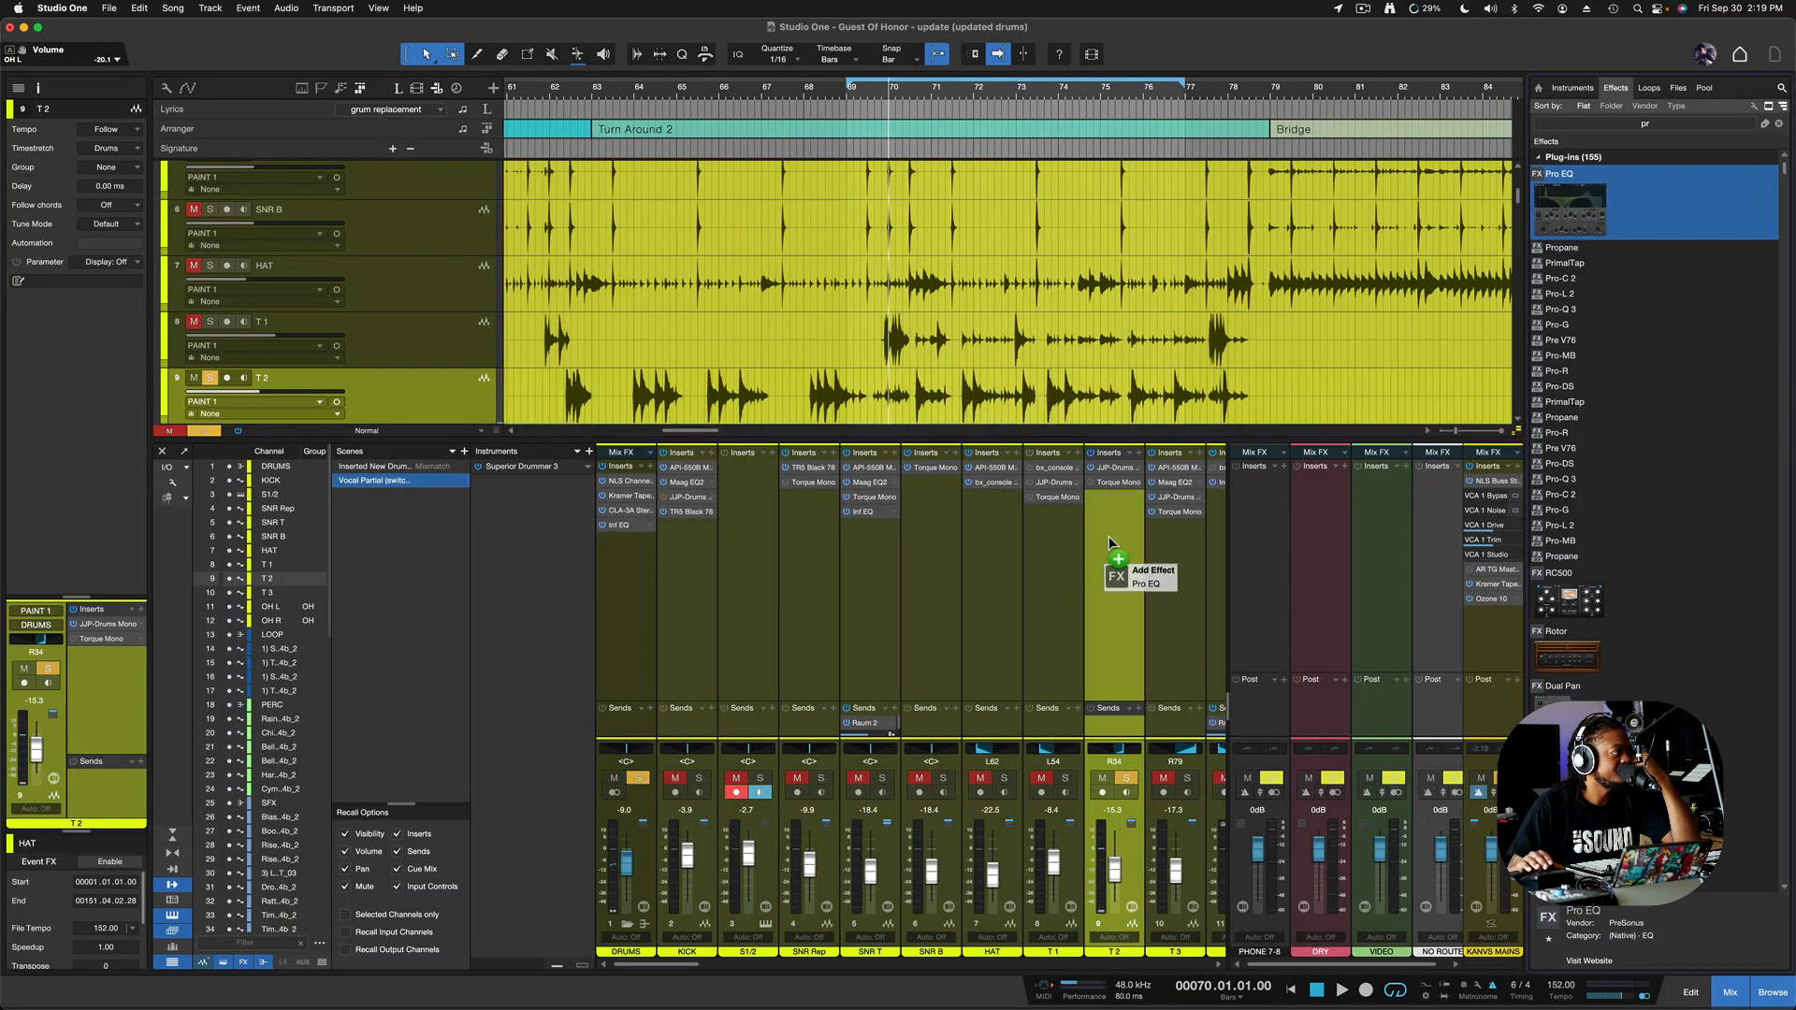
- Insert a Pro EQ on the T 2 drum channel and show its flat editor
left_click(1134, 576)
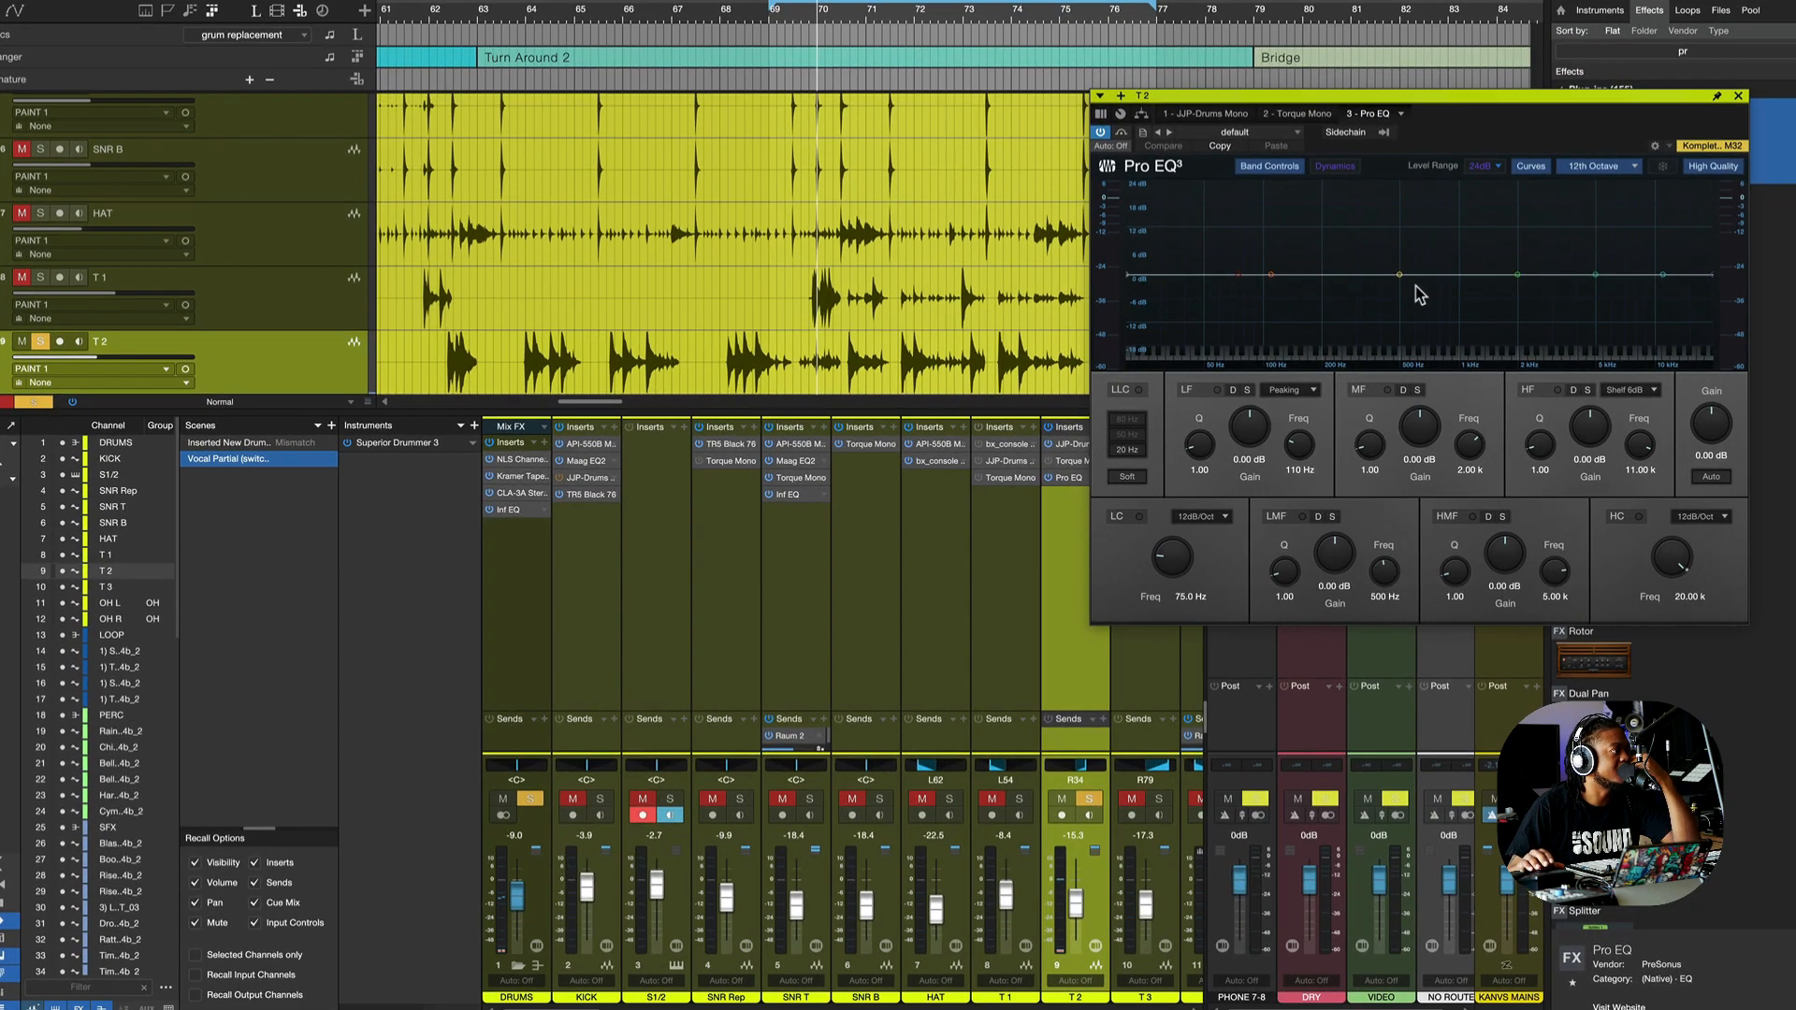
mouse_move(1390, 173)
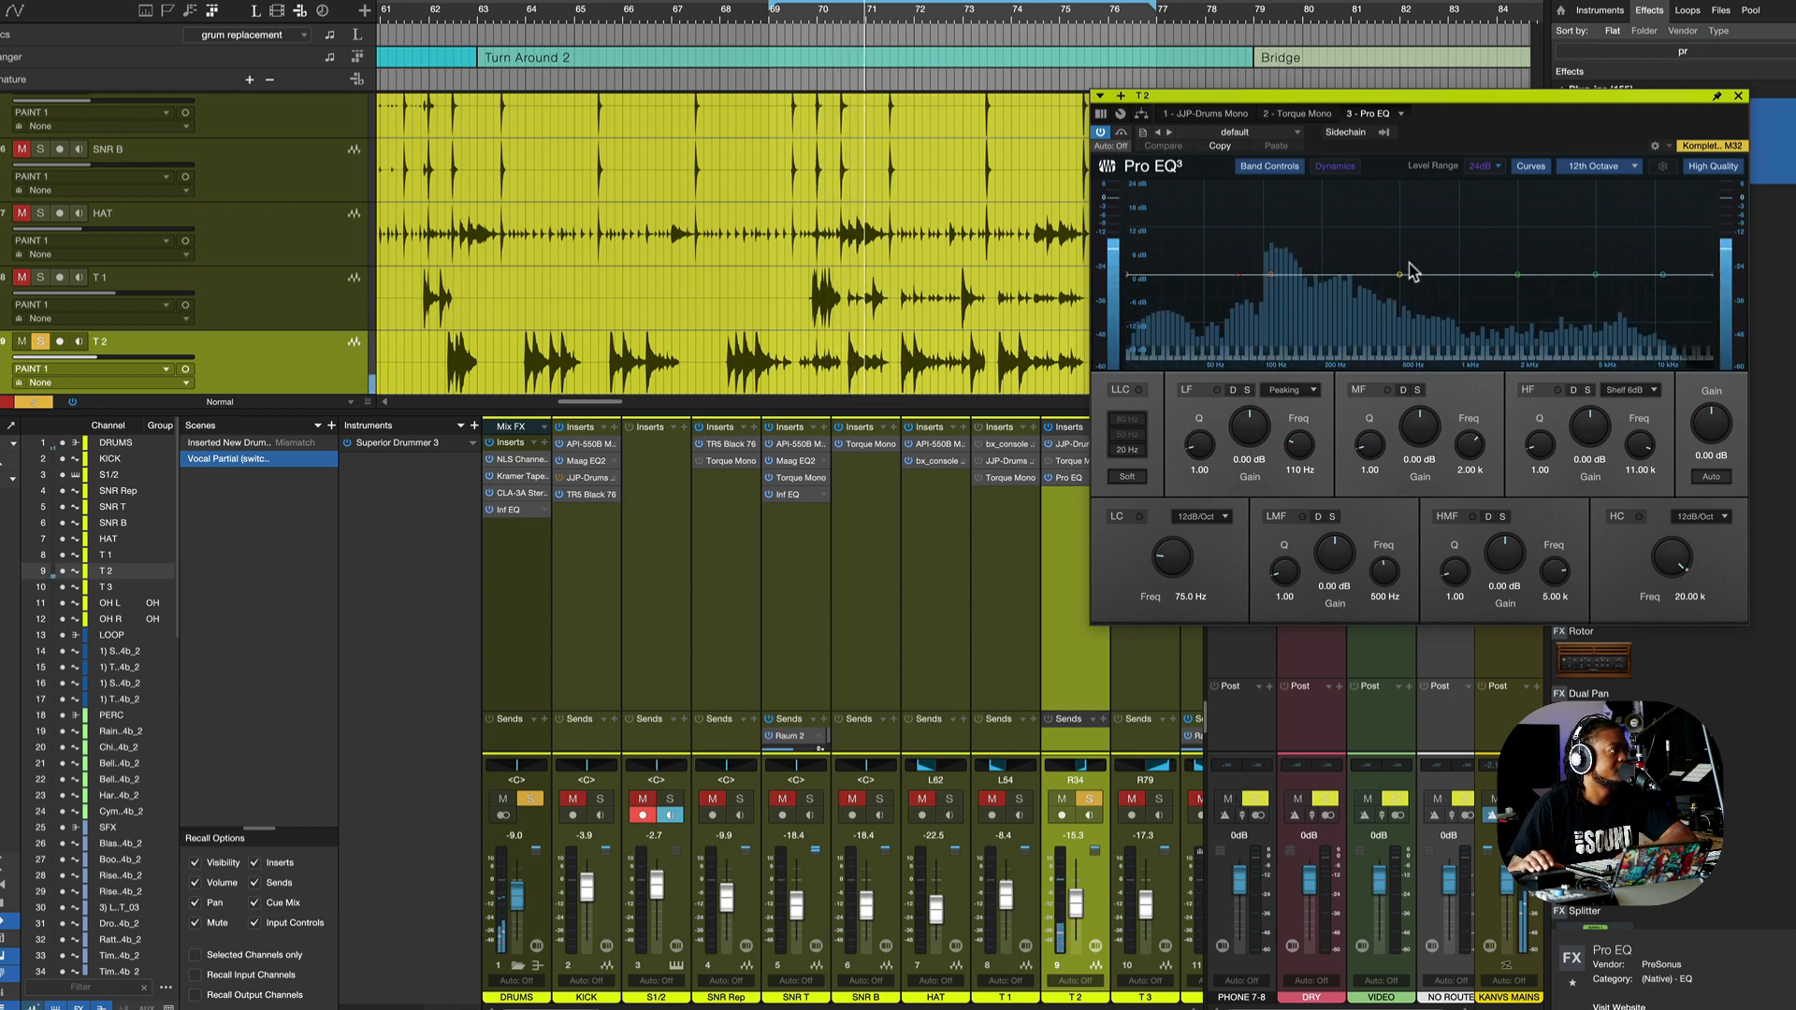
- Narrow the LMF band to Q 12.26 and boost it about +13.7 dB near 430 Hz
left_click_drag(1398, 273, 1386, 238)
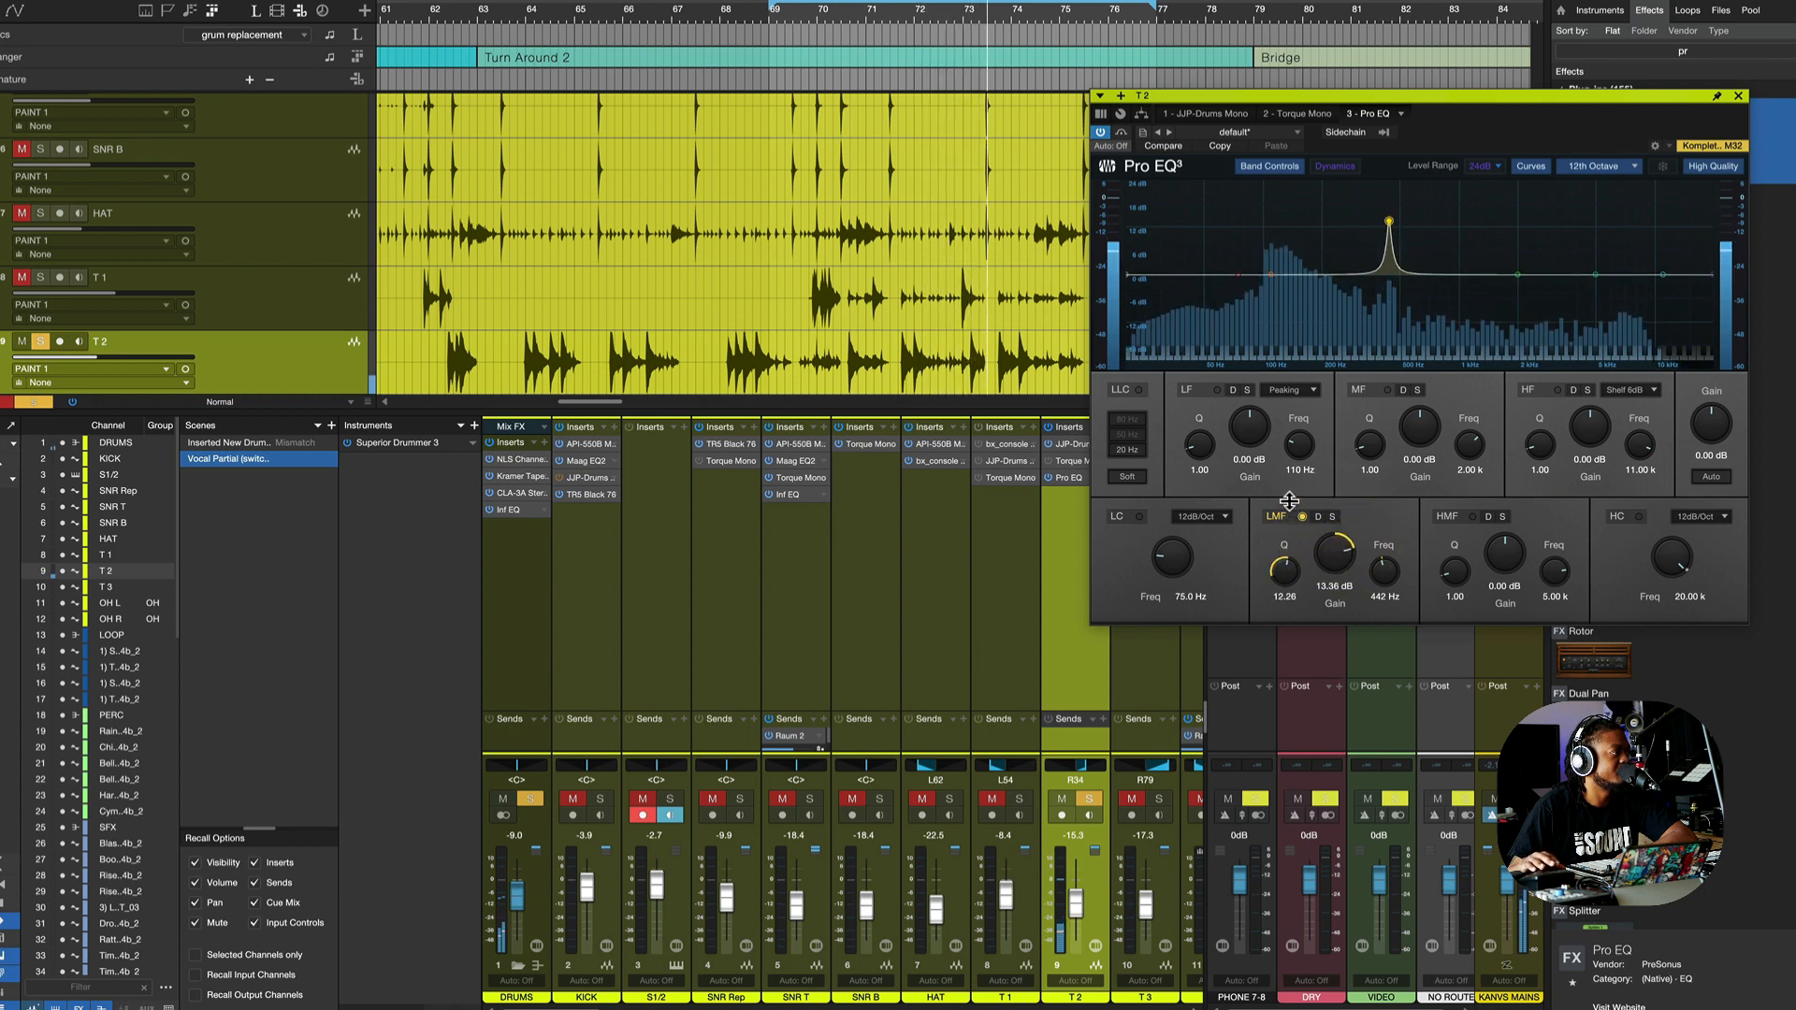
left_click_drag(1386, 220, 1388, 223)
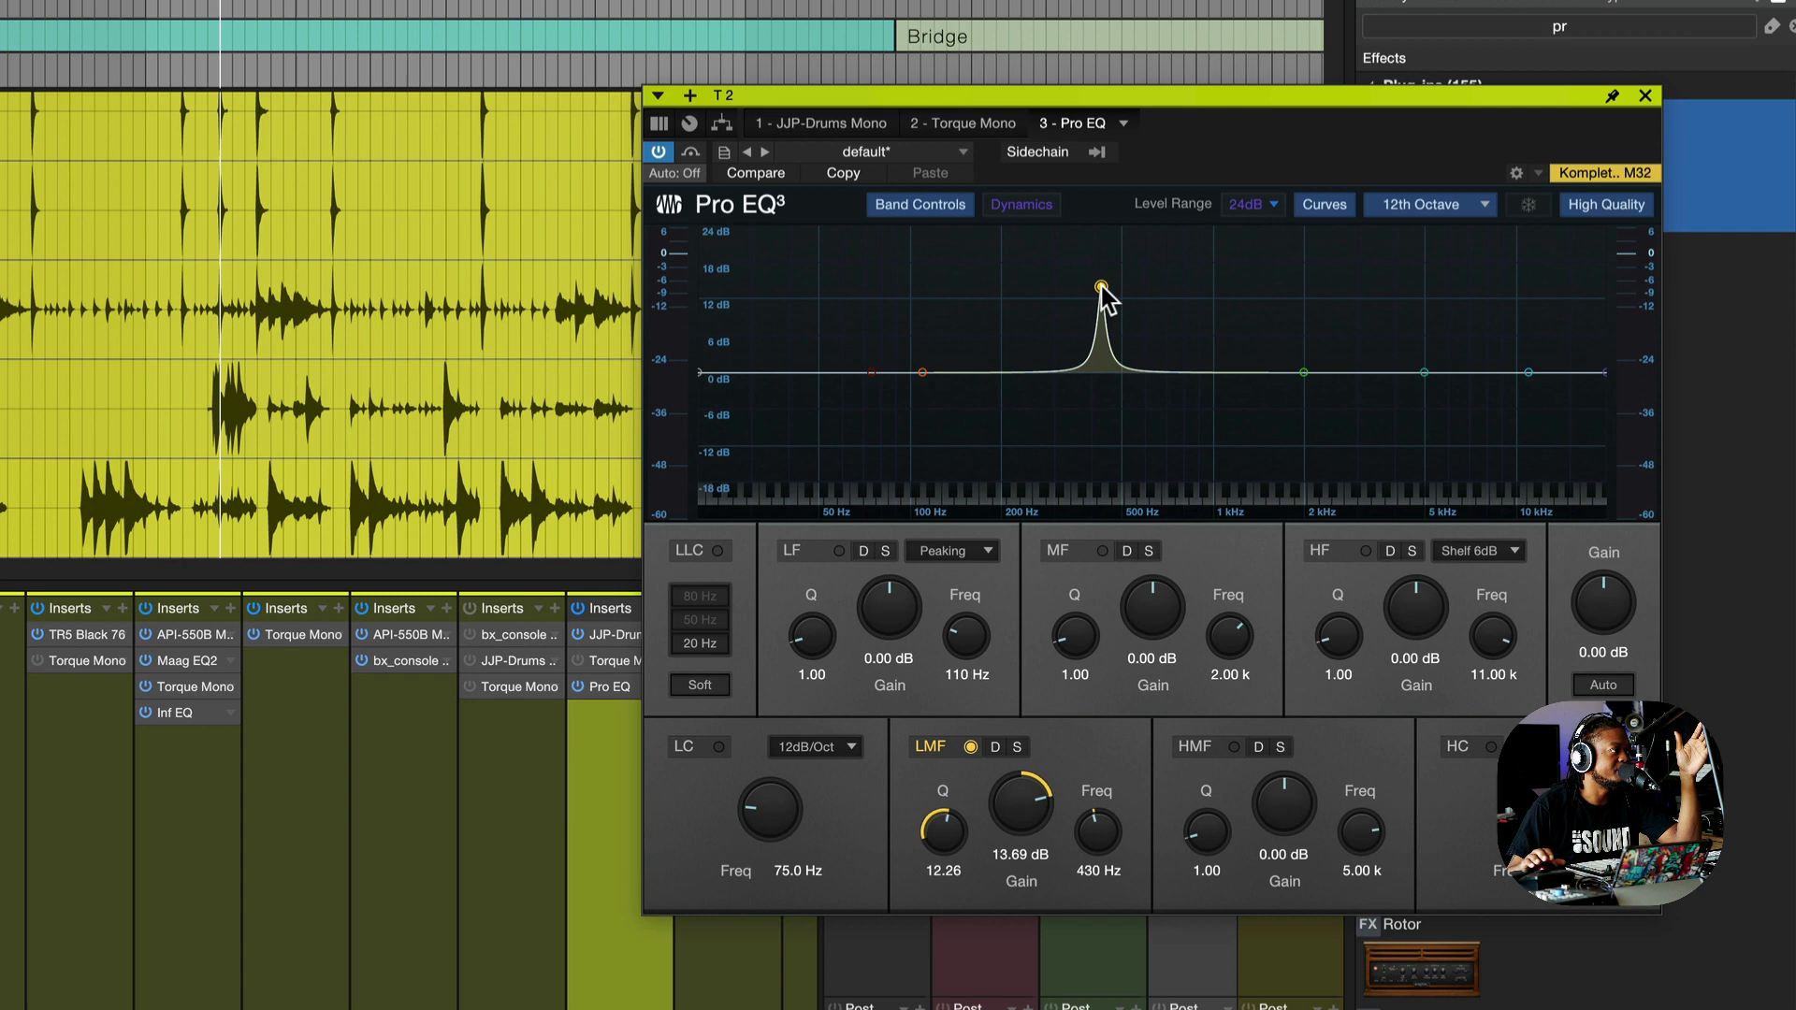
- Sweep the narrow LMF peak down to the 158 Hz resonance and turn it into a ~15 dB cut
left_click_drag(1098, 284, 1080, 284)
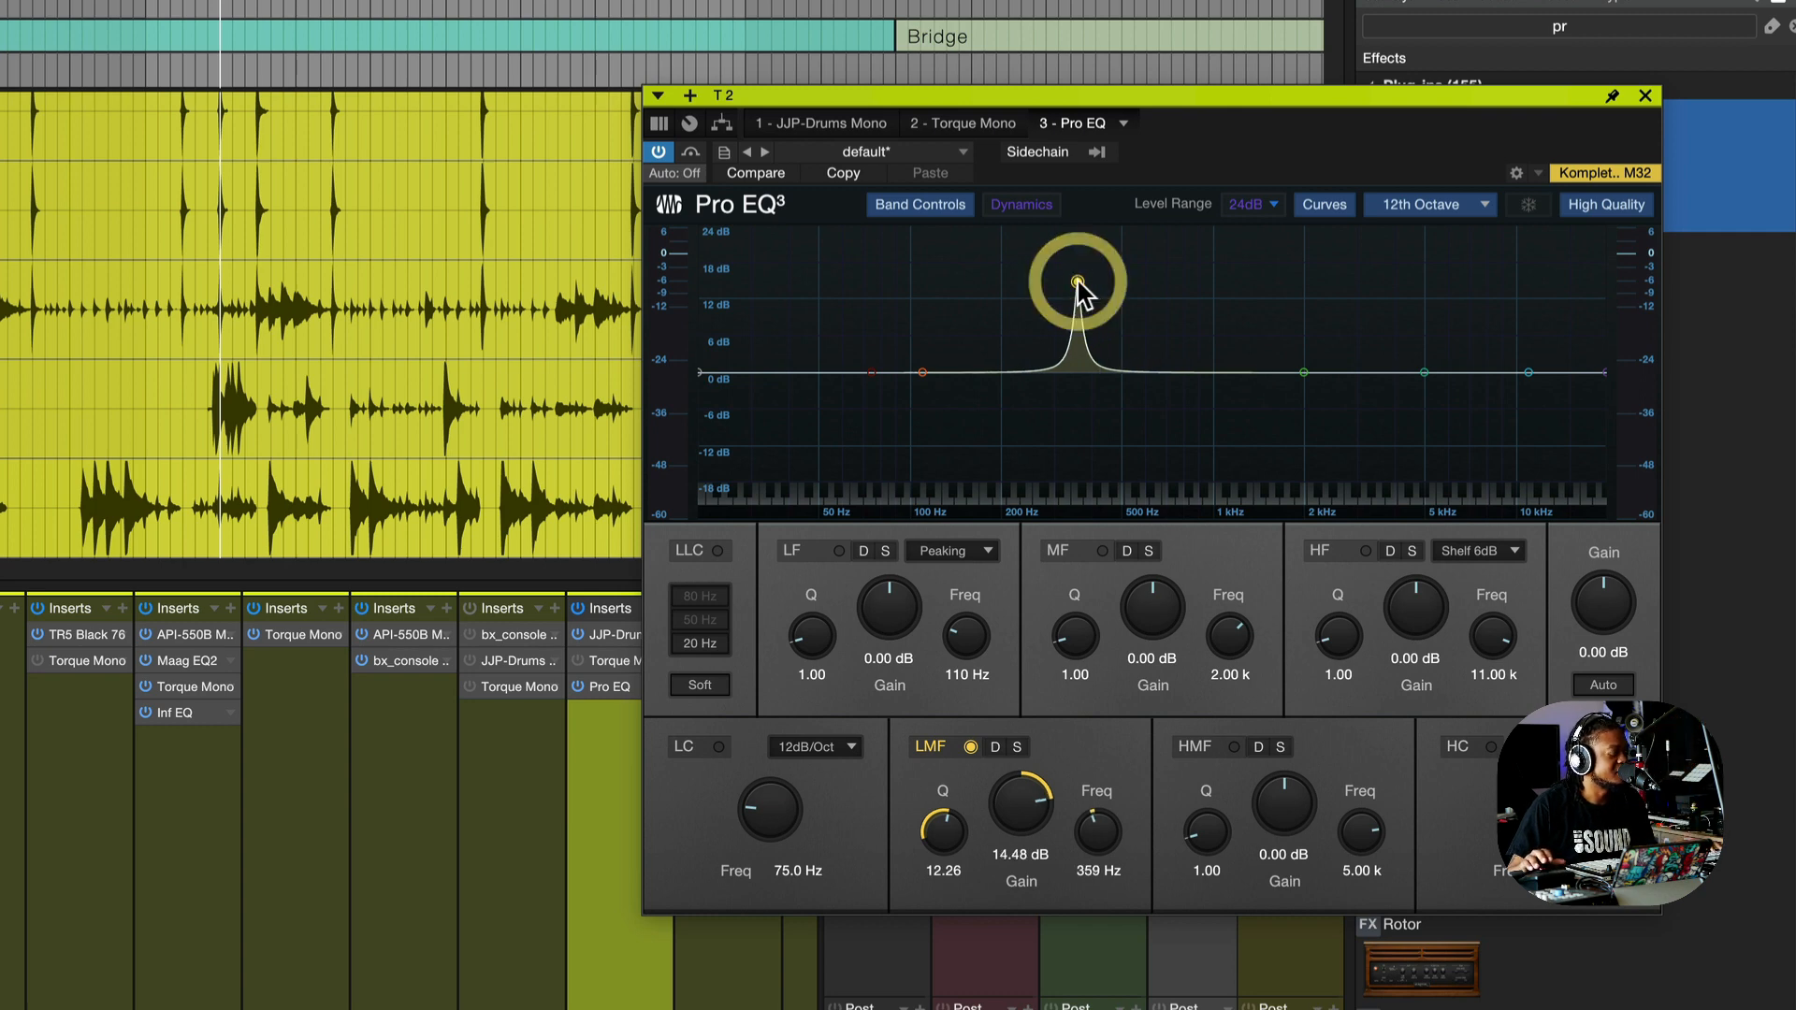
left_click_drag(1078, 282, 973, 249)
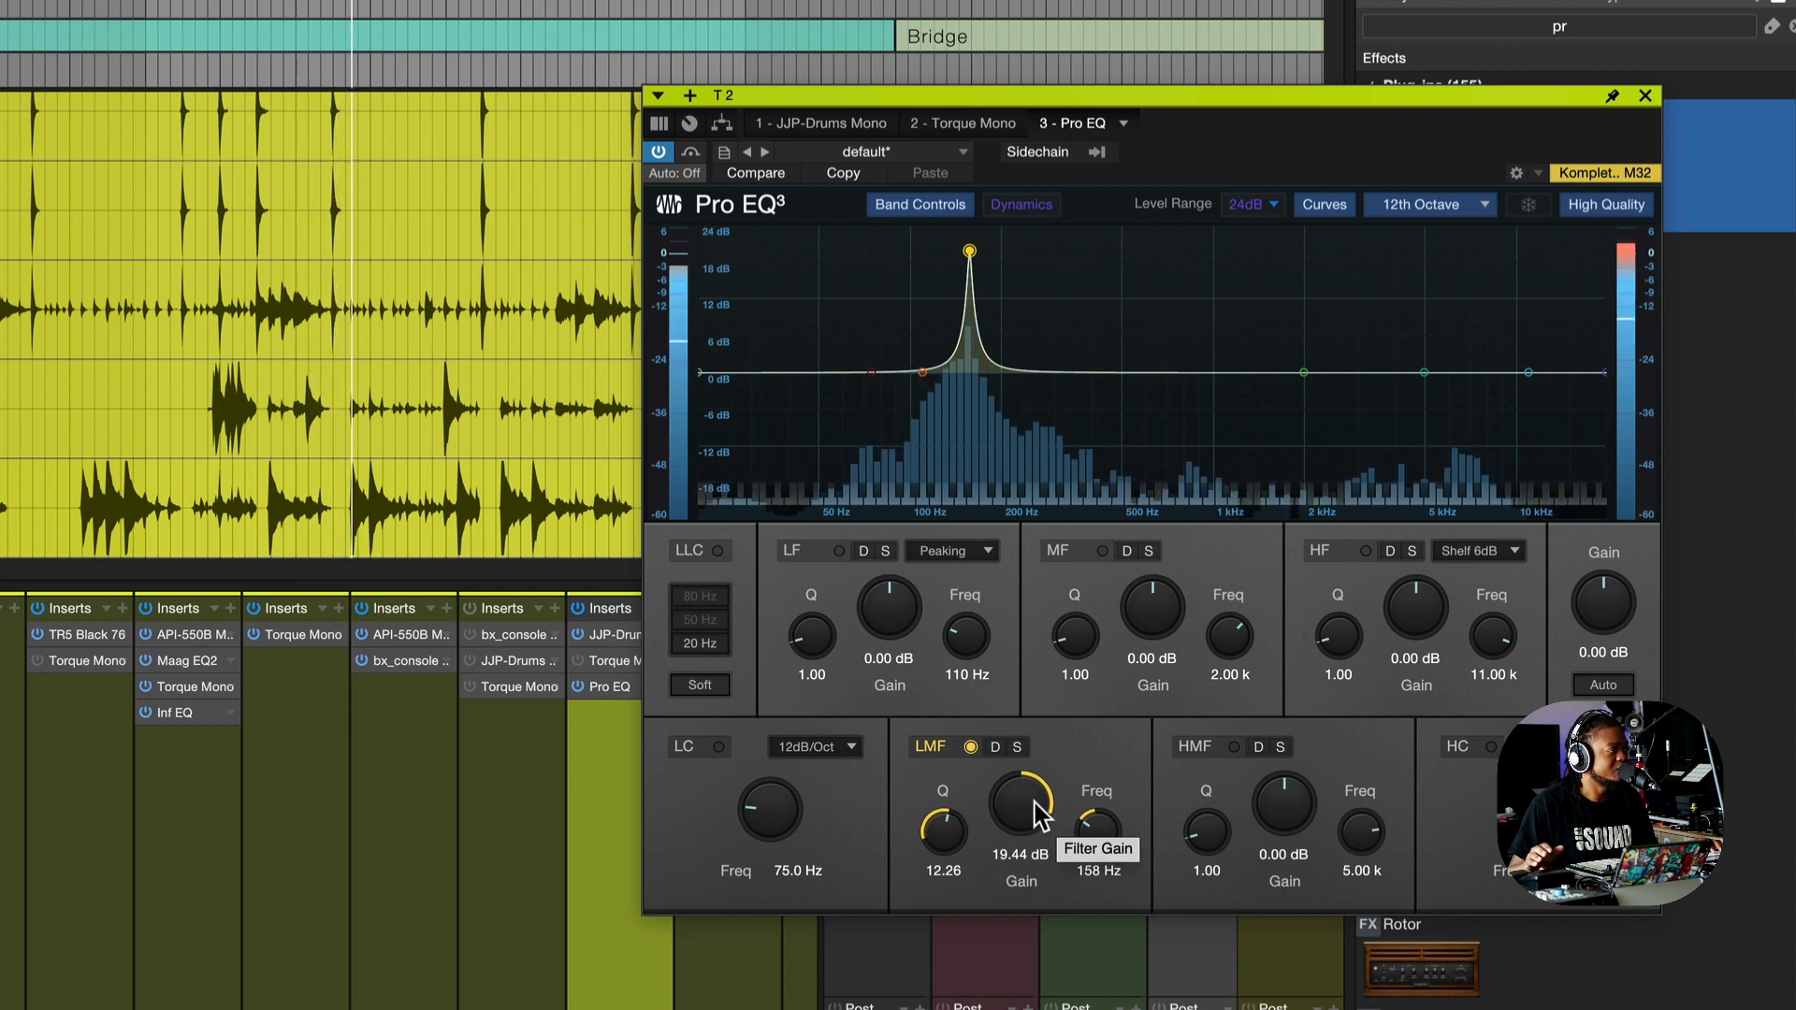
left_click_drag(1012, 799, 1012, 825)
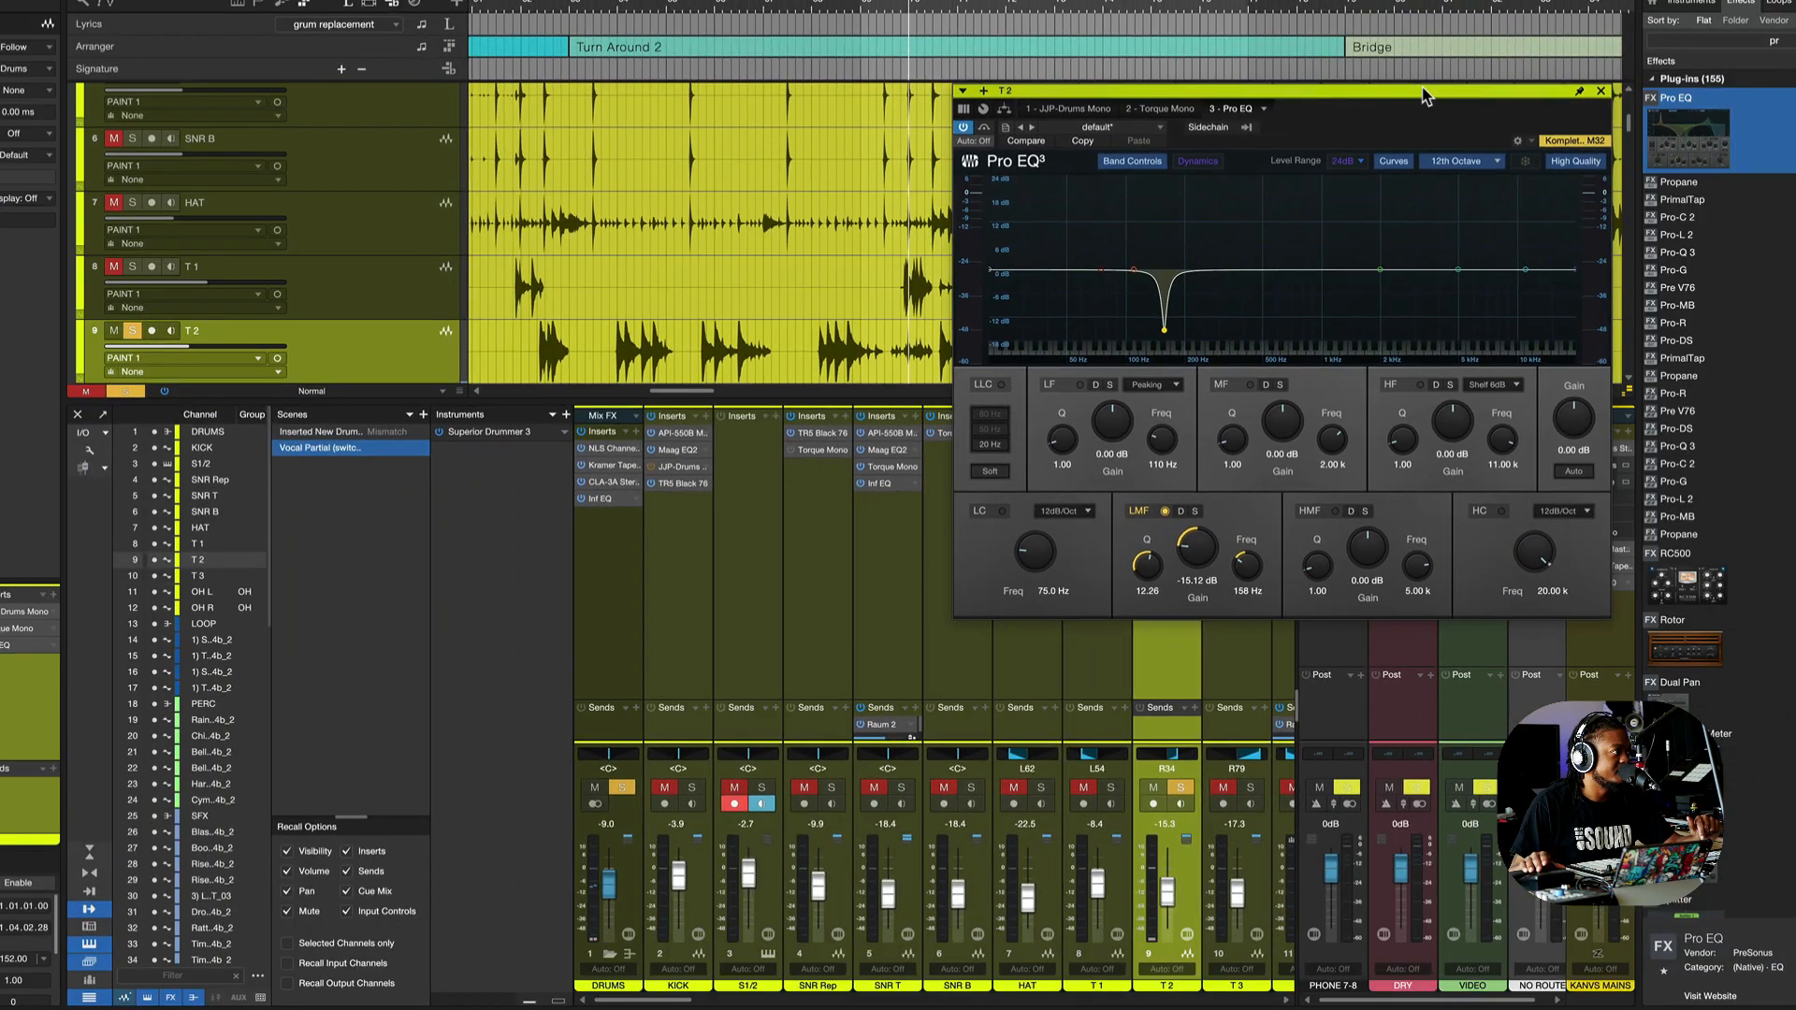
- Add a second Pro EQ after the first on T 2 and bring up its editor
left_click_drag(1426, 91, 767, 60)
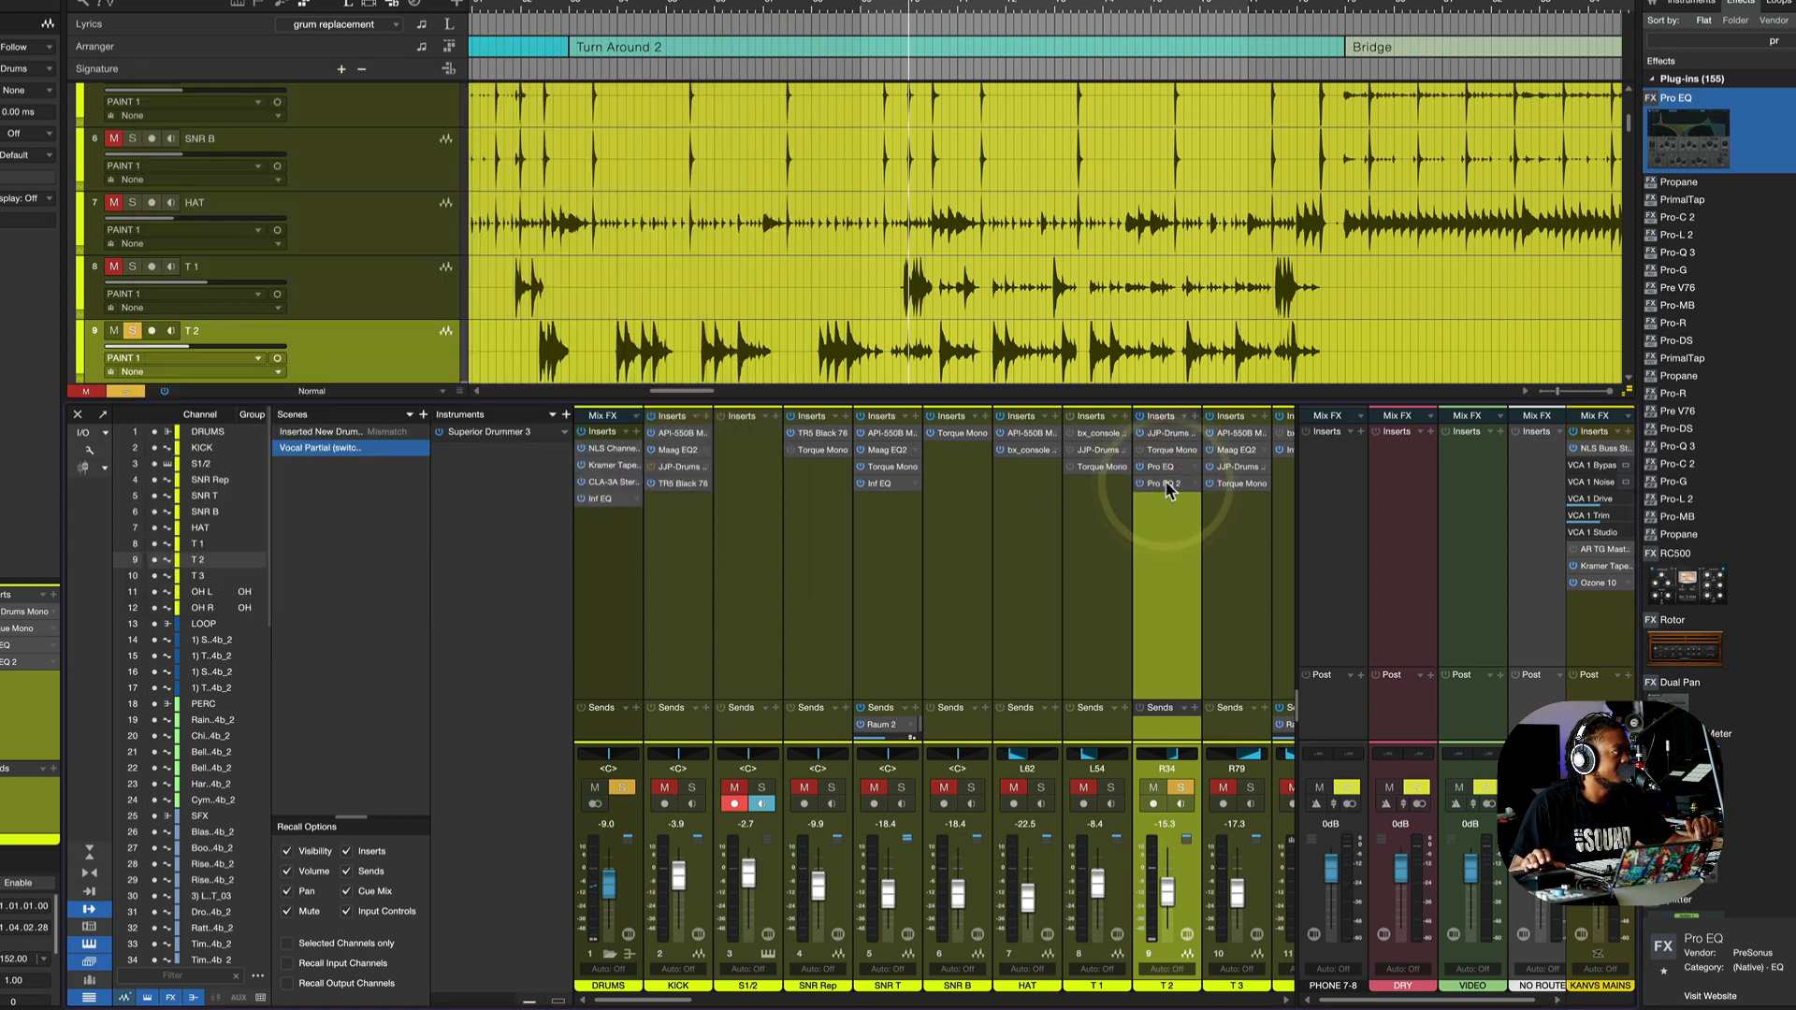
left_click(1165, 482)
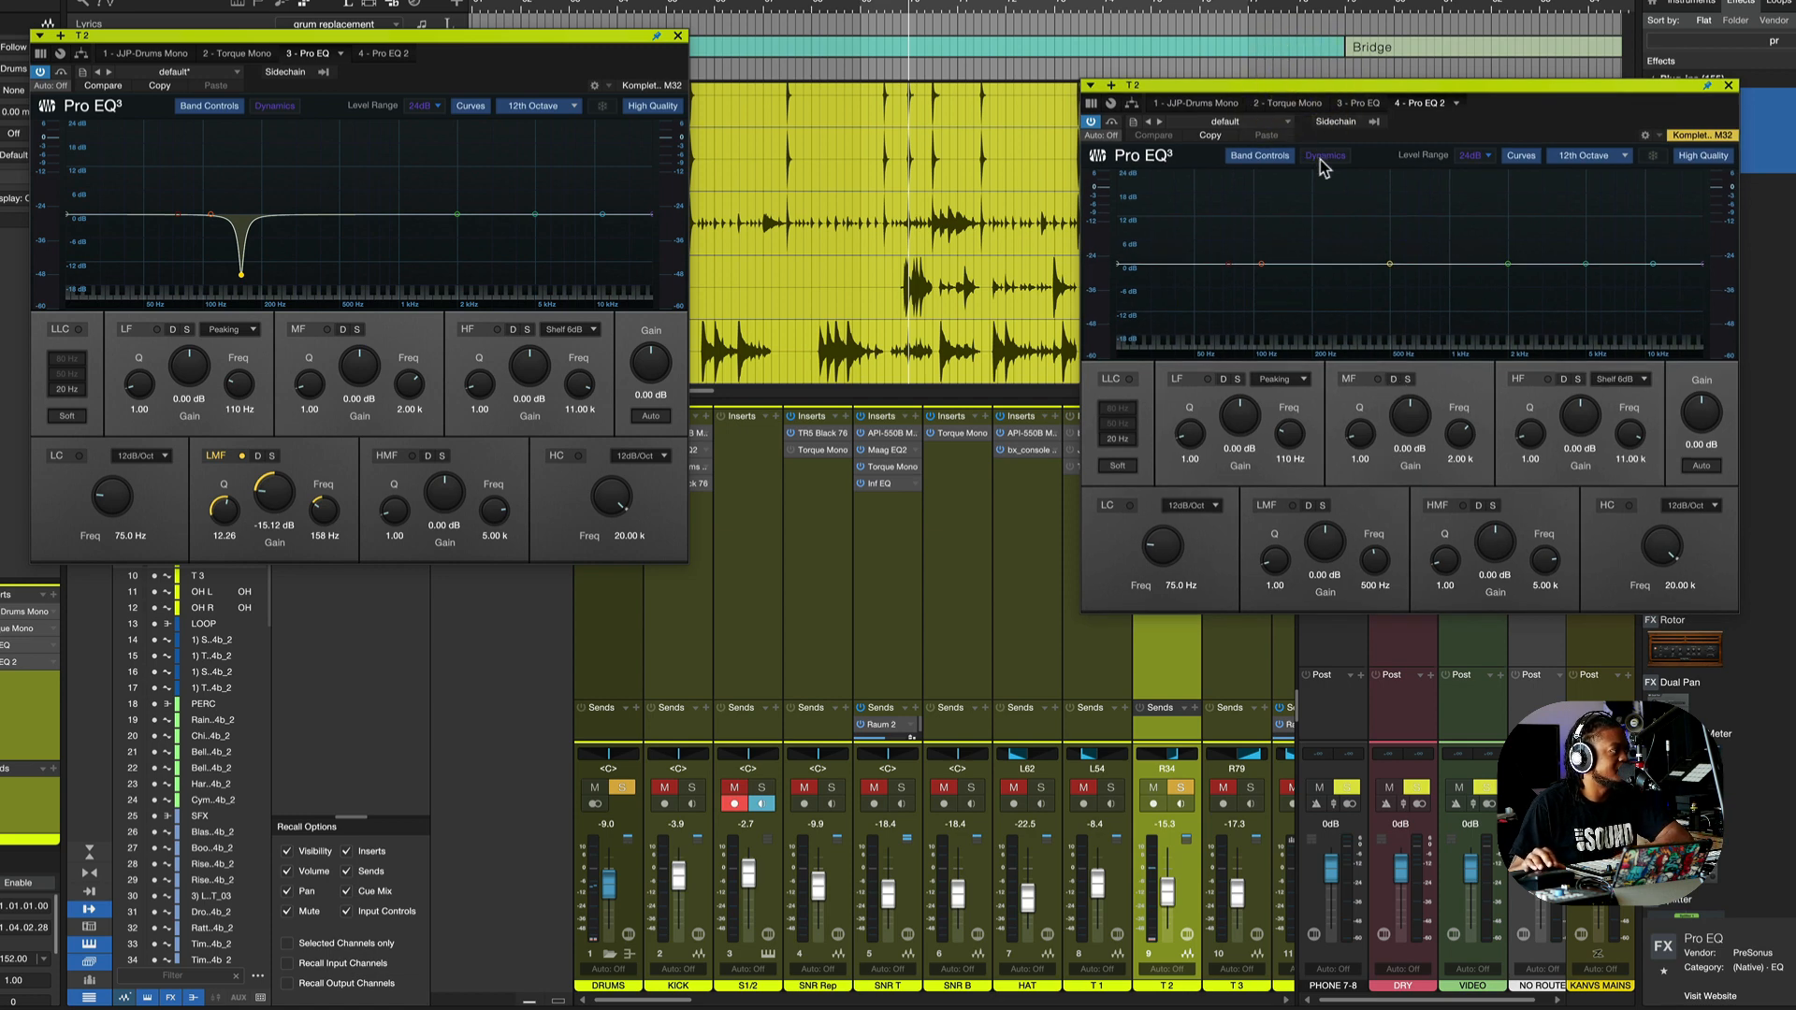
mouse_move(1324, 156)
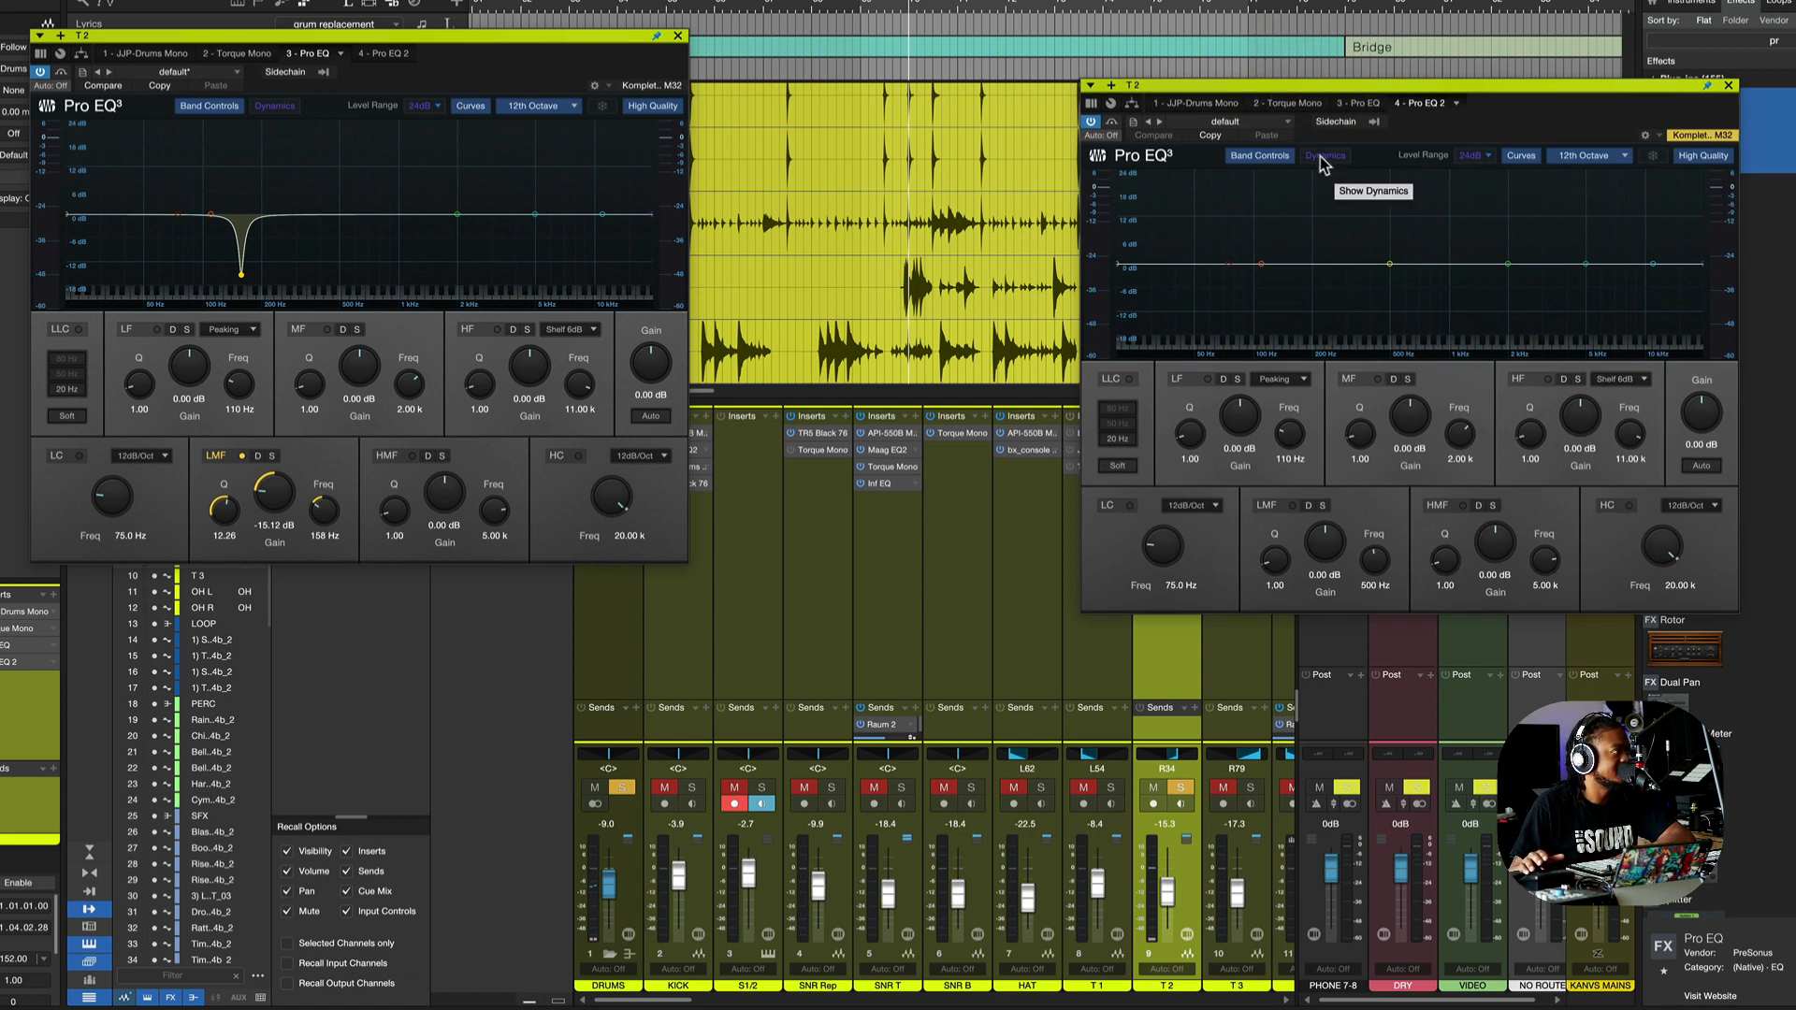
- Enable Dynamics mode in Pro EQ 2 to reveal per-band threshold and range controls
left_click(1325, 155)
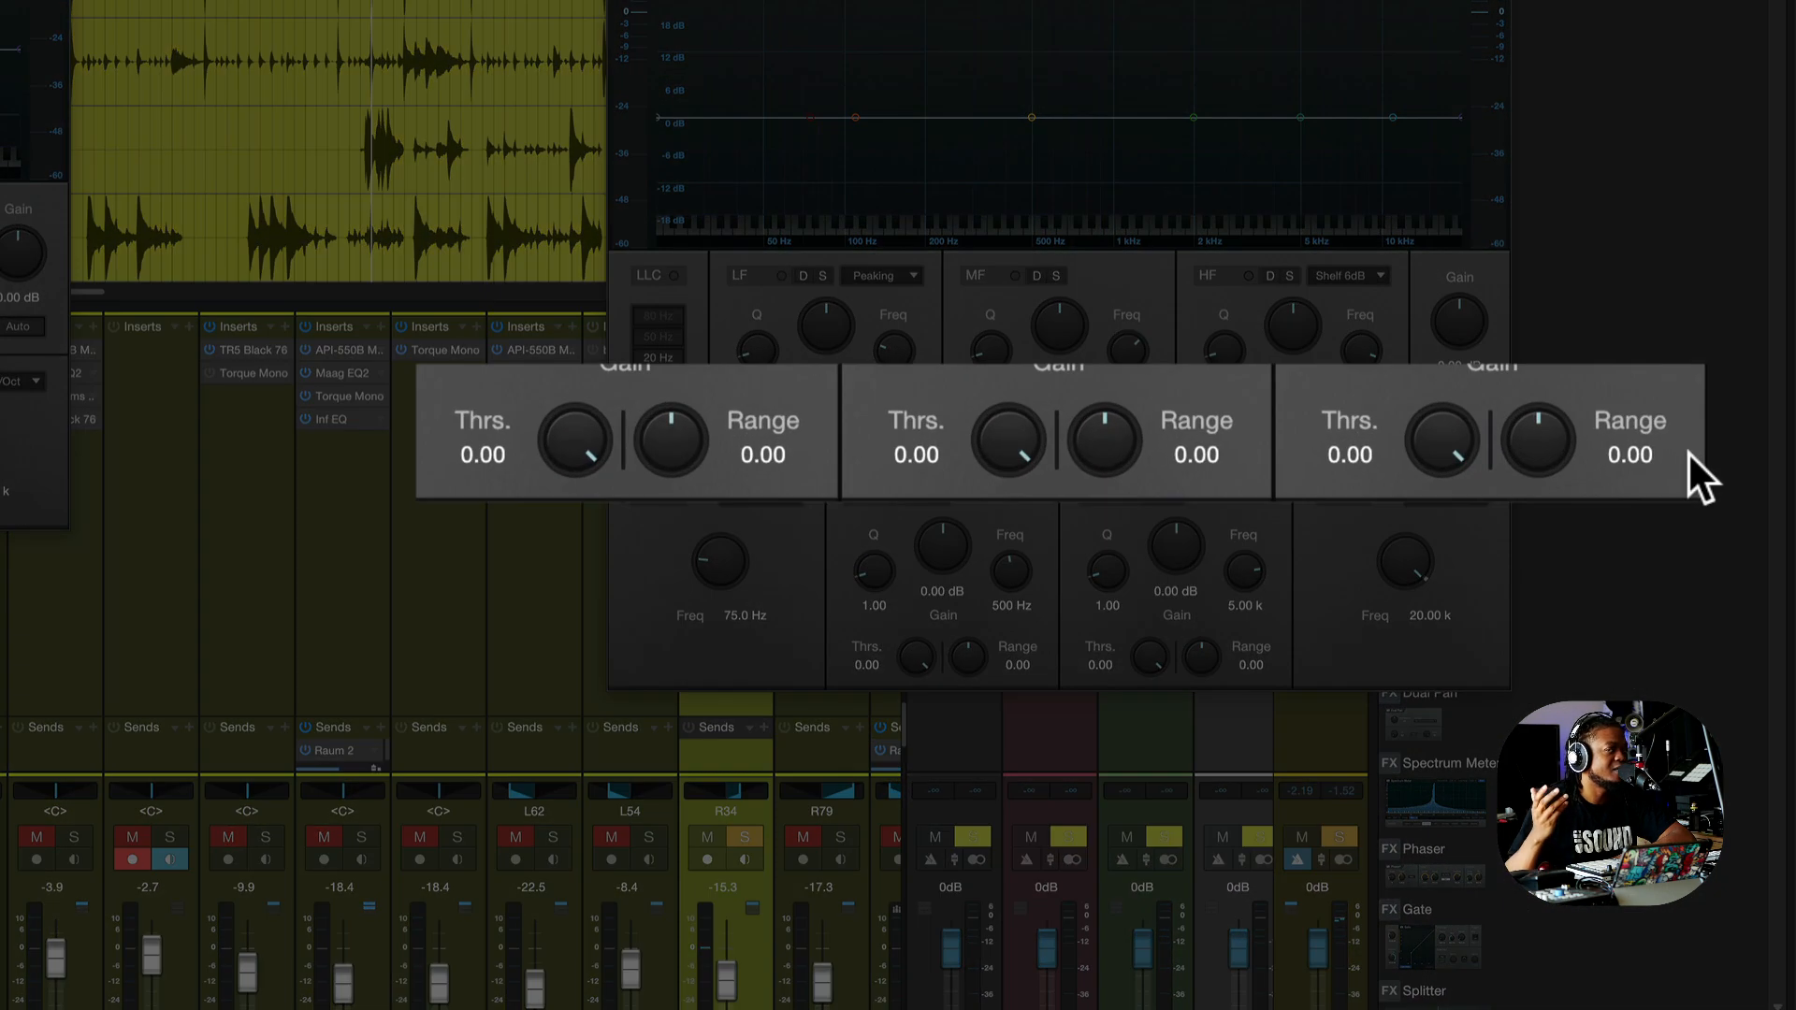
mouse_move(1014, 150)
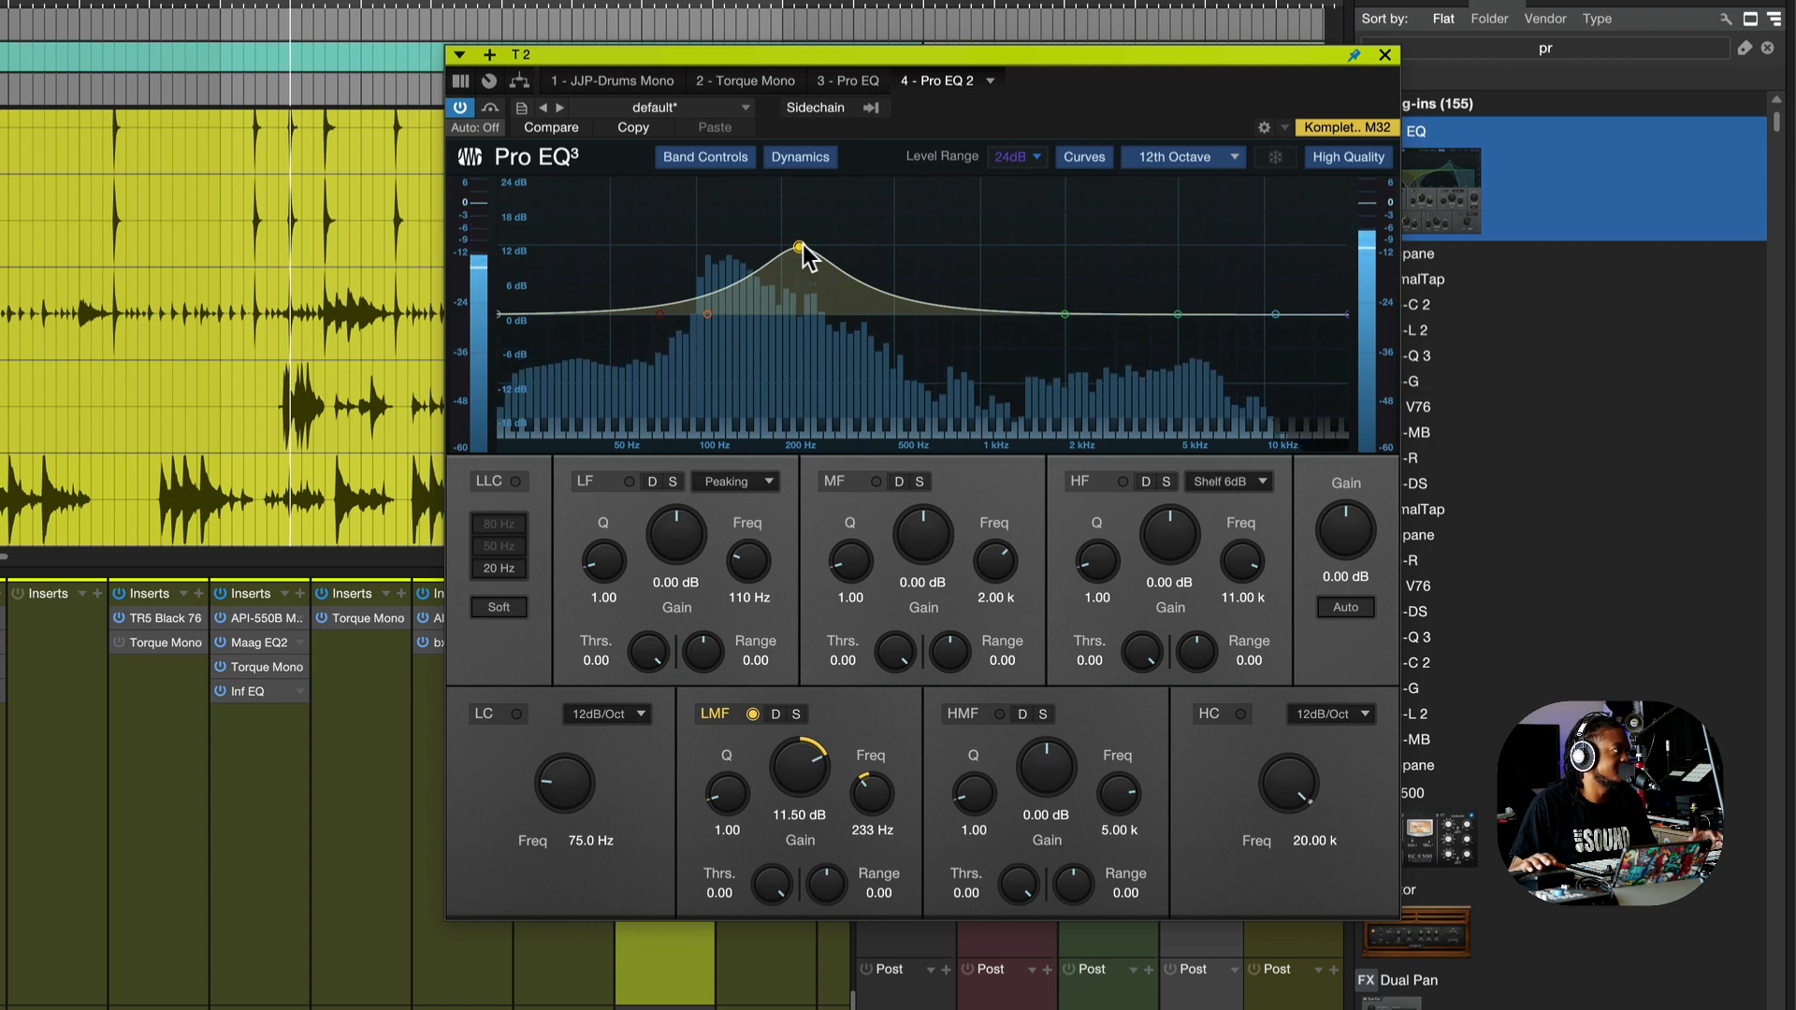
- Flatten the LMF gain to 0 dB, solo the band and sweep it to settle at 166 Hz
left_click_drag(799, 249, 803, 315)
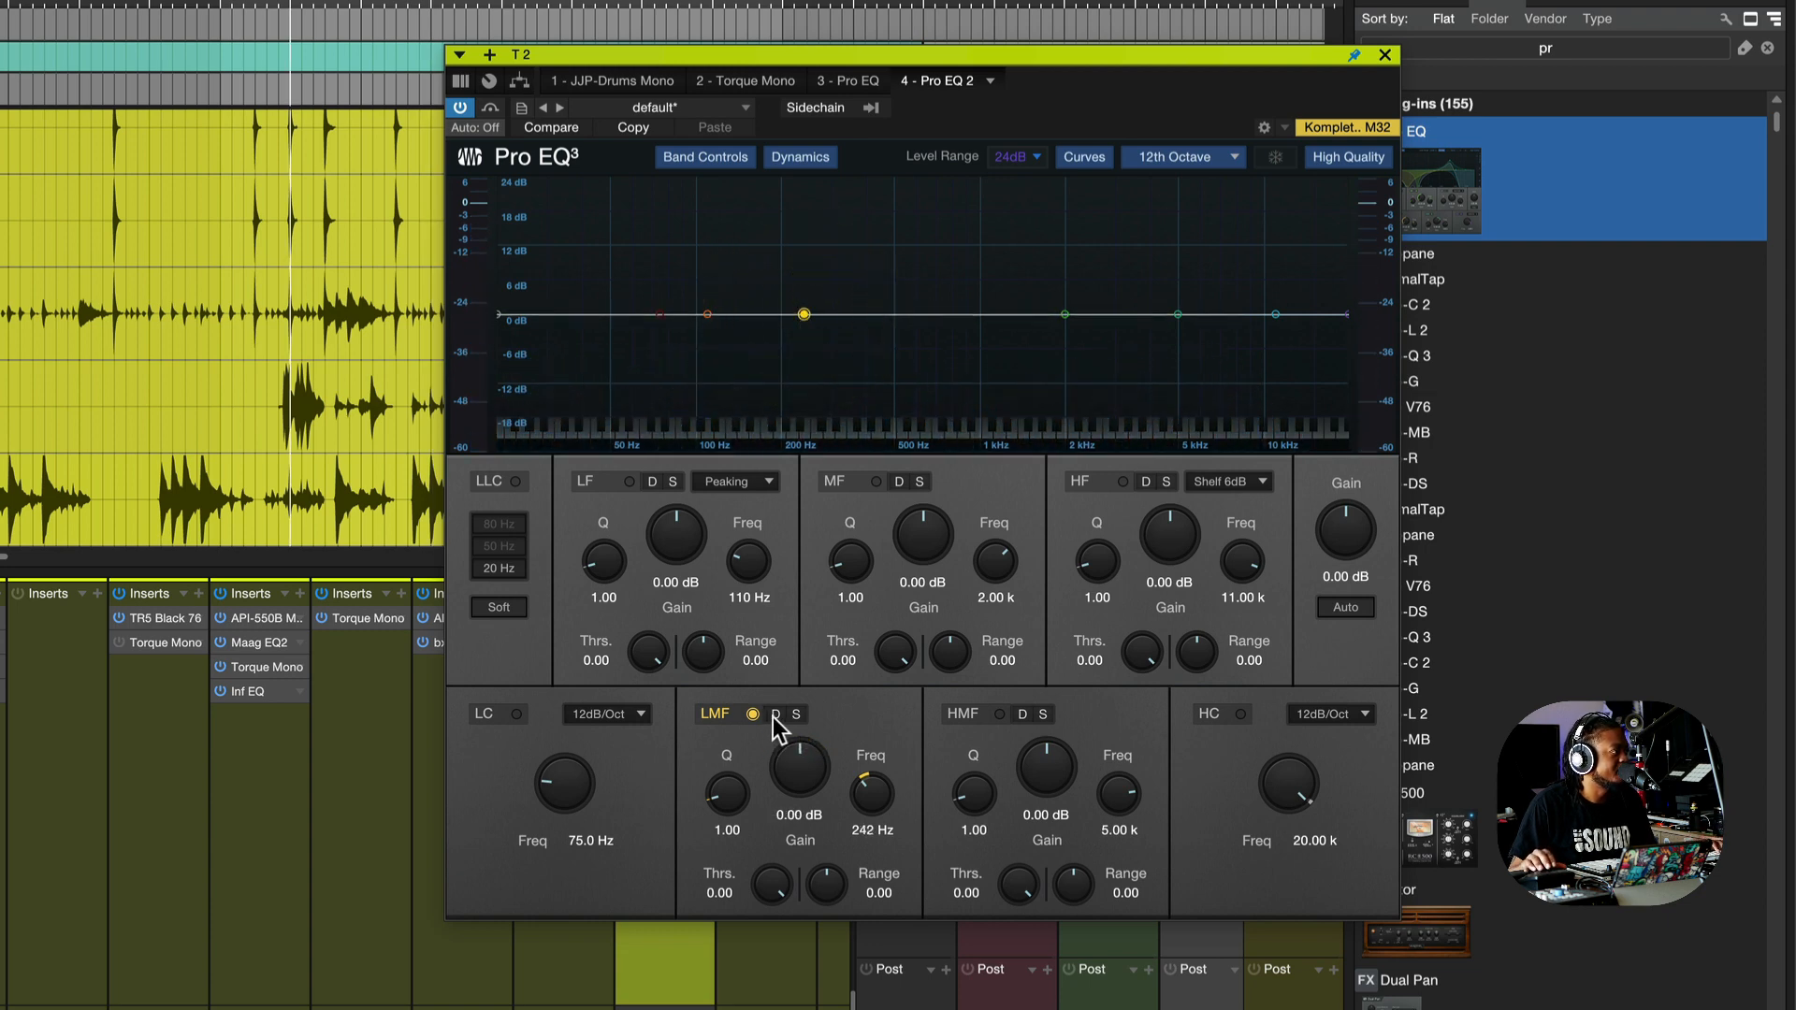
left_click(800, 712)
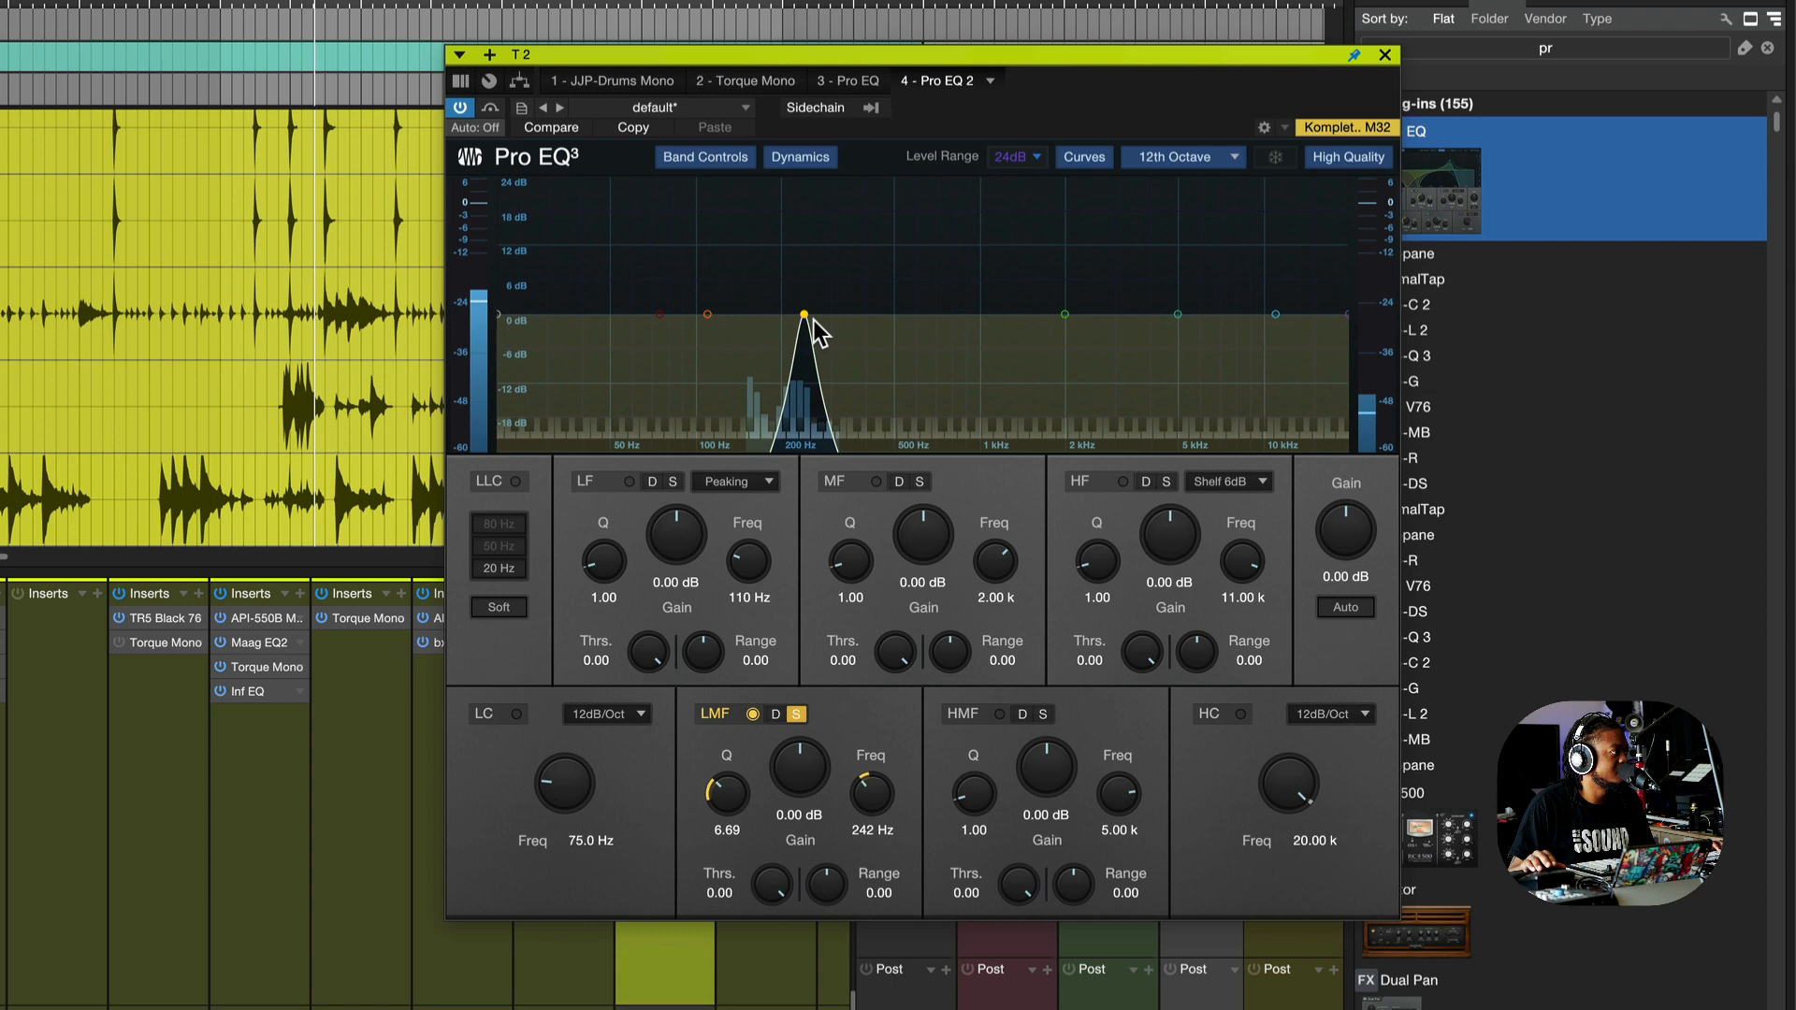
left_click_drag(803, 314, 778, 315)
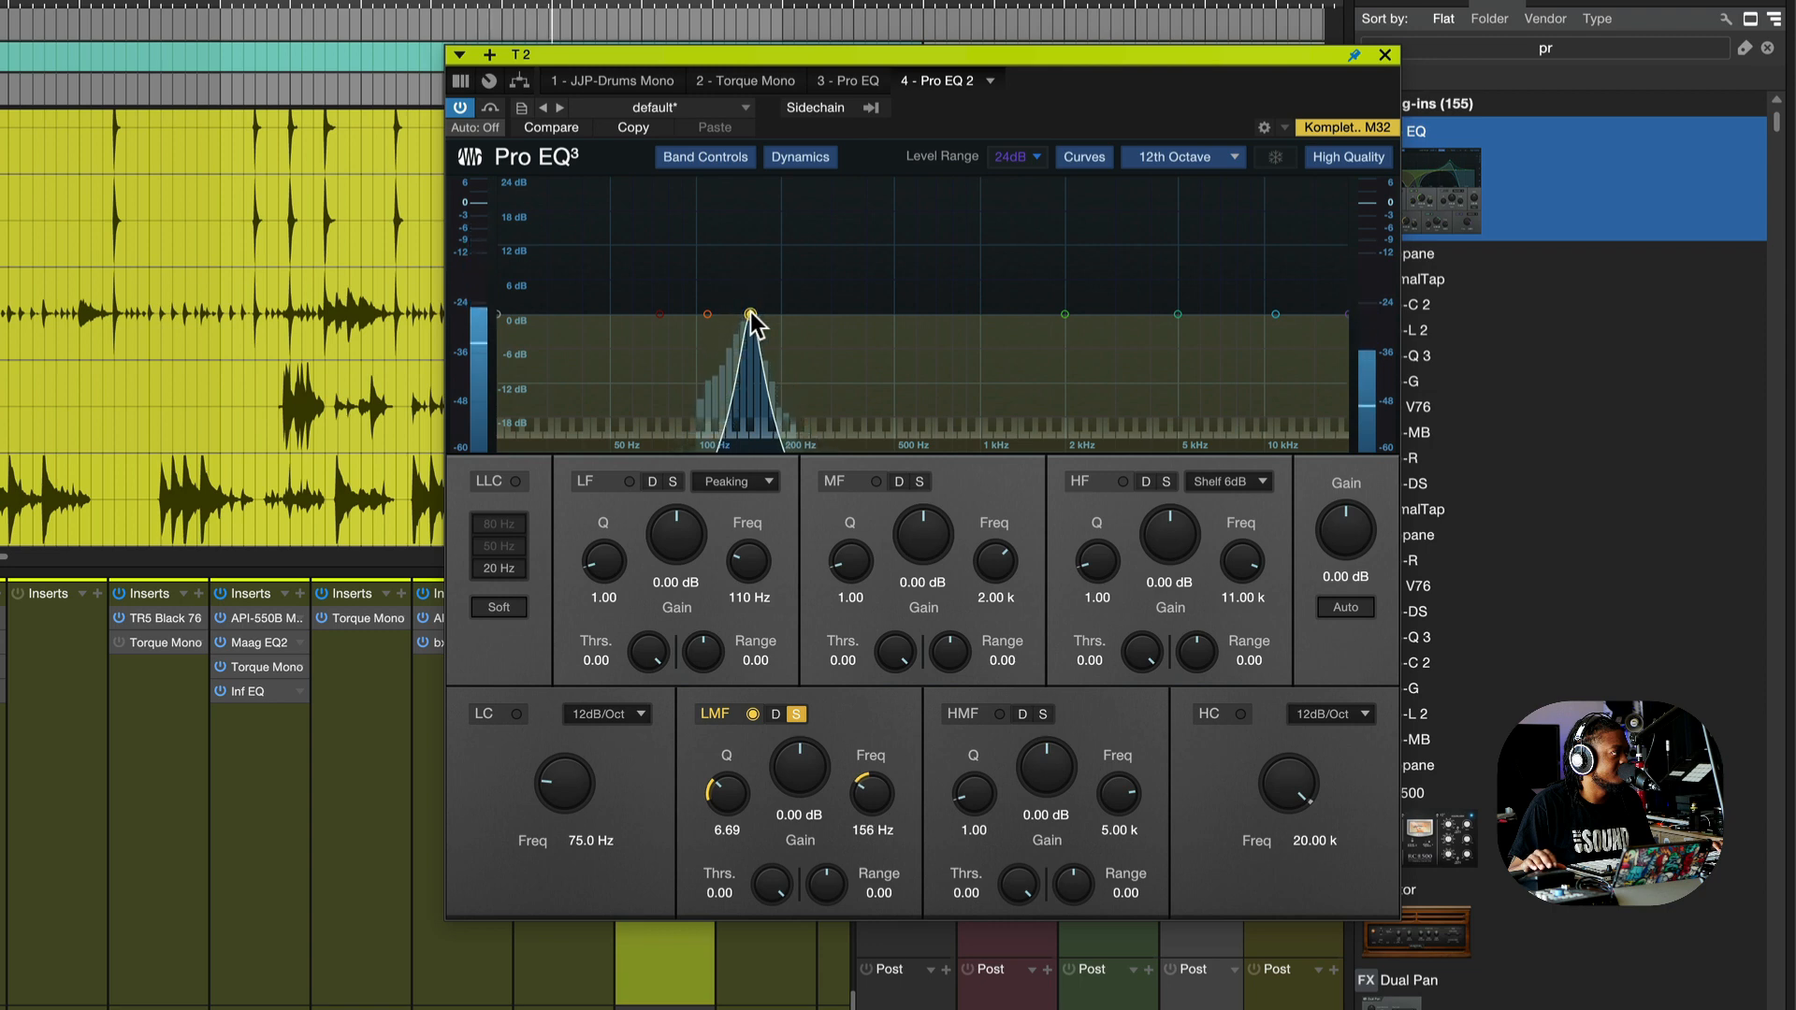
left_click_drag(750, 318, 756, 303)
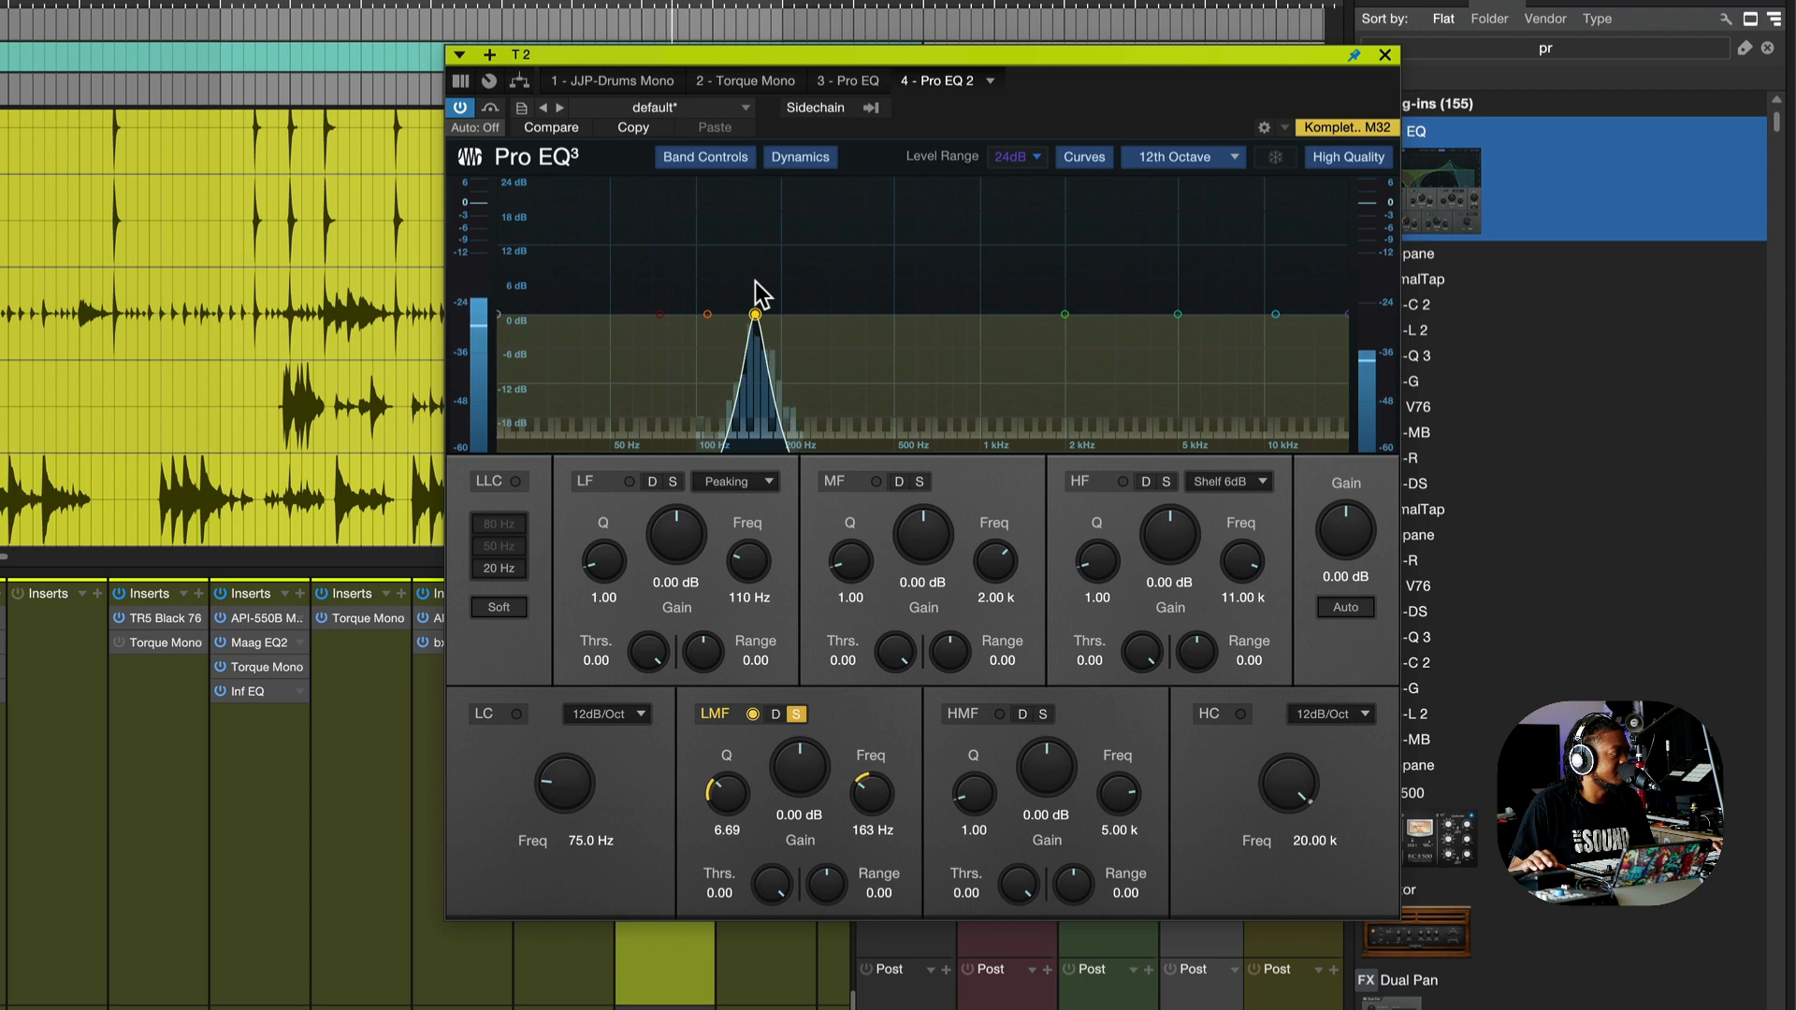
left_click_drag(756, 318, 760, 314)
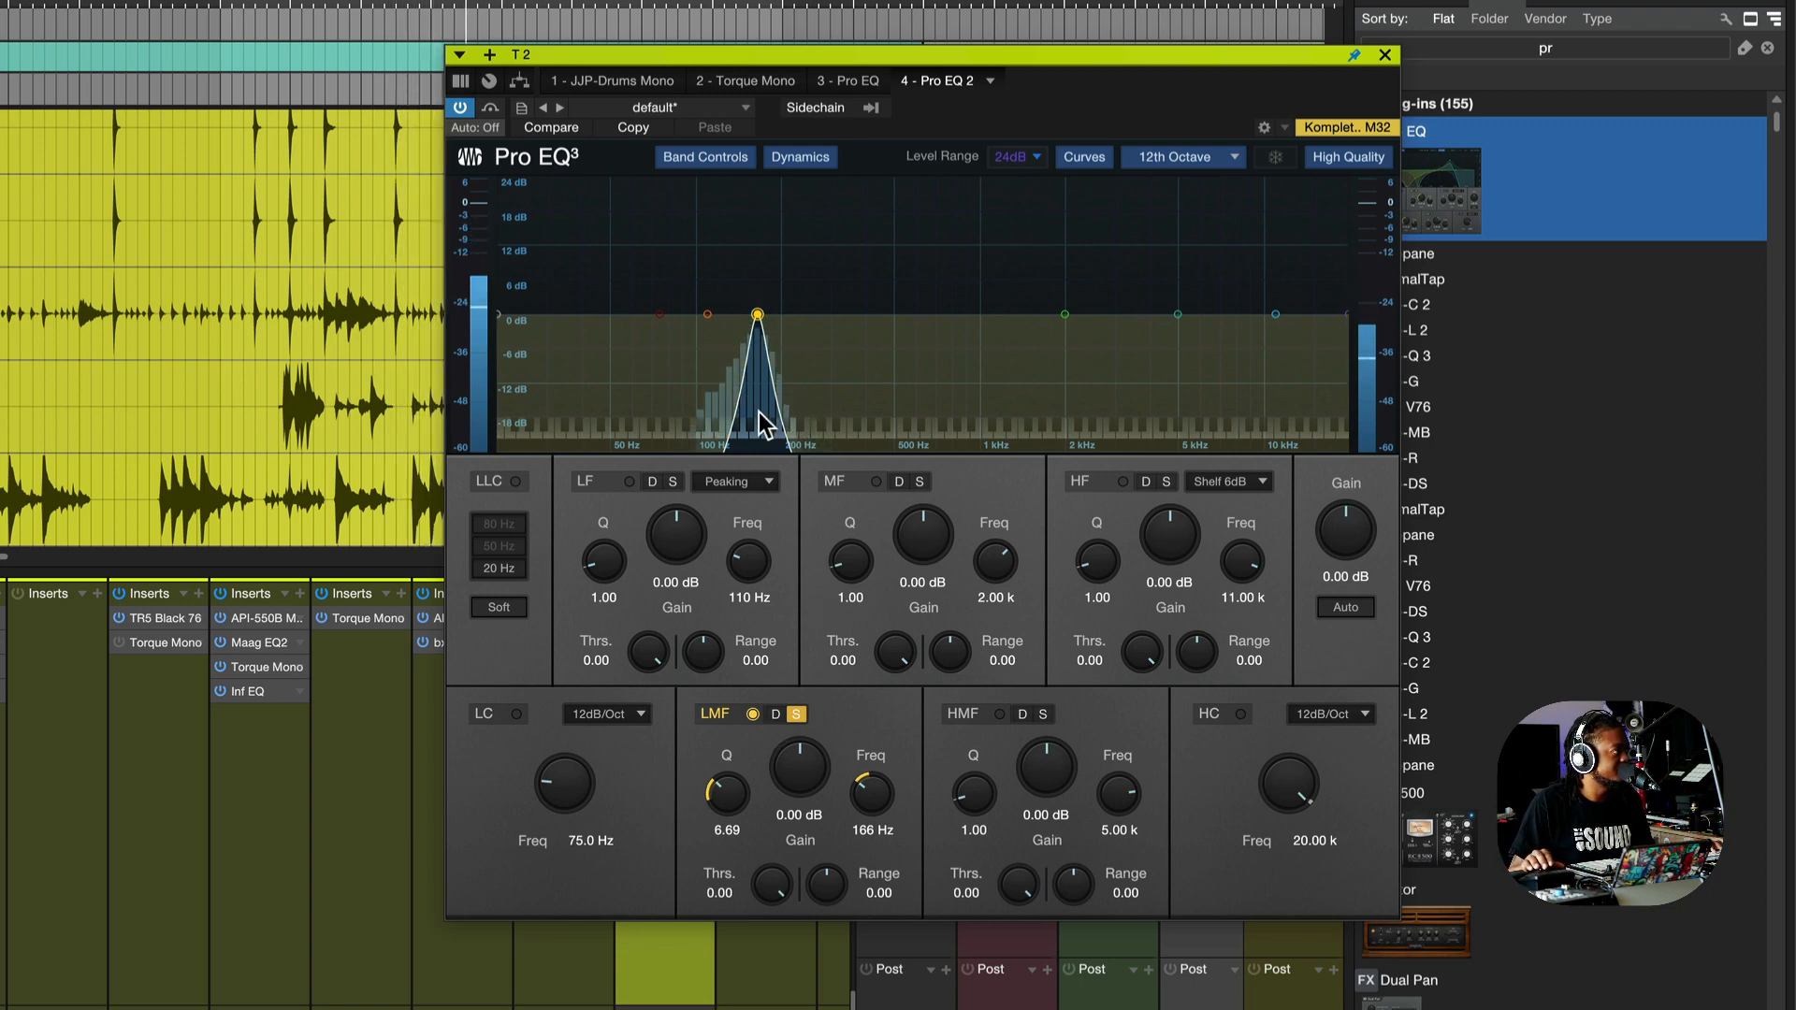
- Unsolo the LMF band and make it dynamic
left_click(793, 713)
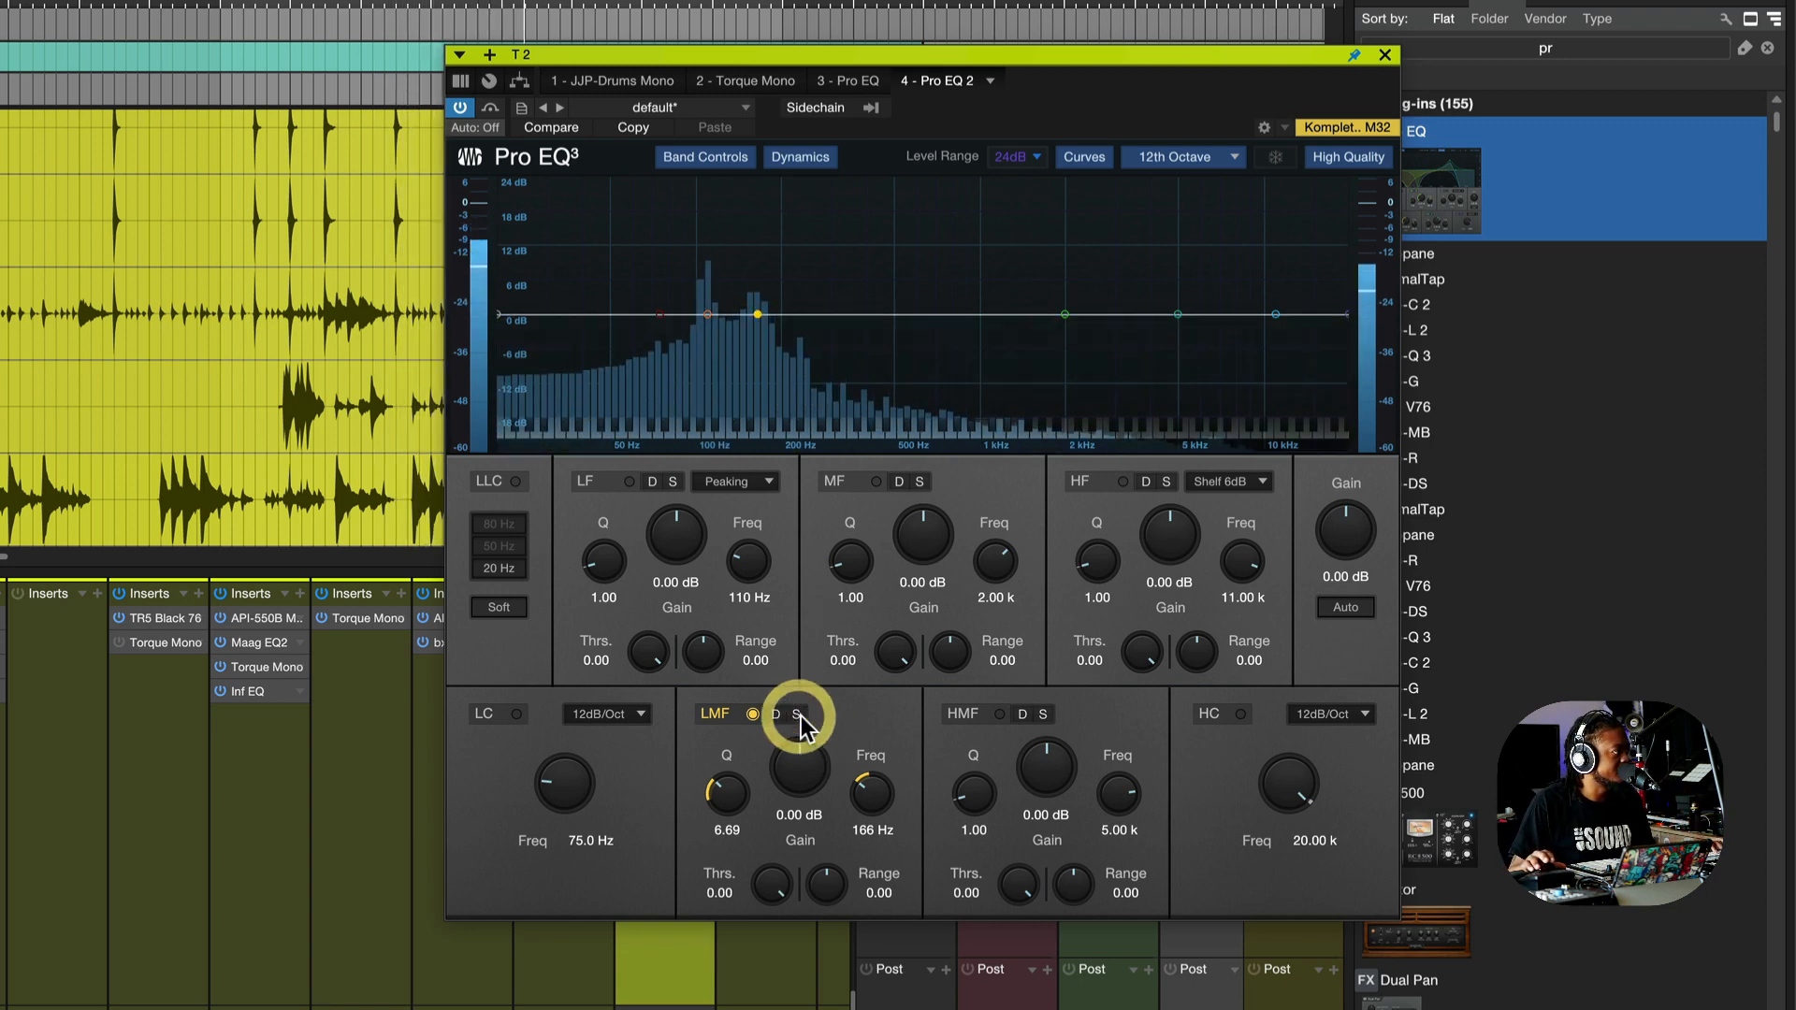
left_click(776, 713)
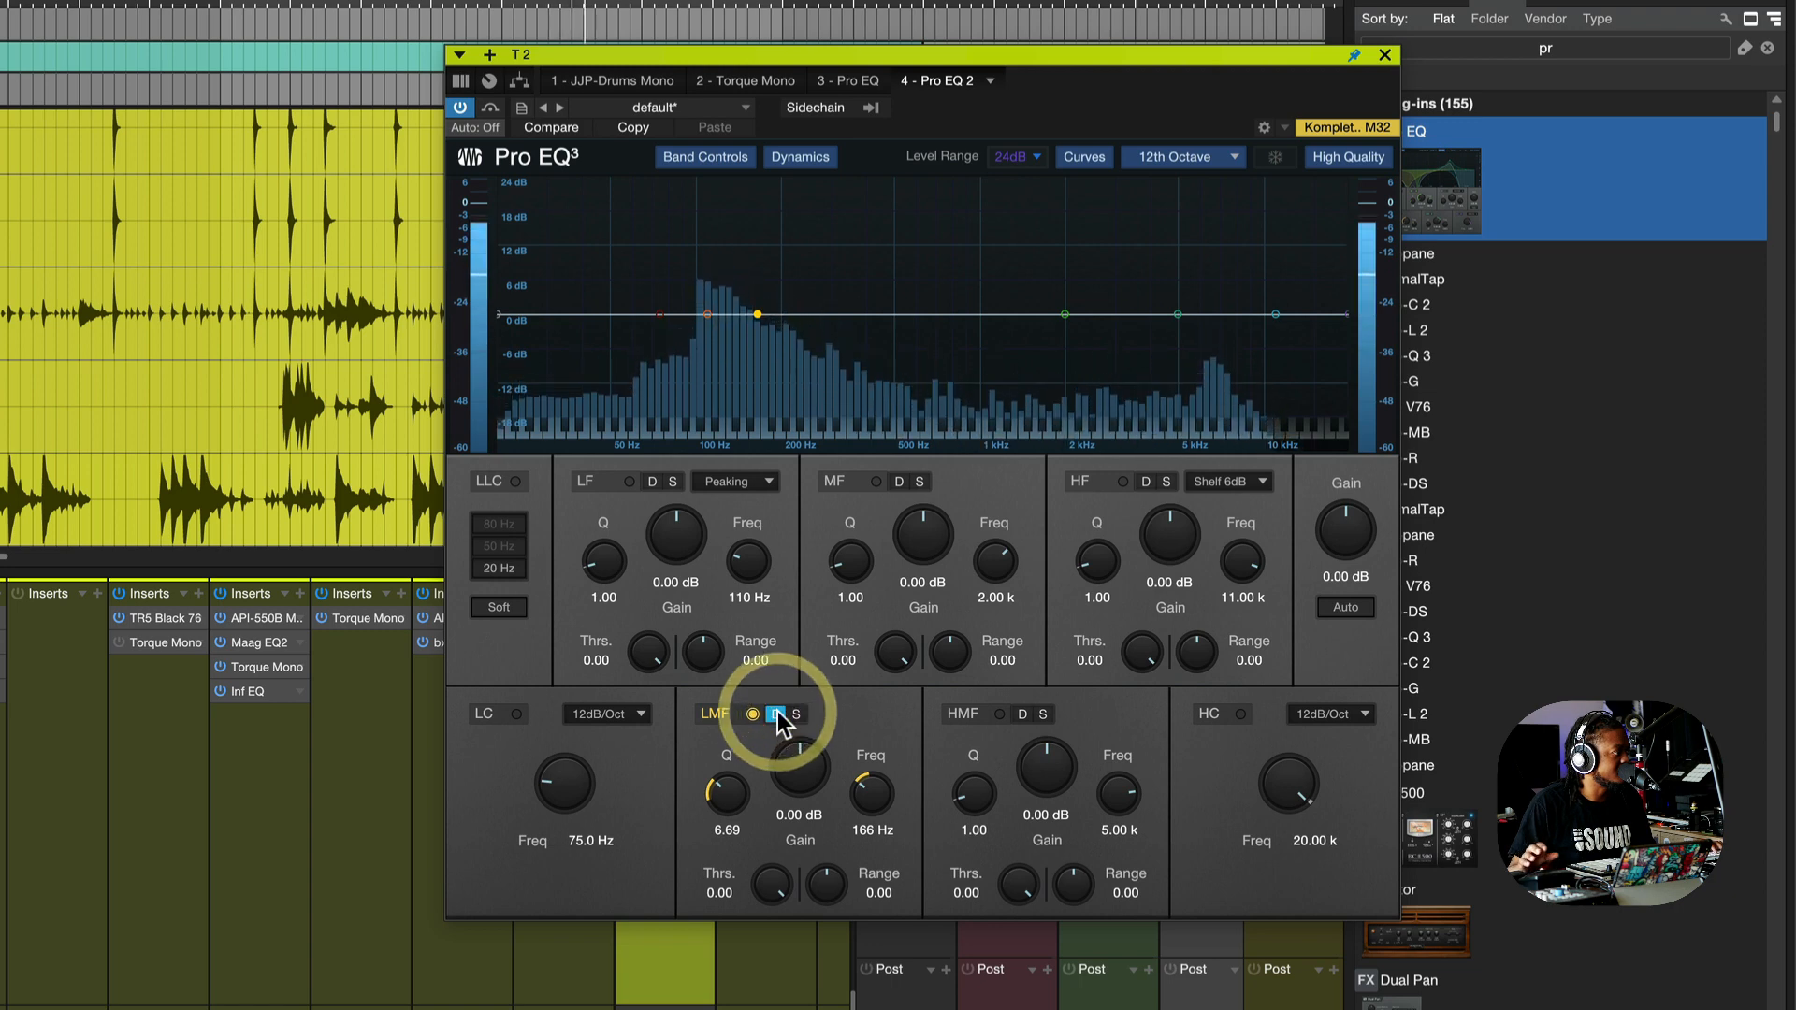
left_click(776, 713)
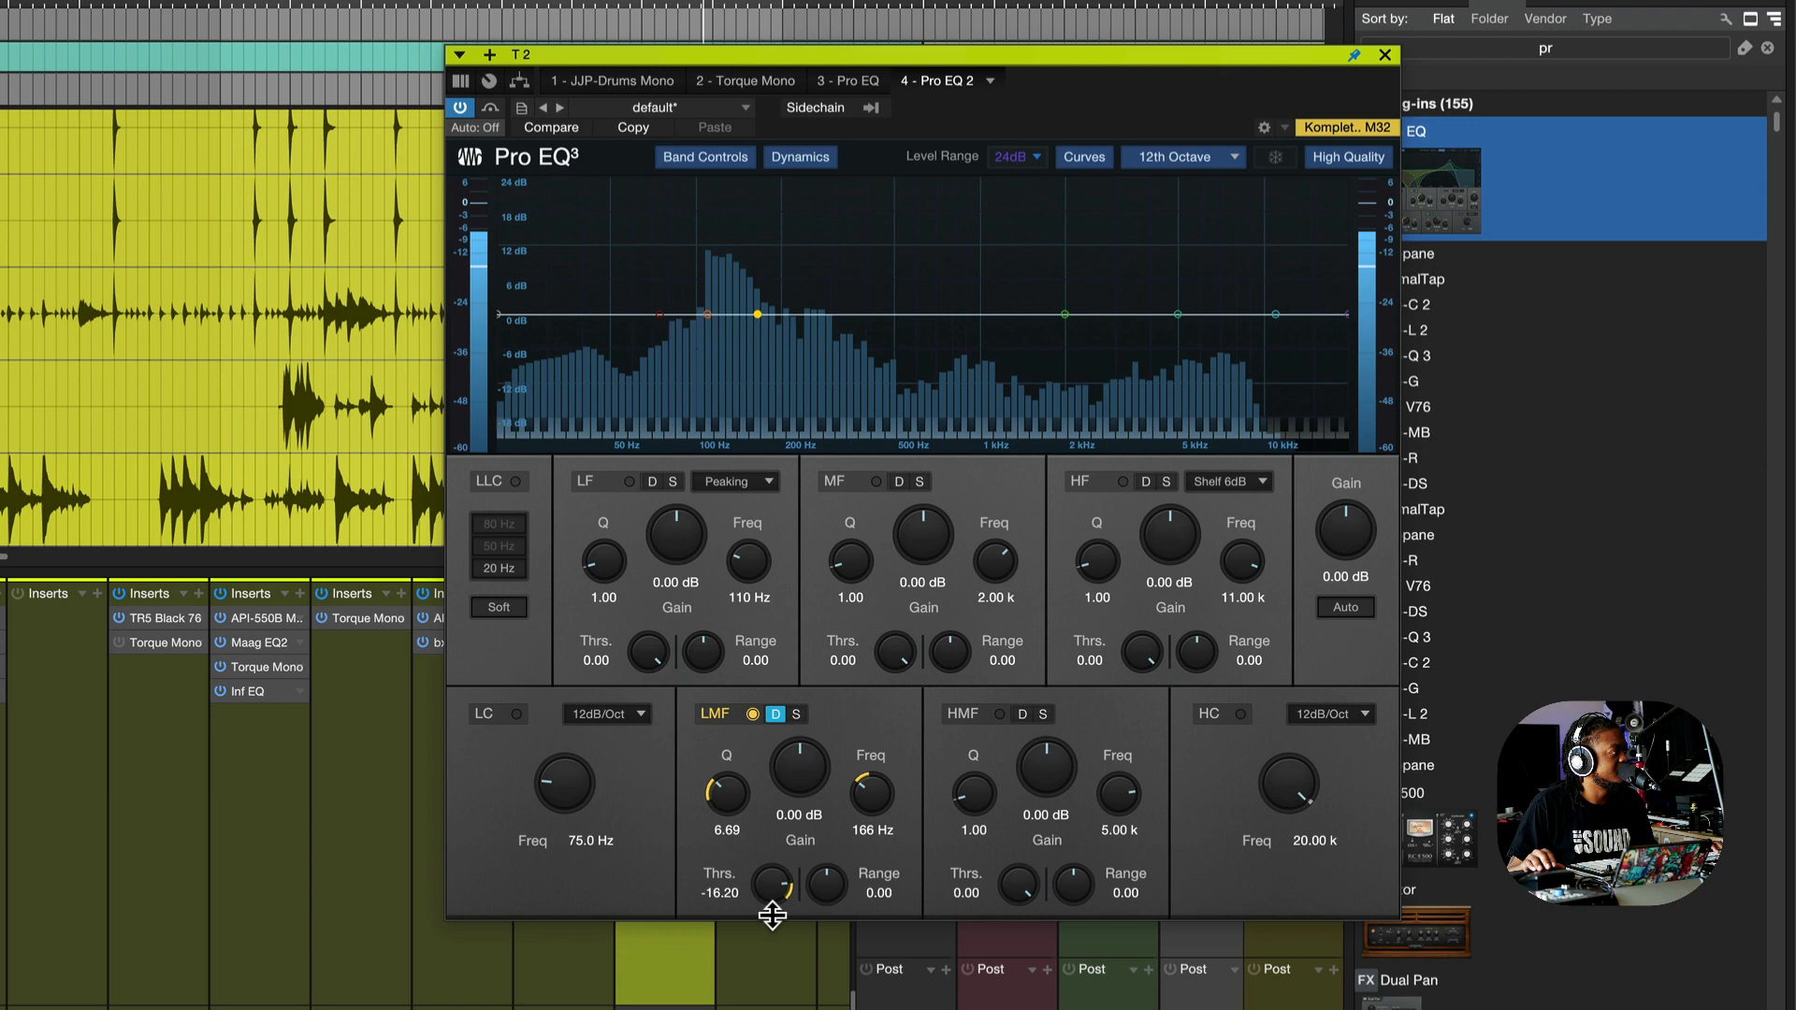
- Set the LMF dynamic range to about -12.24 dB and threshold to about -37 dB
left_click_drag(774, 886, 775, 916)
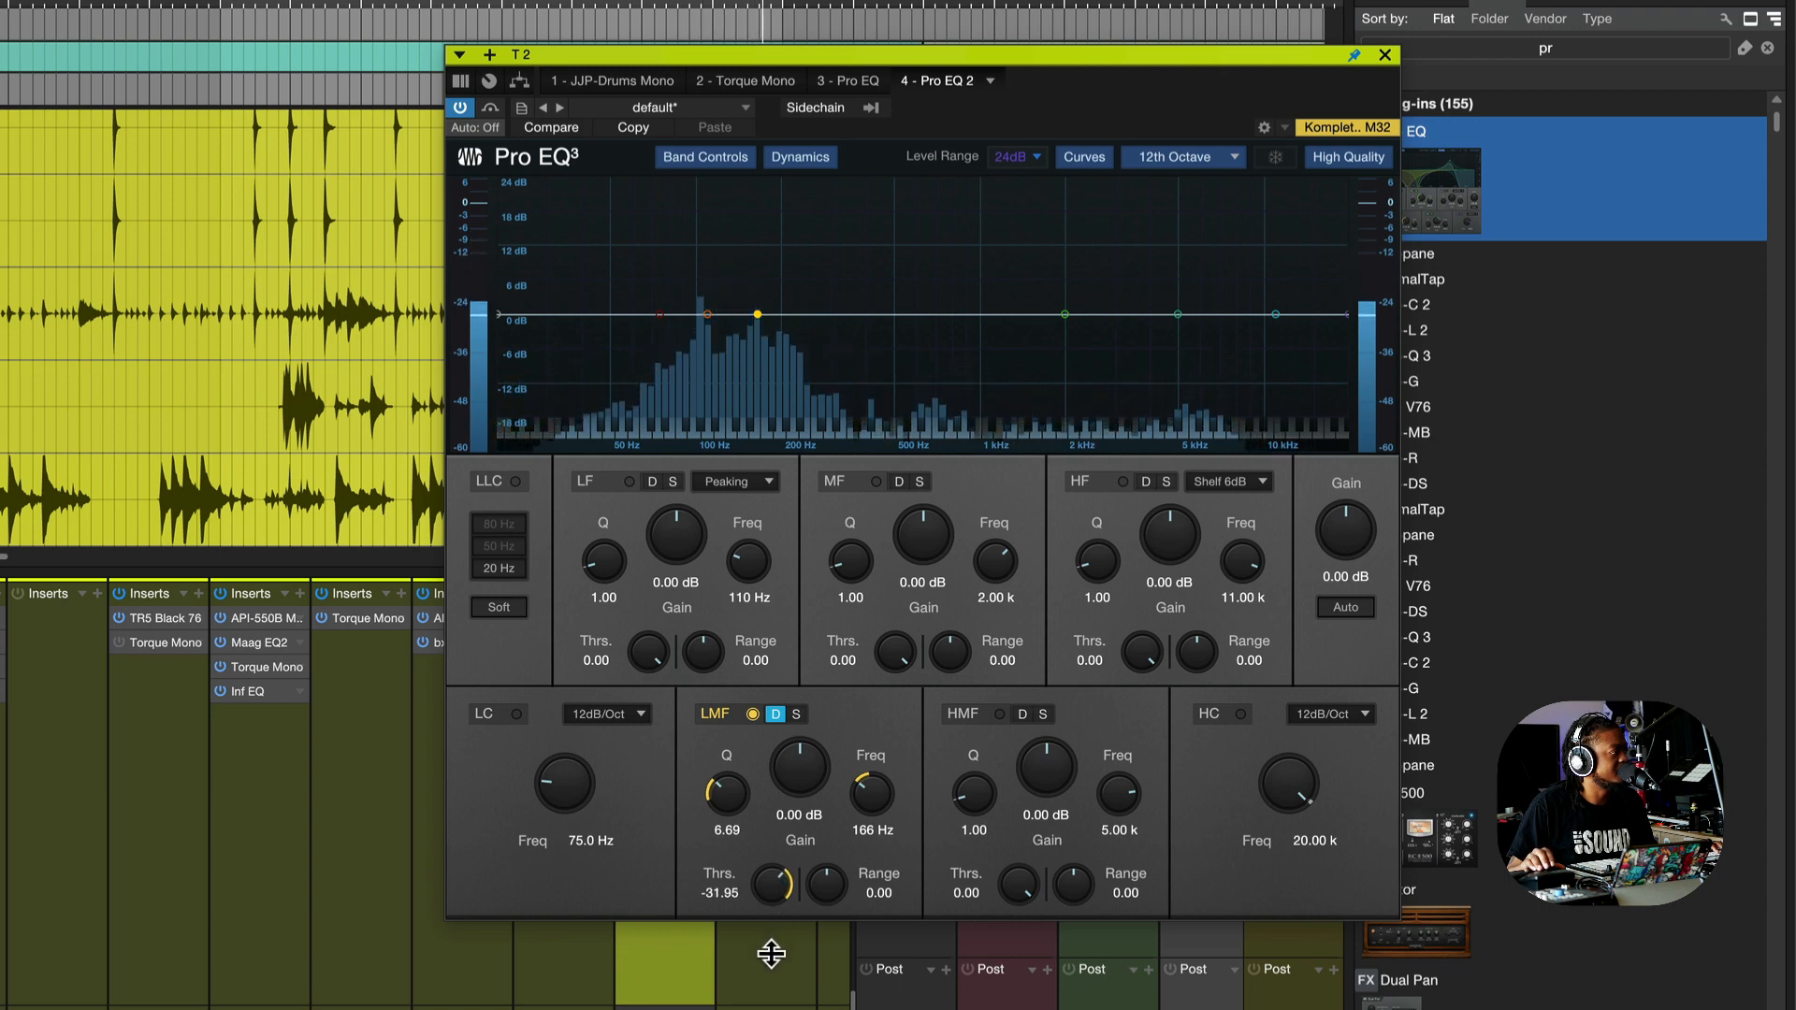
left_click_drag(825, 883, 829, 913)
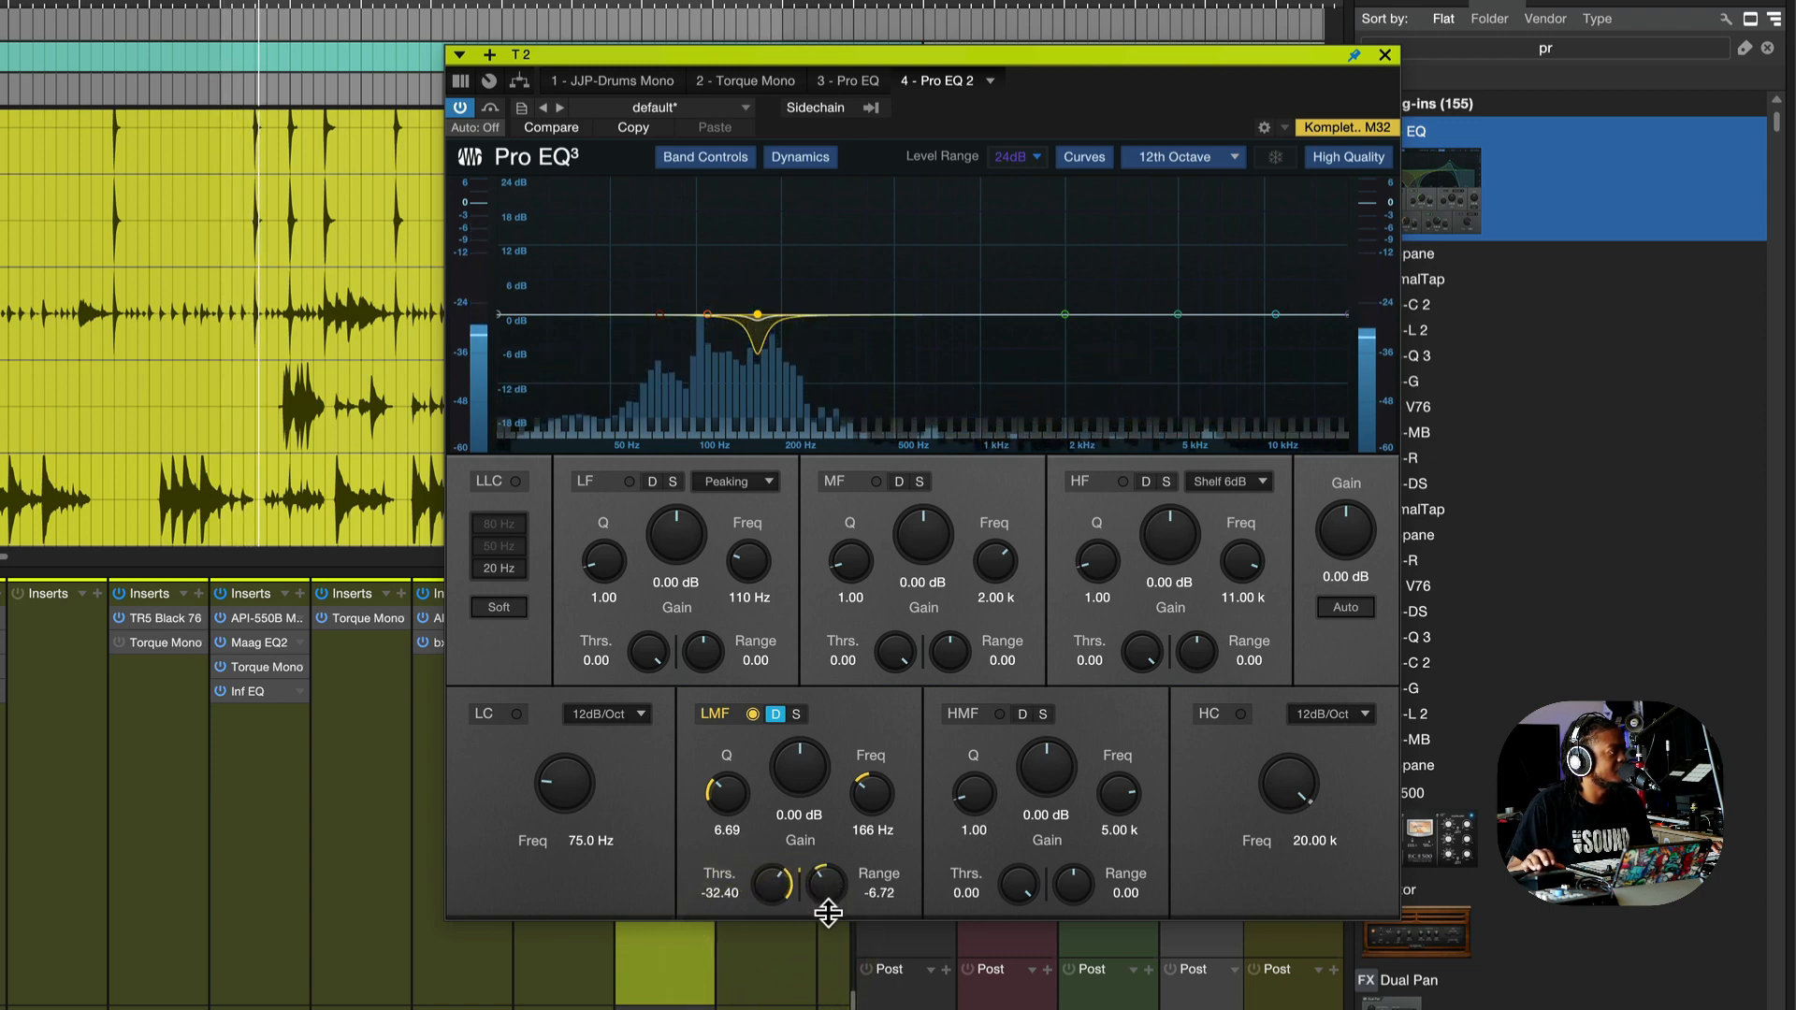
left_click_drag(827, 881, 827, 914)
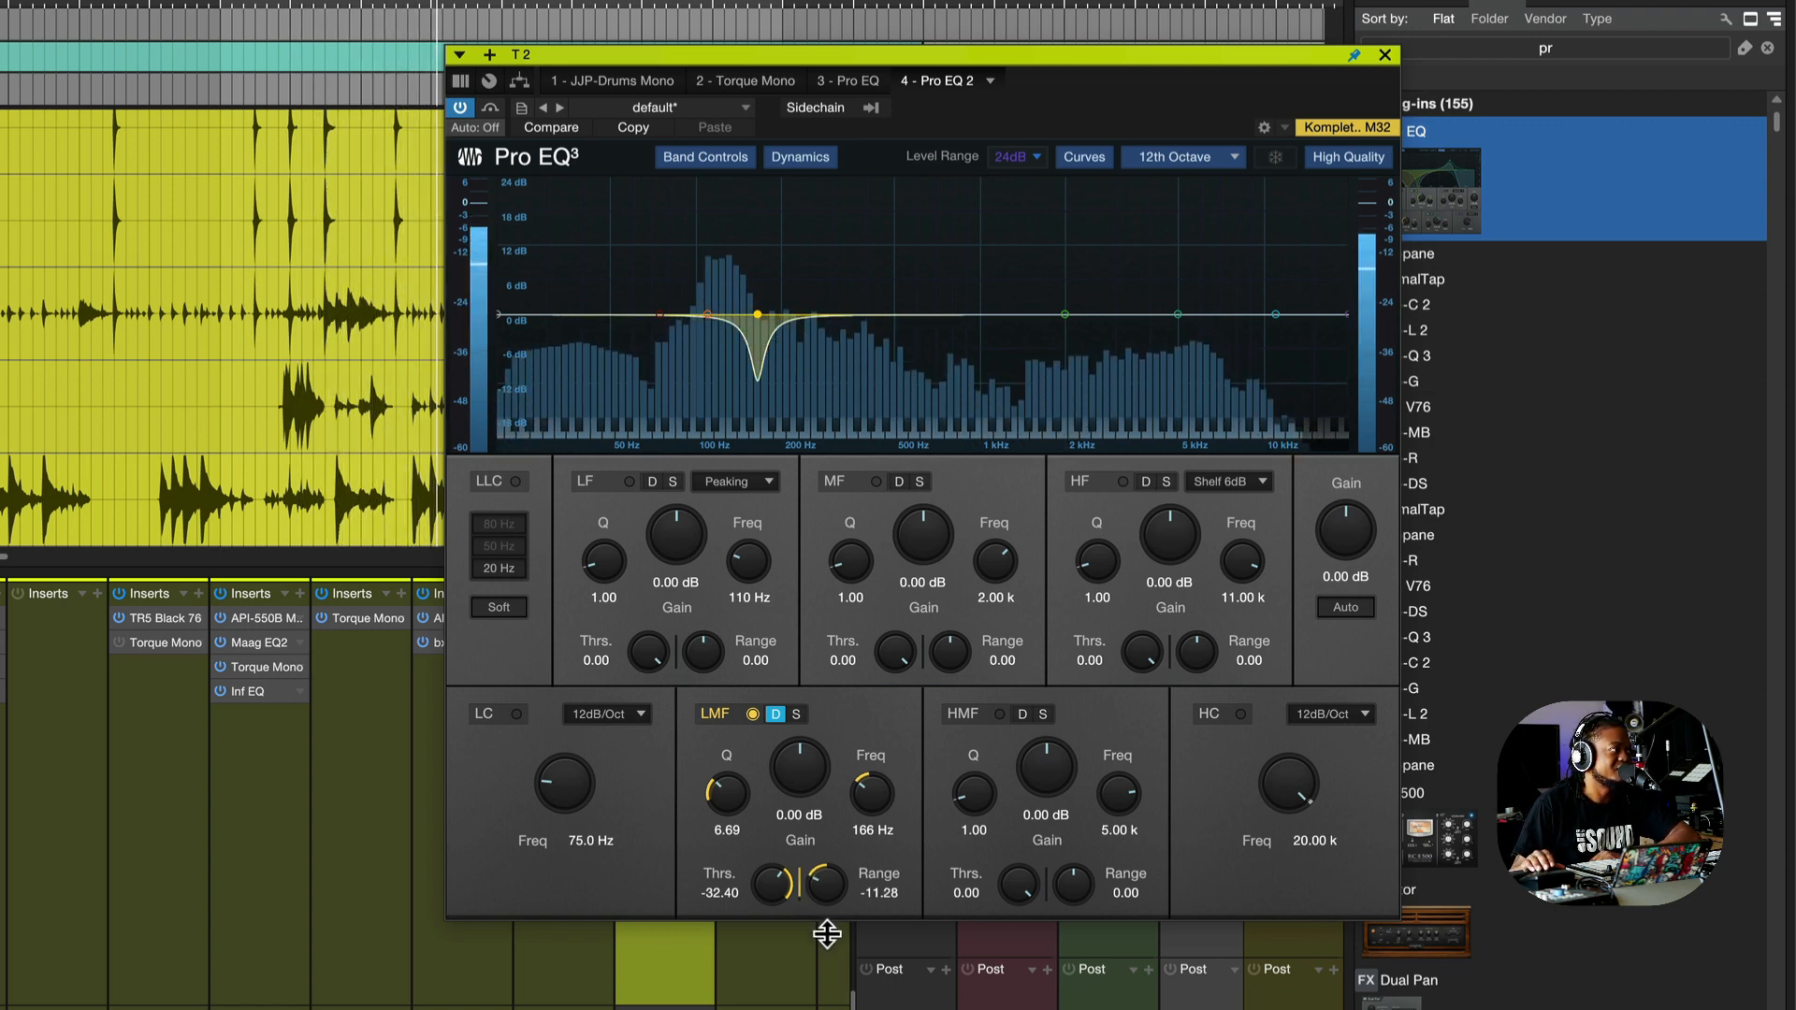
left_click_drag(823, 884, 779, 900)
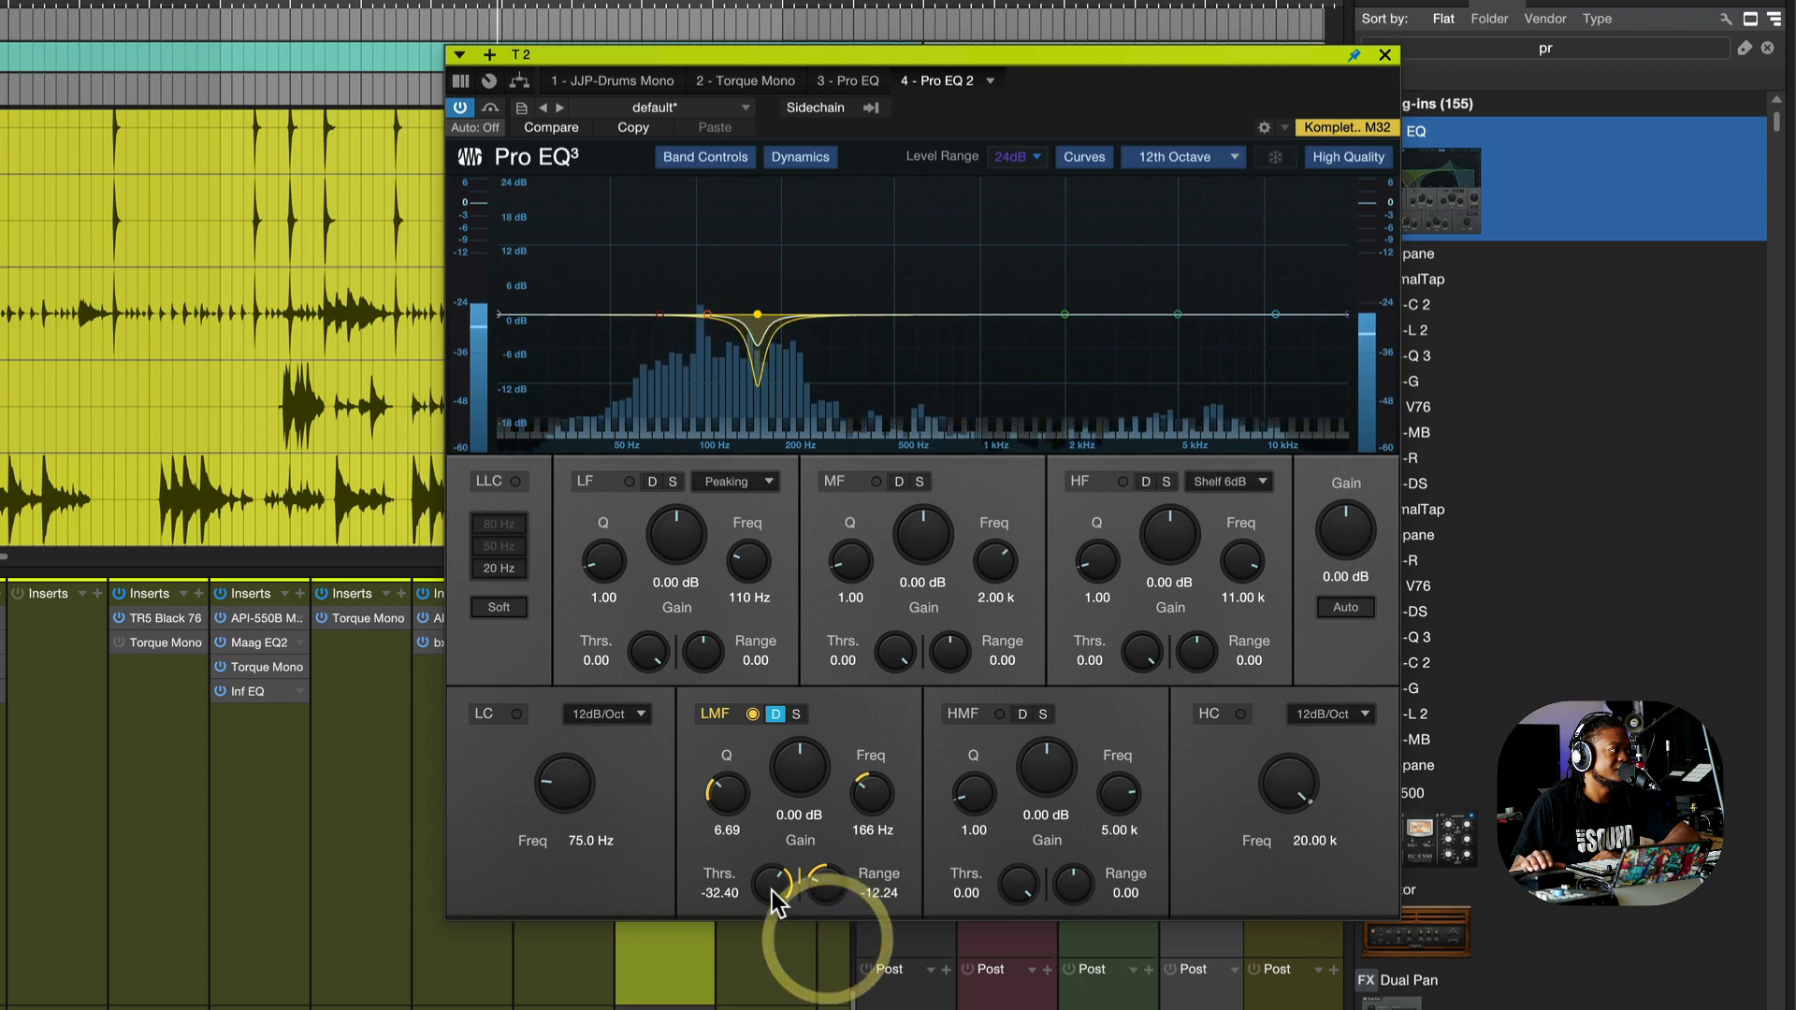
left_click_drag(771, 885, 771, 911)
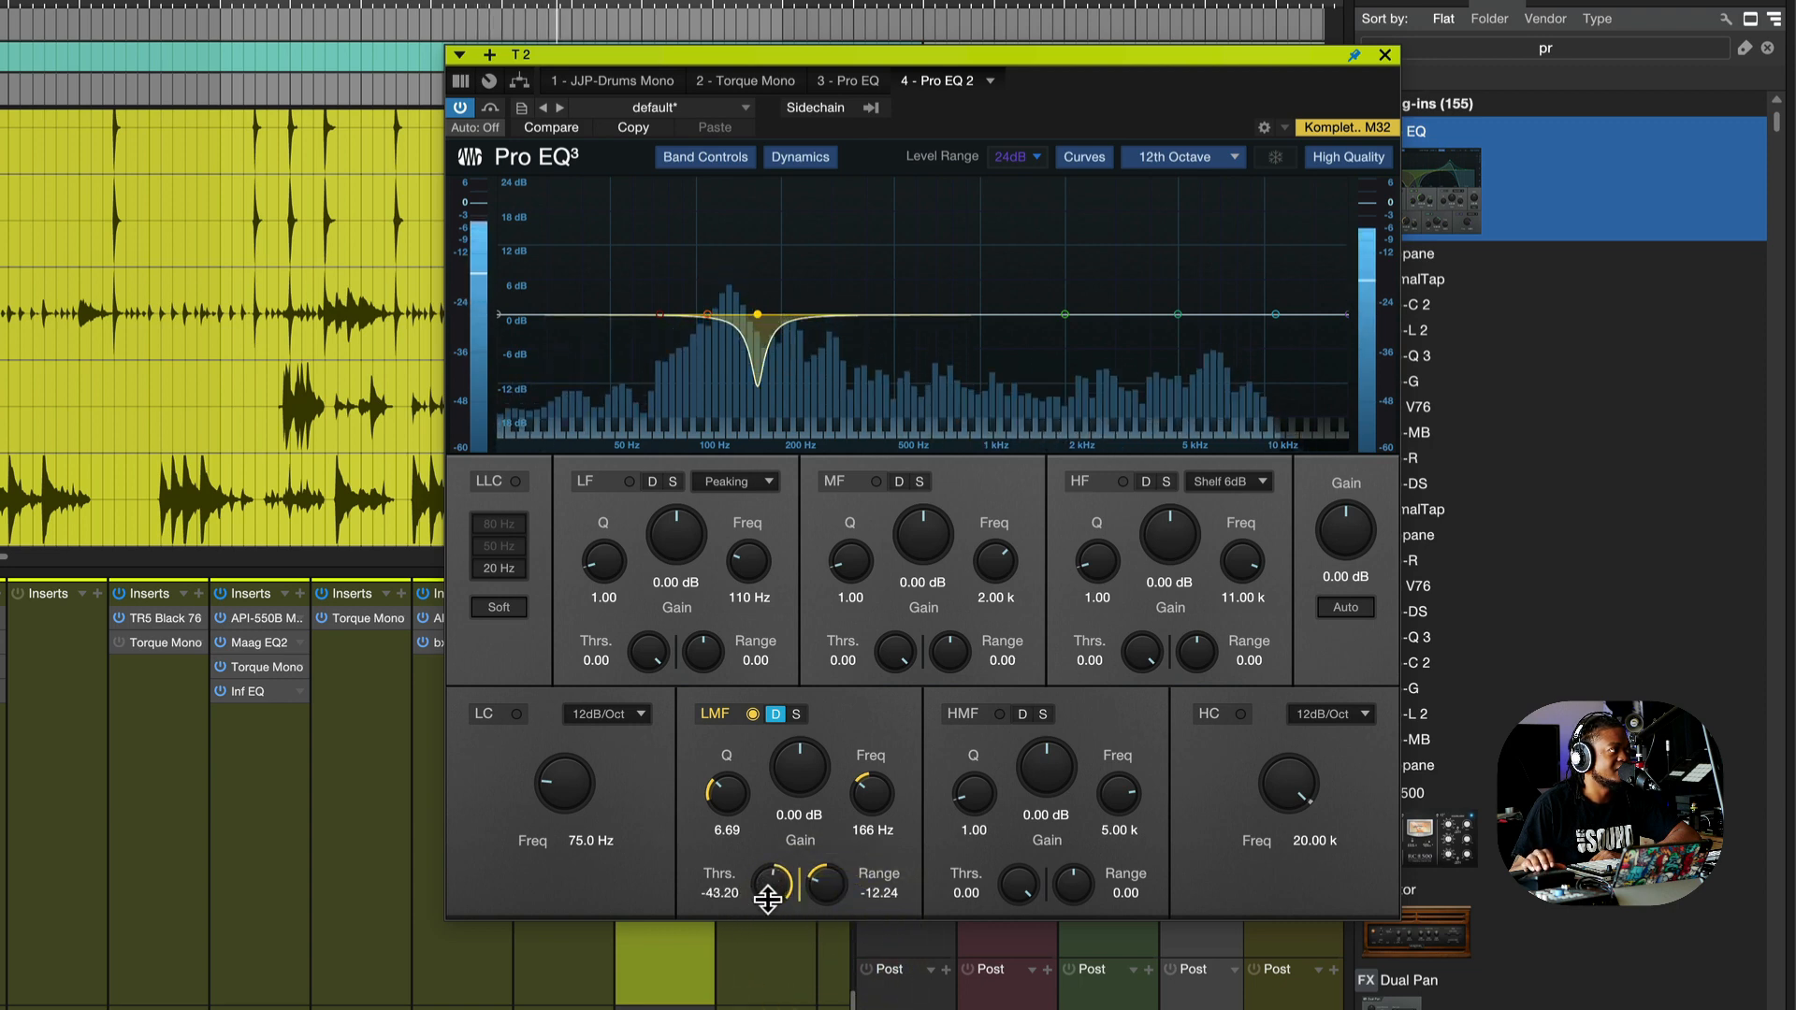
left_click_drag(767, 891, 776, 876)
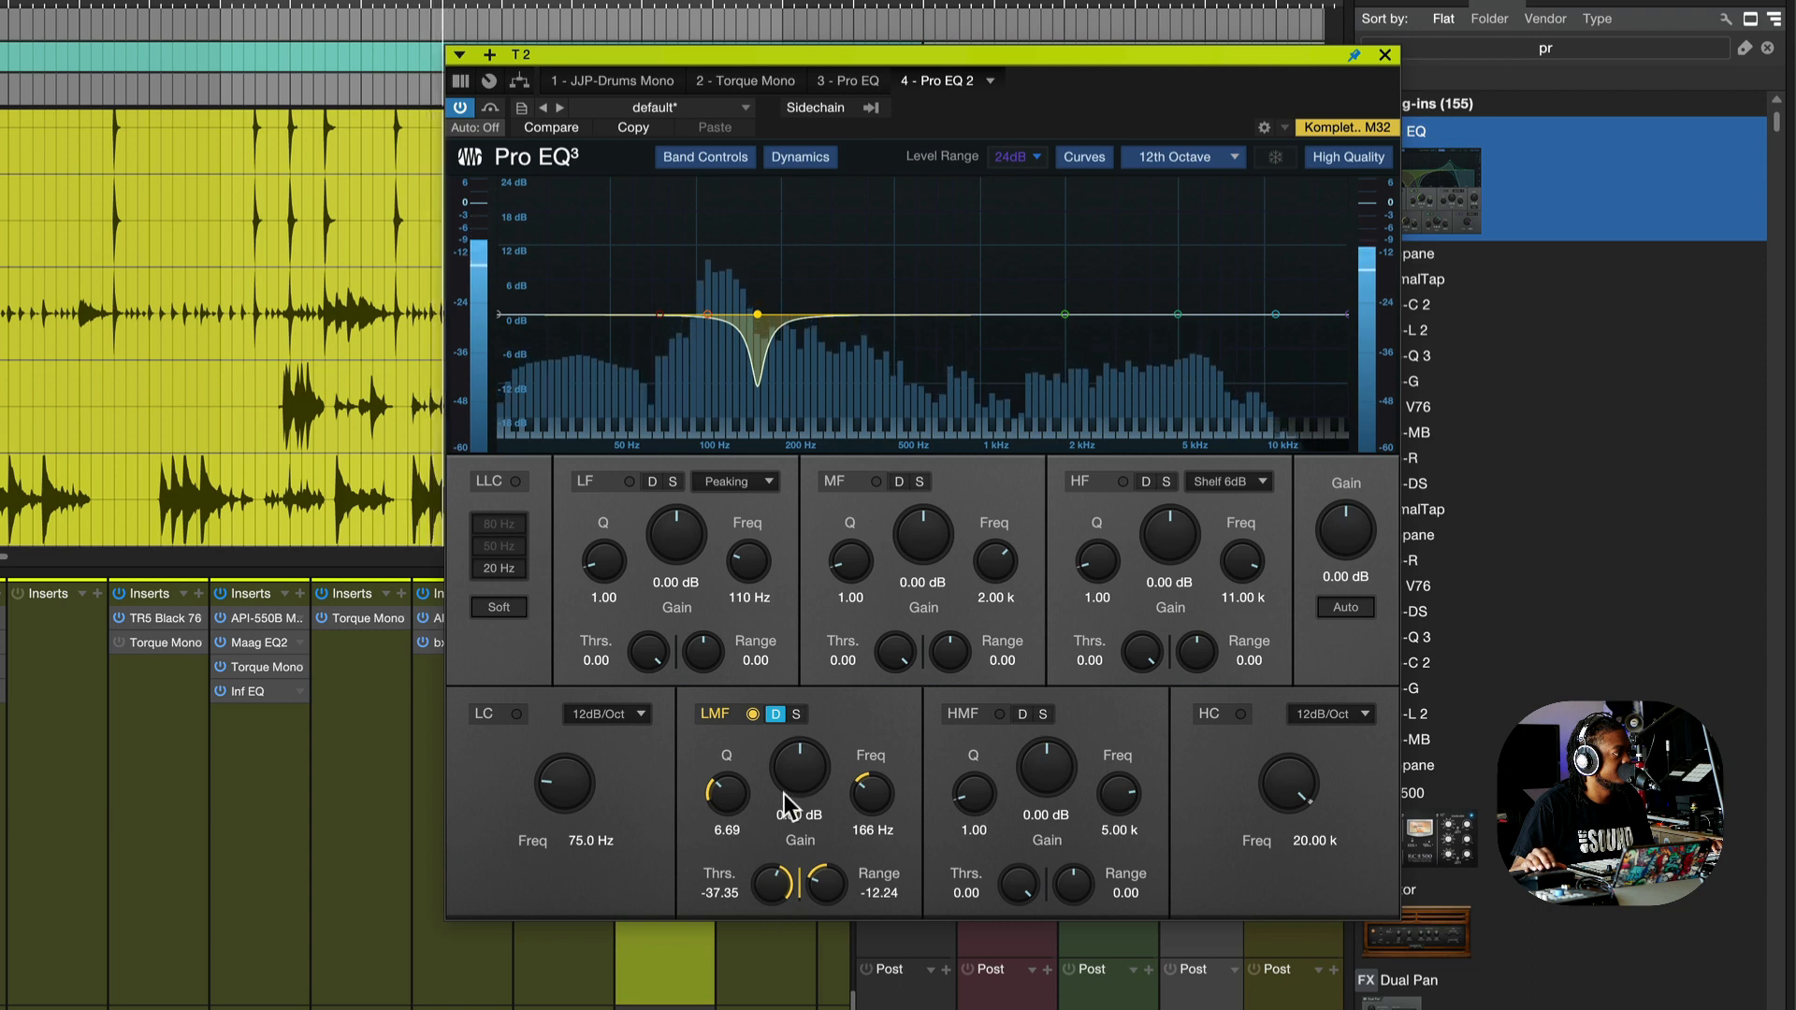
- Retune the dynamic LMF cut to 155 Hz with -0.48 dB gain and -39.15 dB threshold
left_click_drag(798, 769, 799, 779)
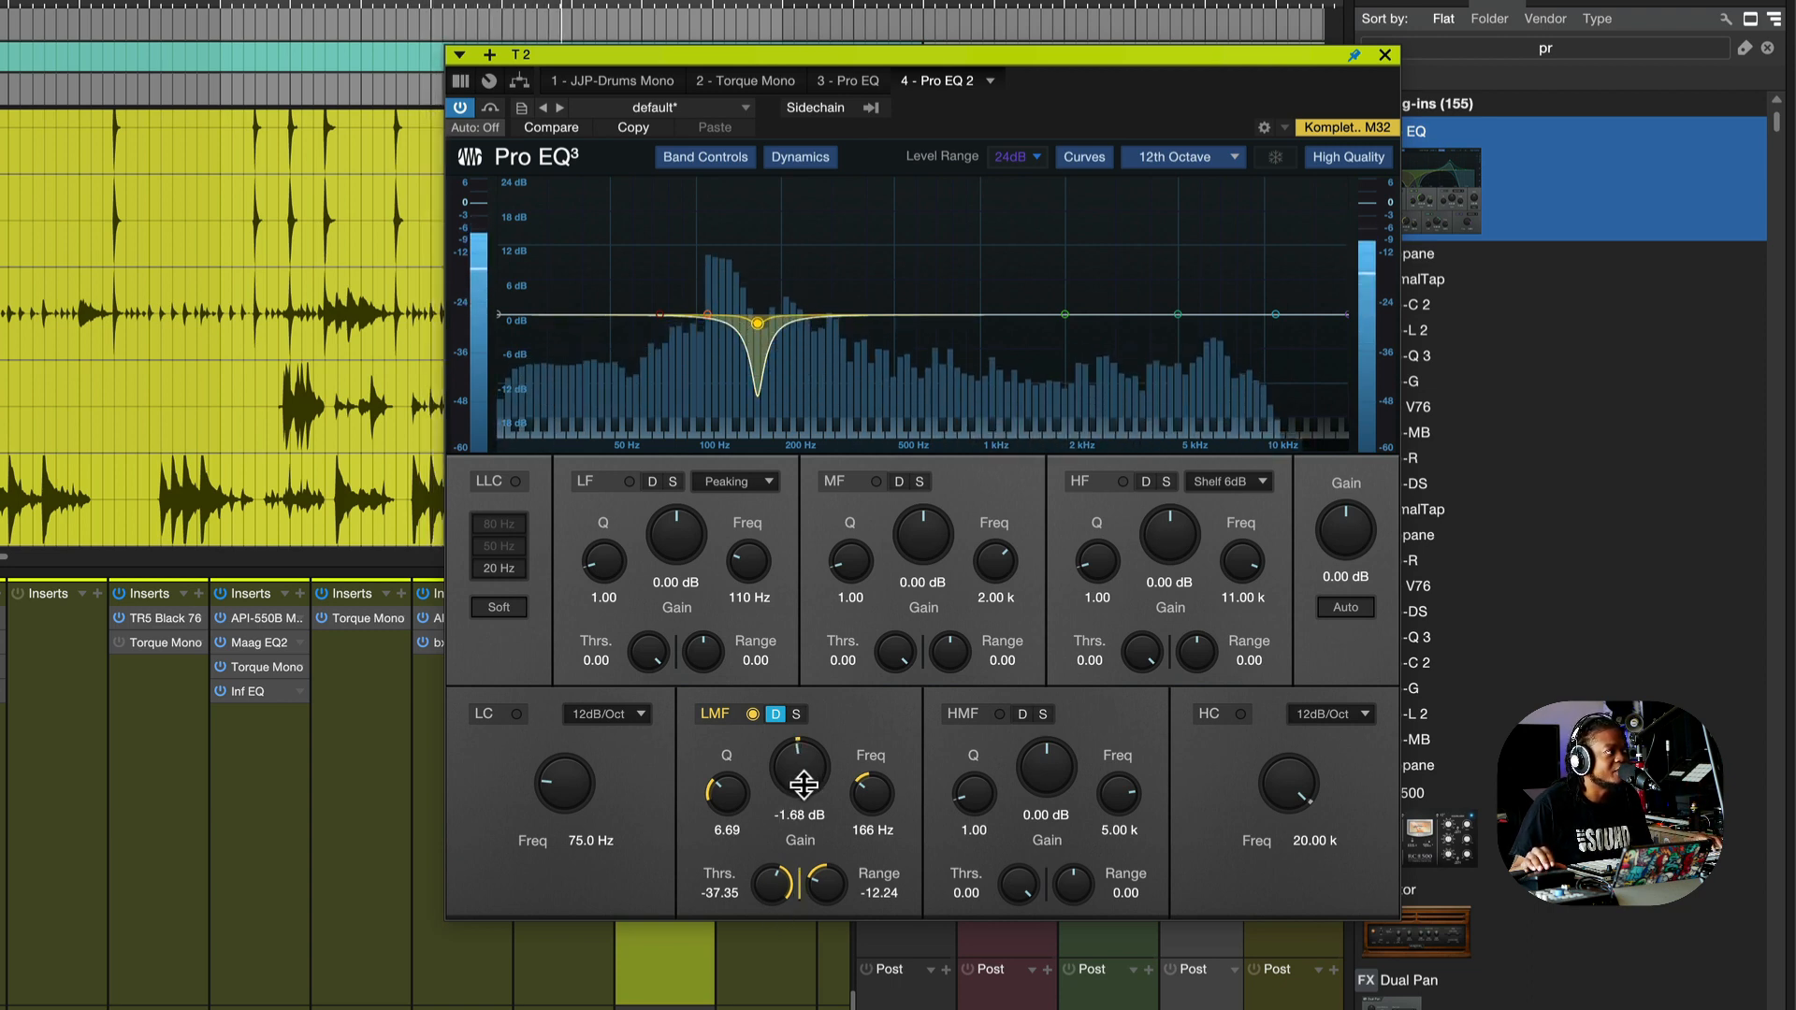
left_click_drag(803, 779, 811, 788)
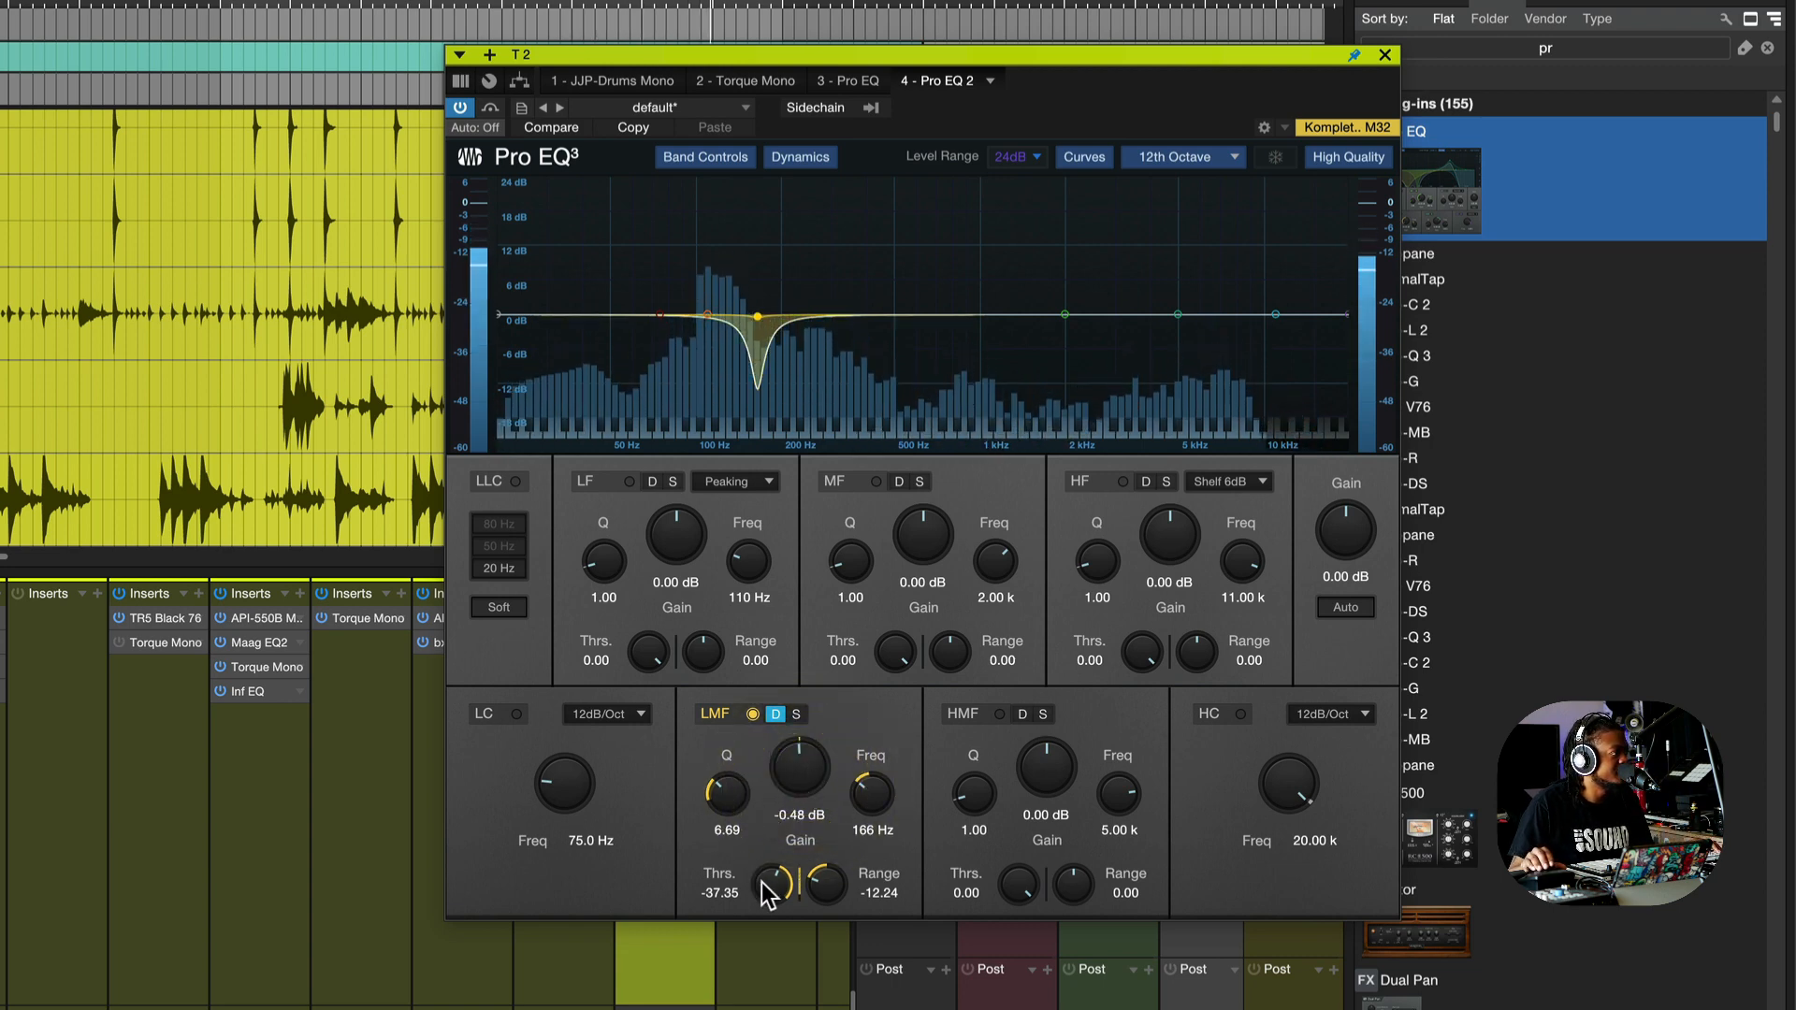
left_click_drag(769, 881, 769, 891)
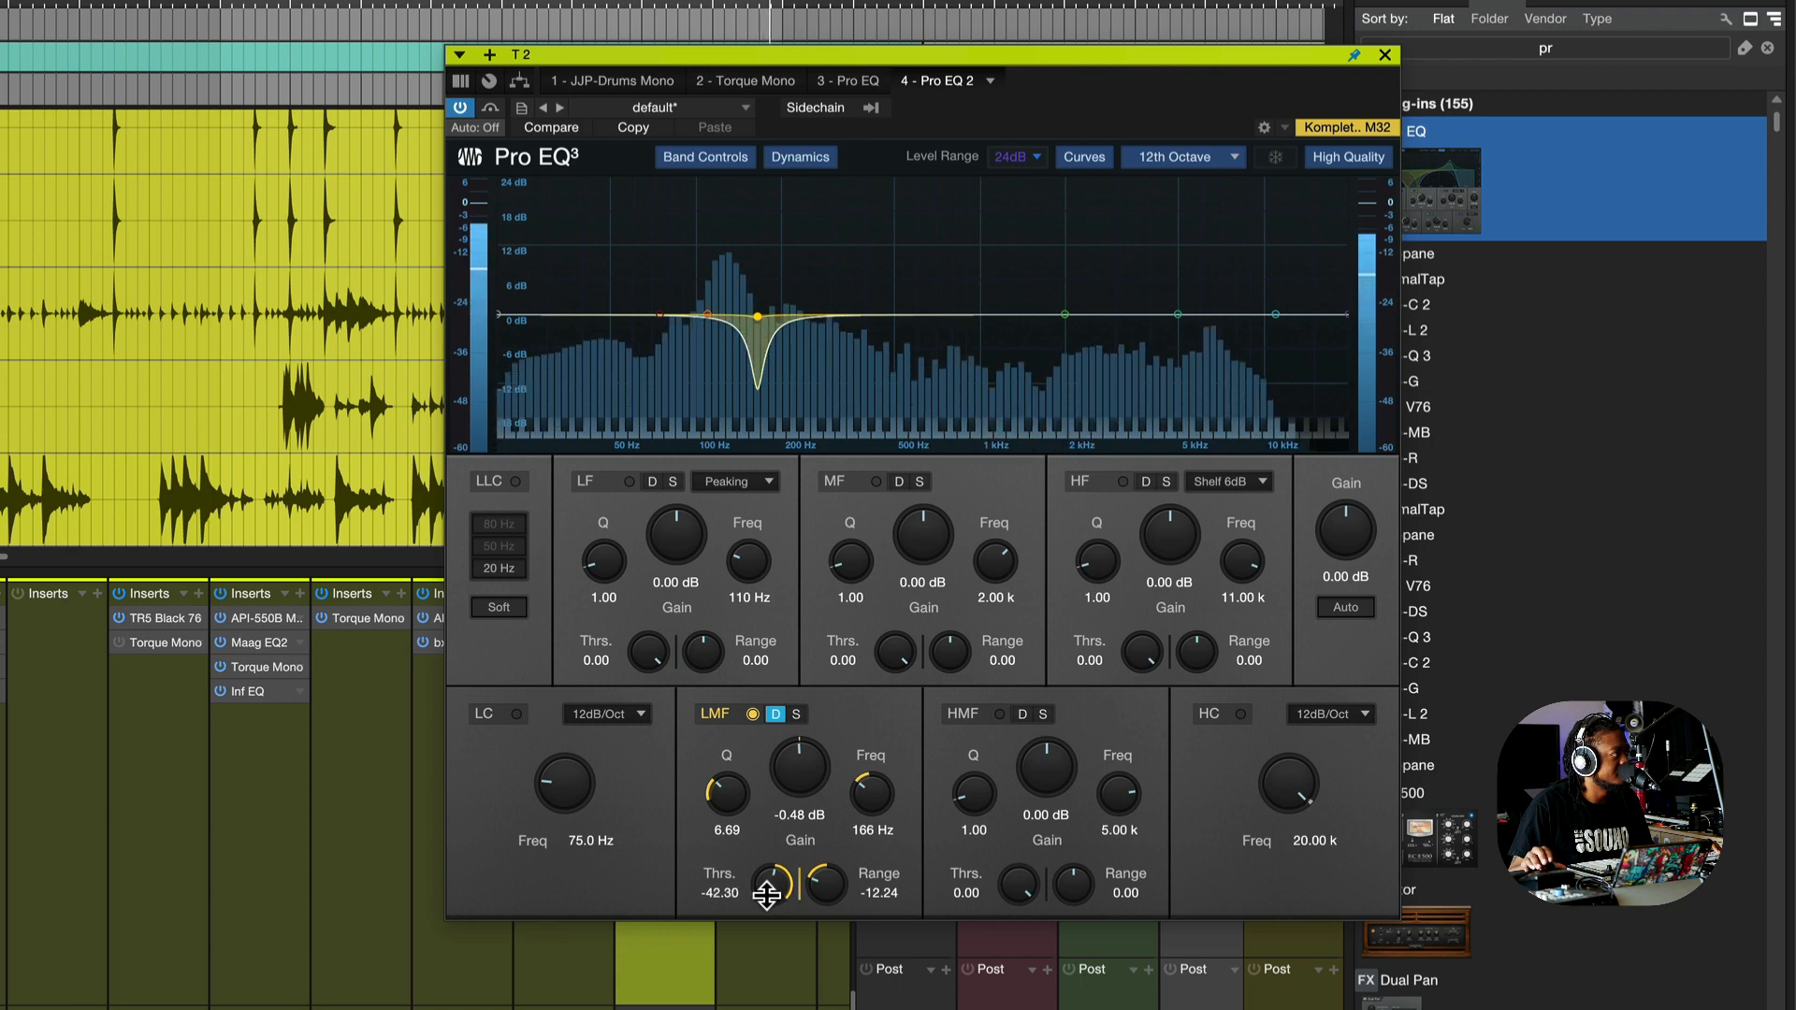
left_click_drag(767, 894, 773, 881)
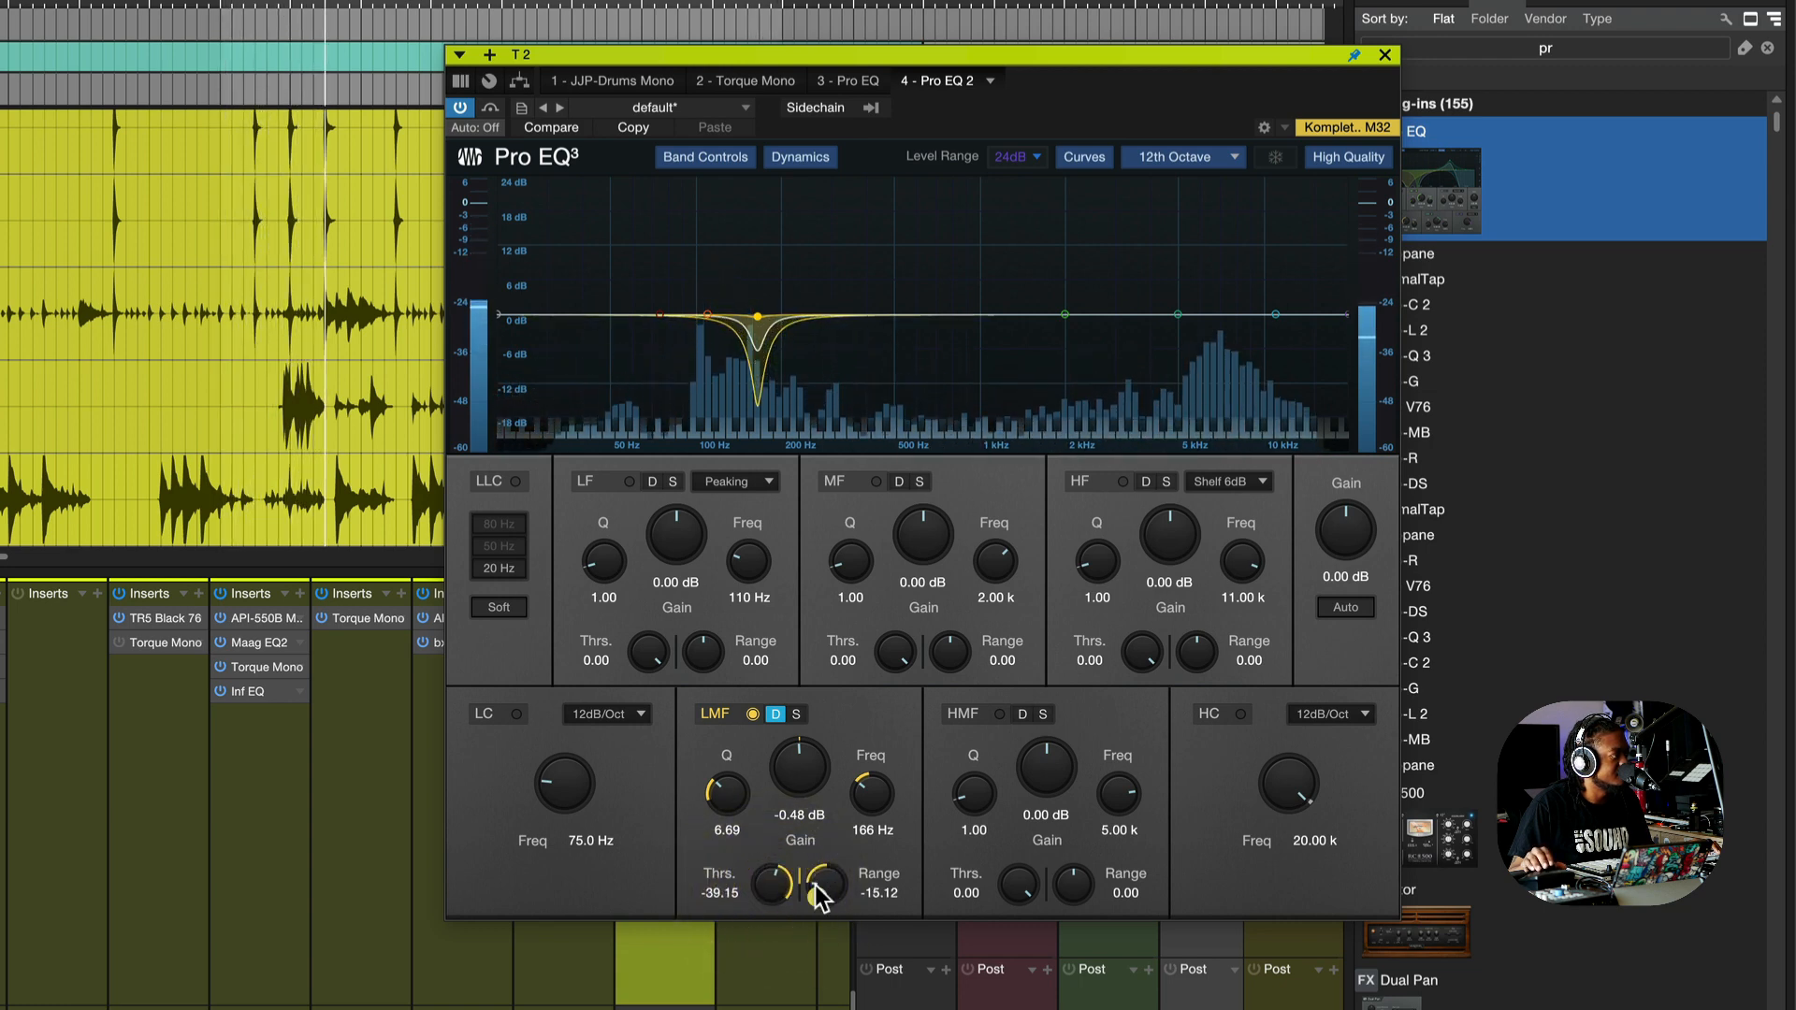
left_click_drag(870, 789, 874, 797)
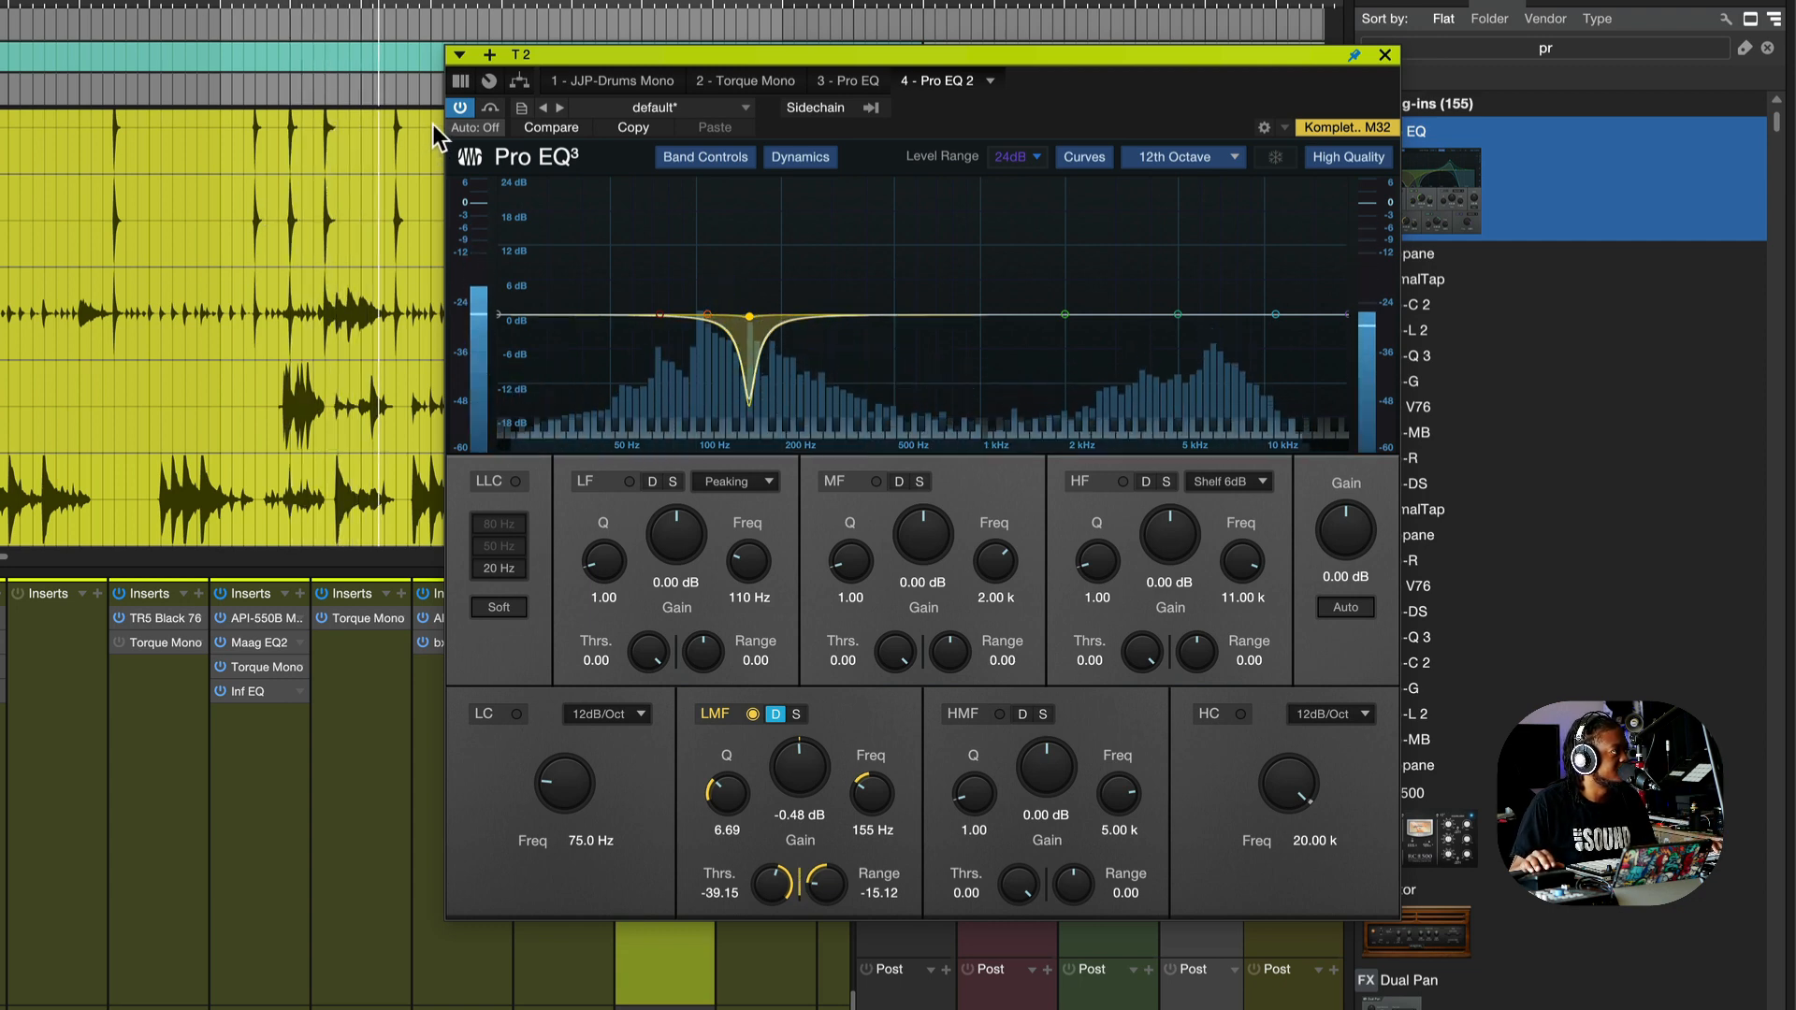
mouse_move(550, 128)
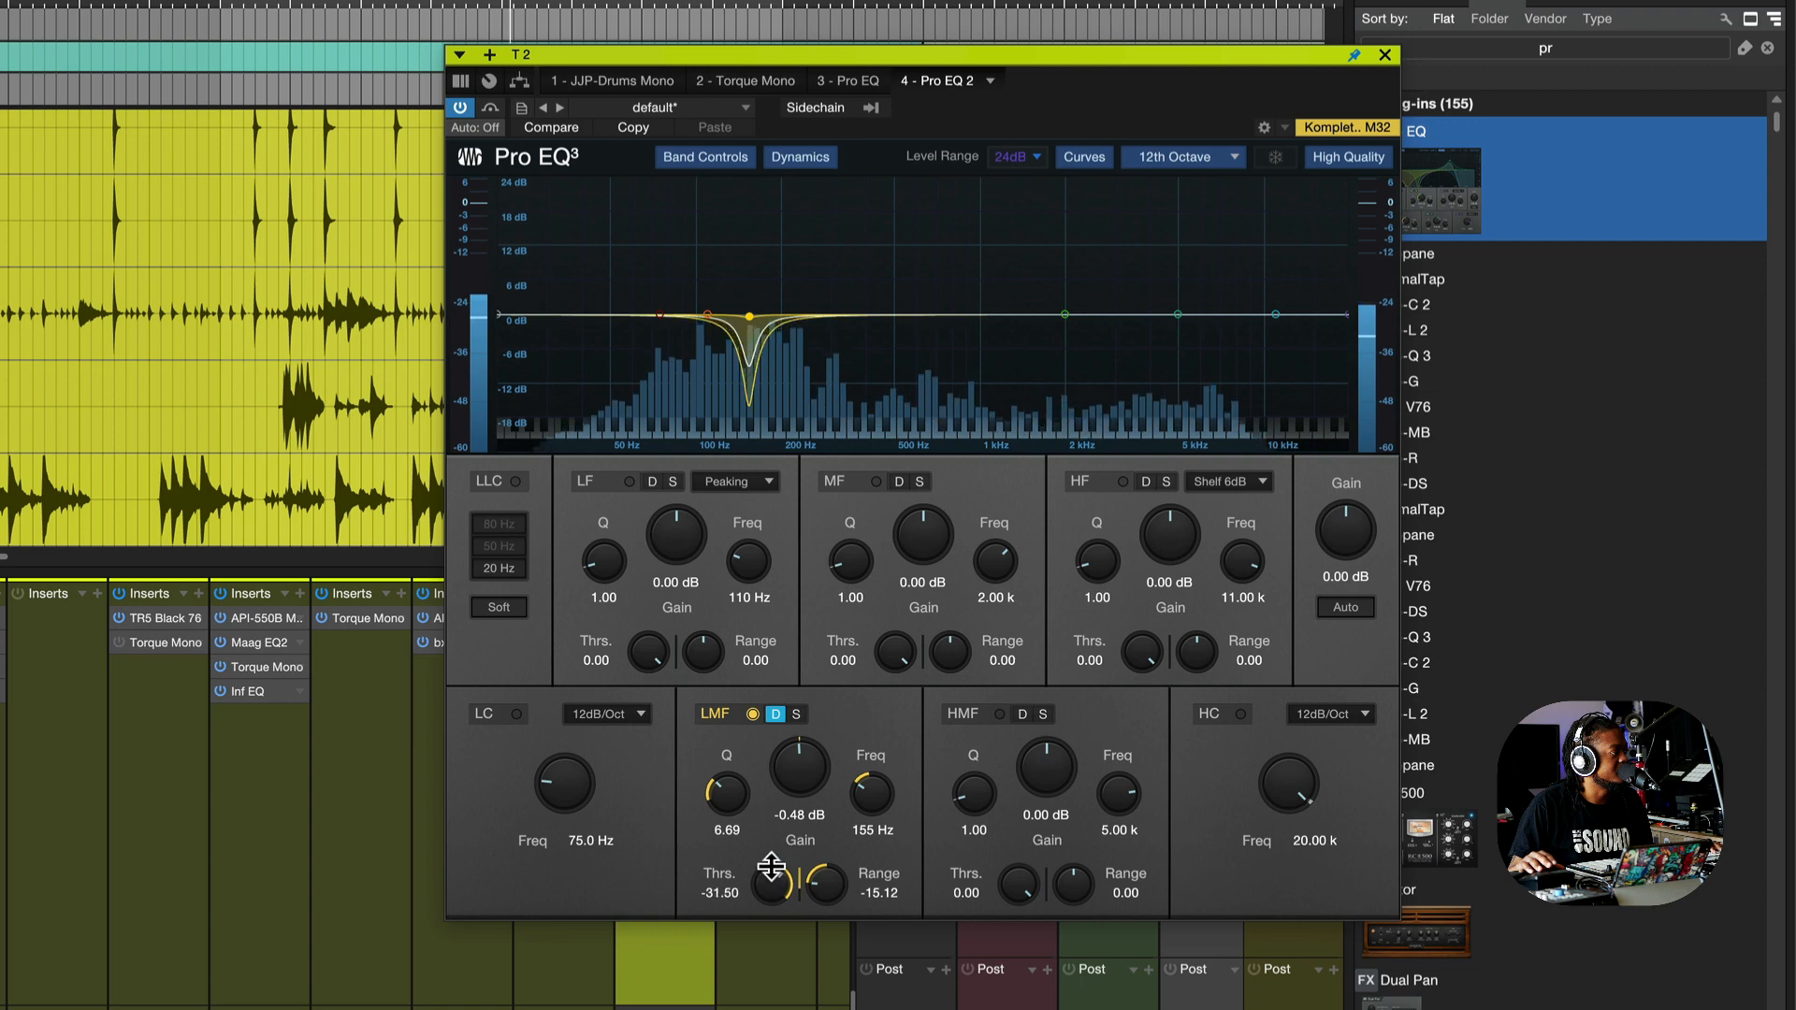
- Sweep the LMF threshold during playback, settling at -35.55 dB with -1.92 dB gain
left_click_drag(771, 881, 771, 853)
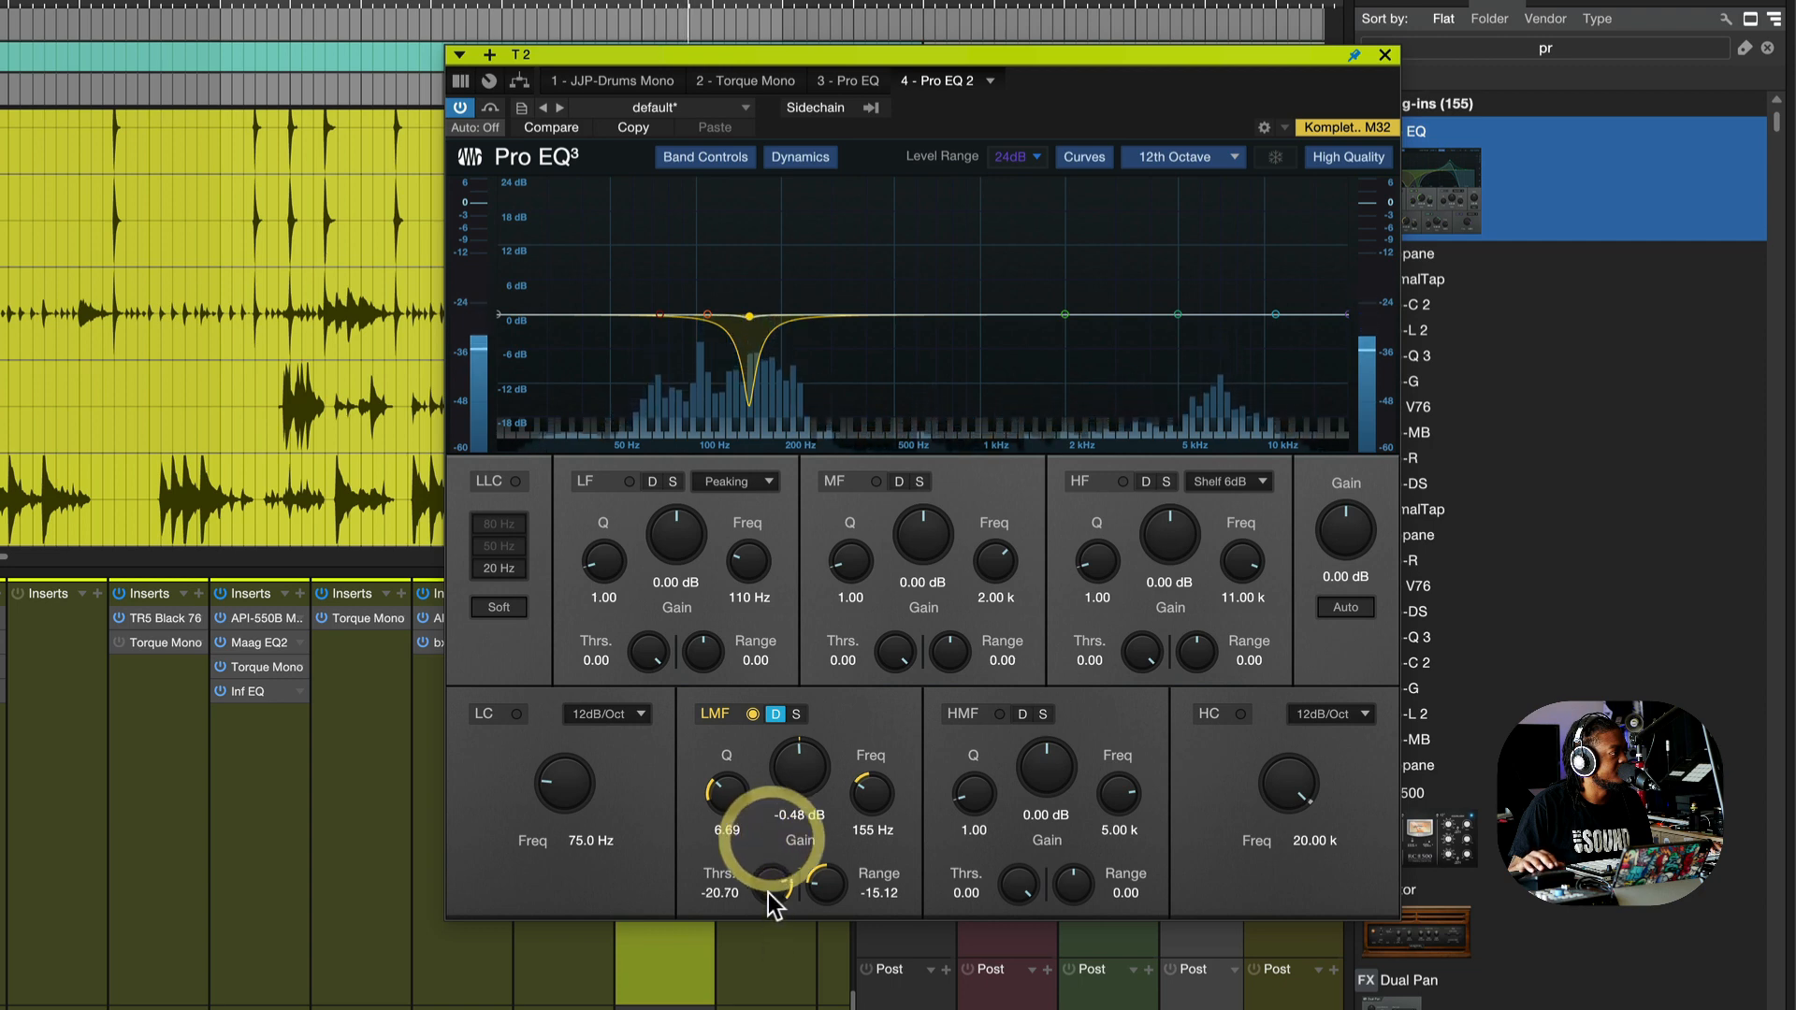
mouse_move(770, 885)
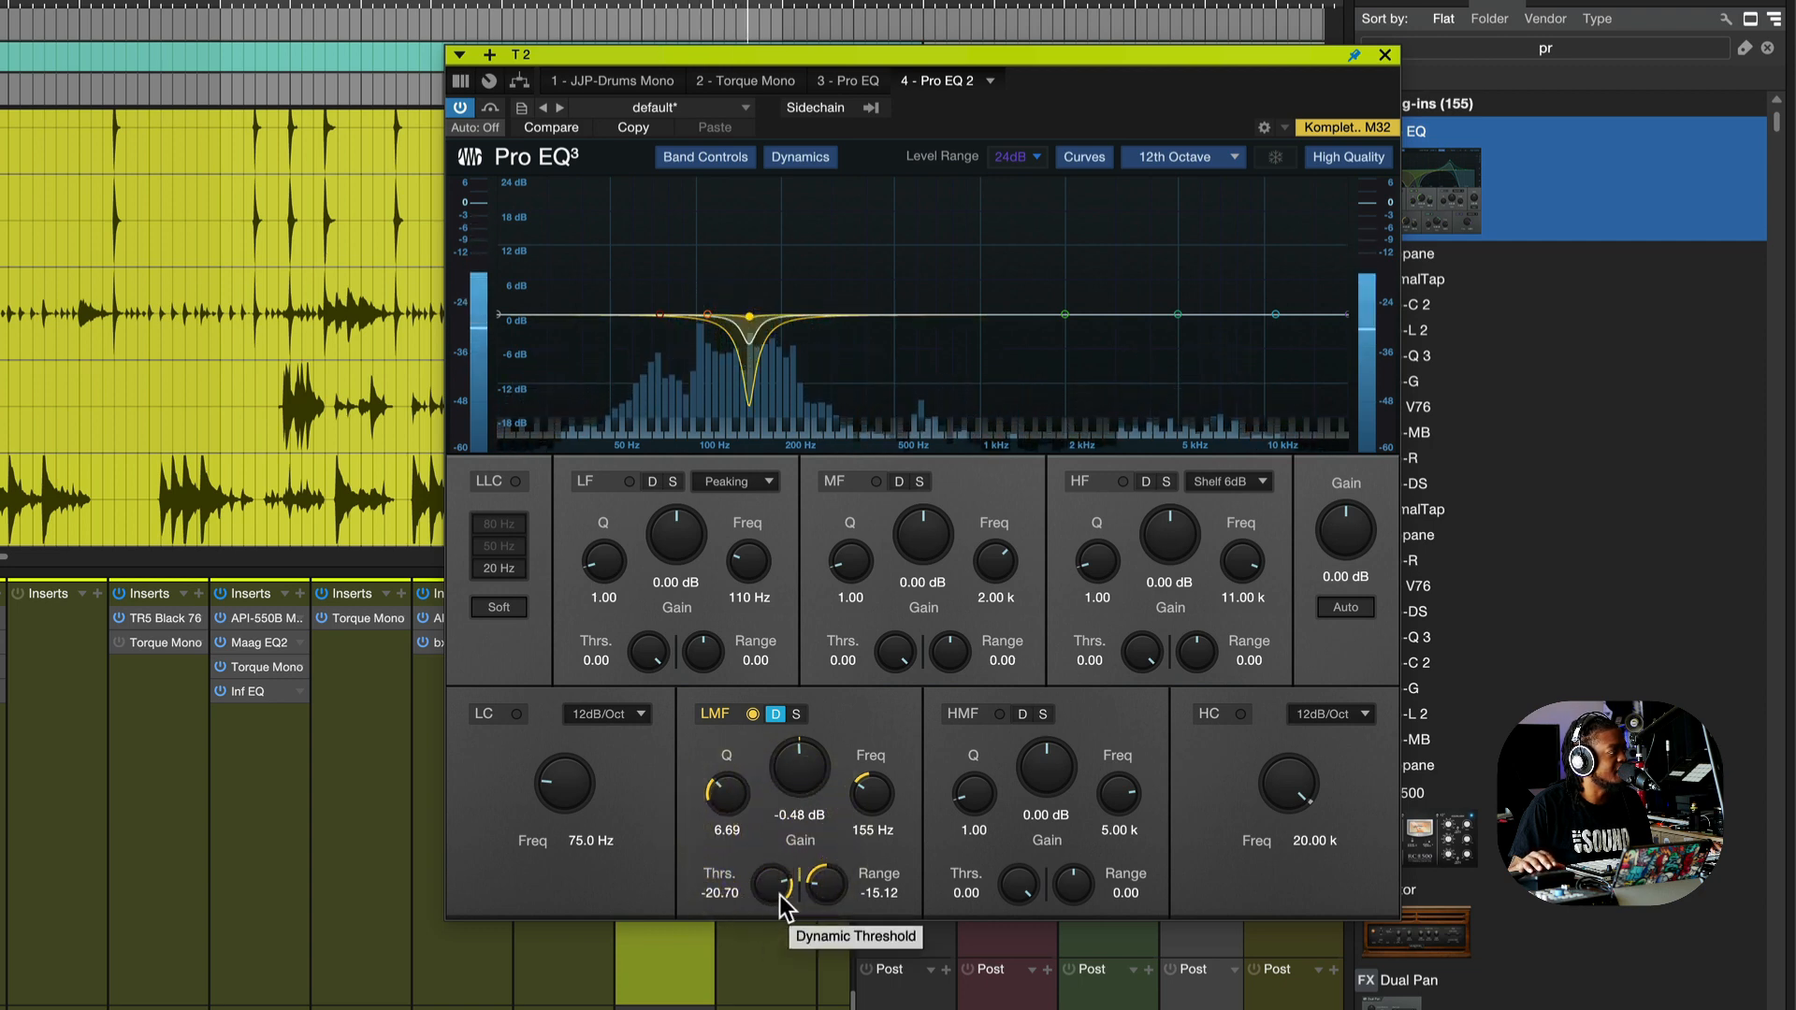
left_click_drag(769, 881, 769, 906)
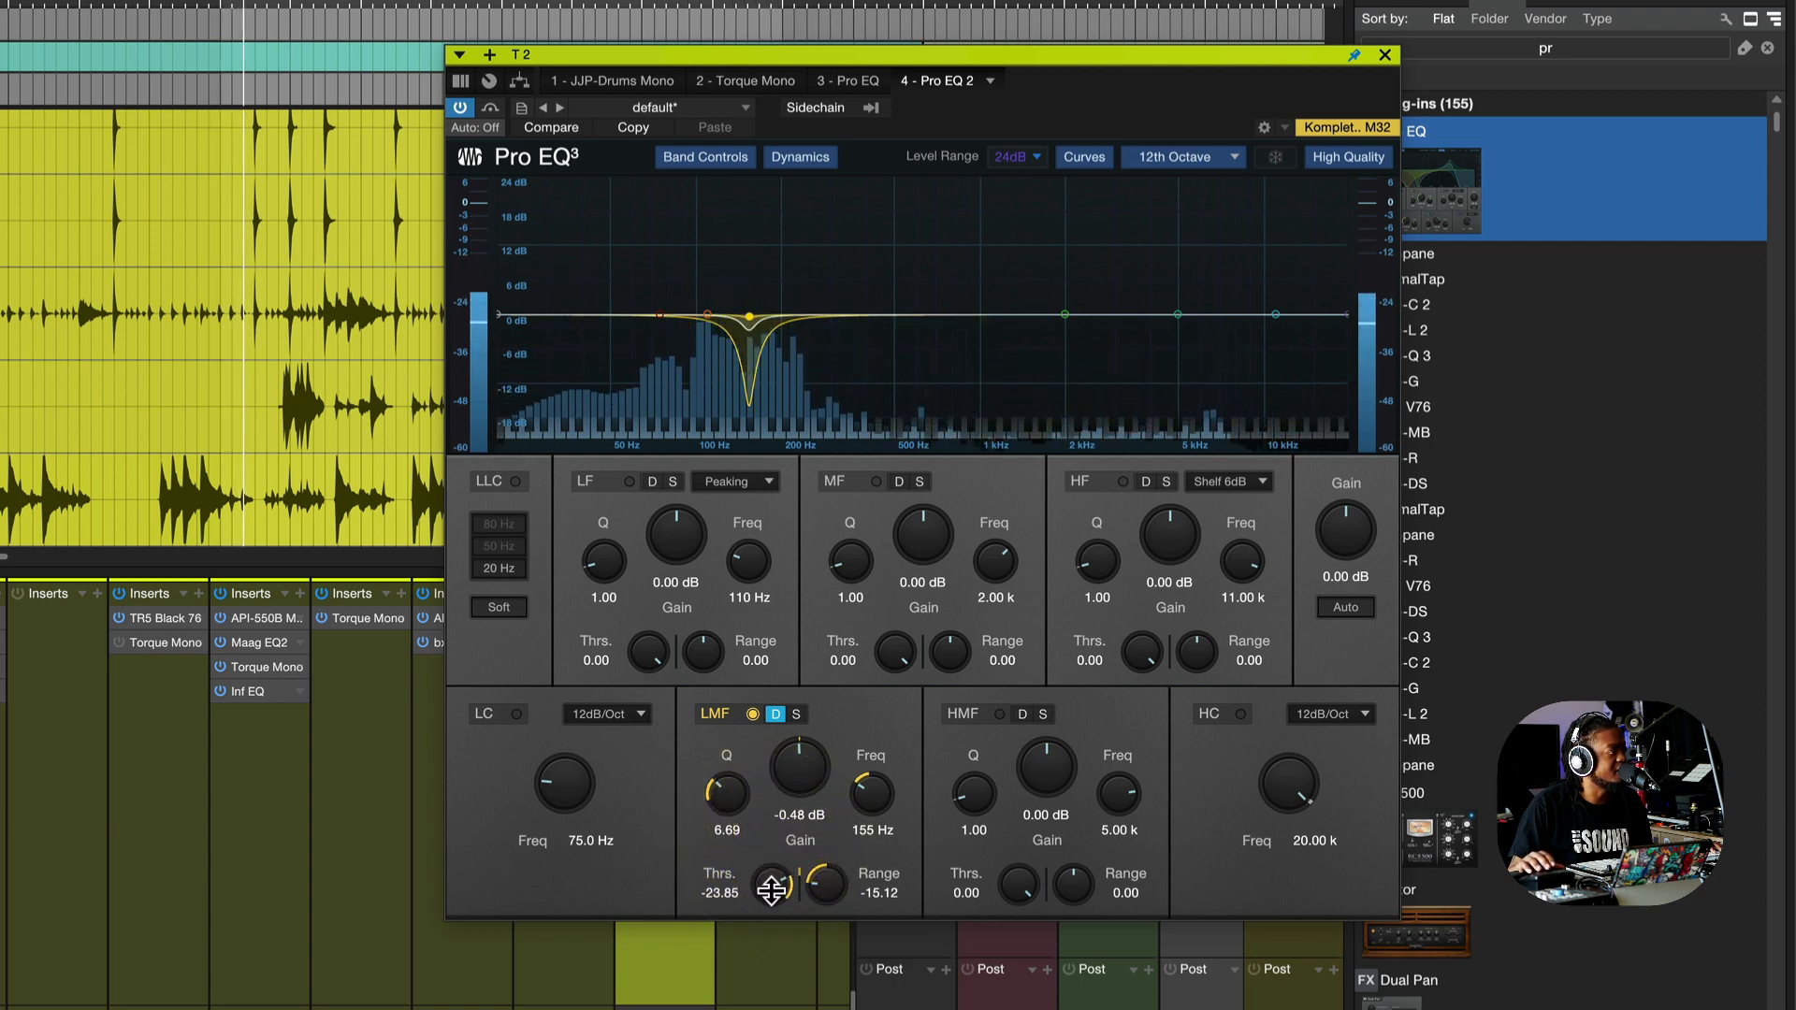
left_click_drag(770, 885, 771, 906)
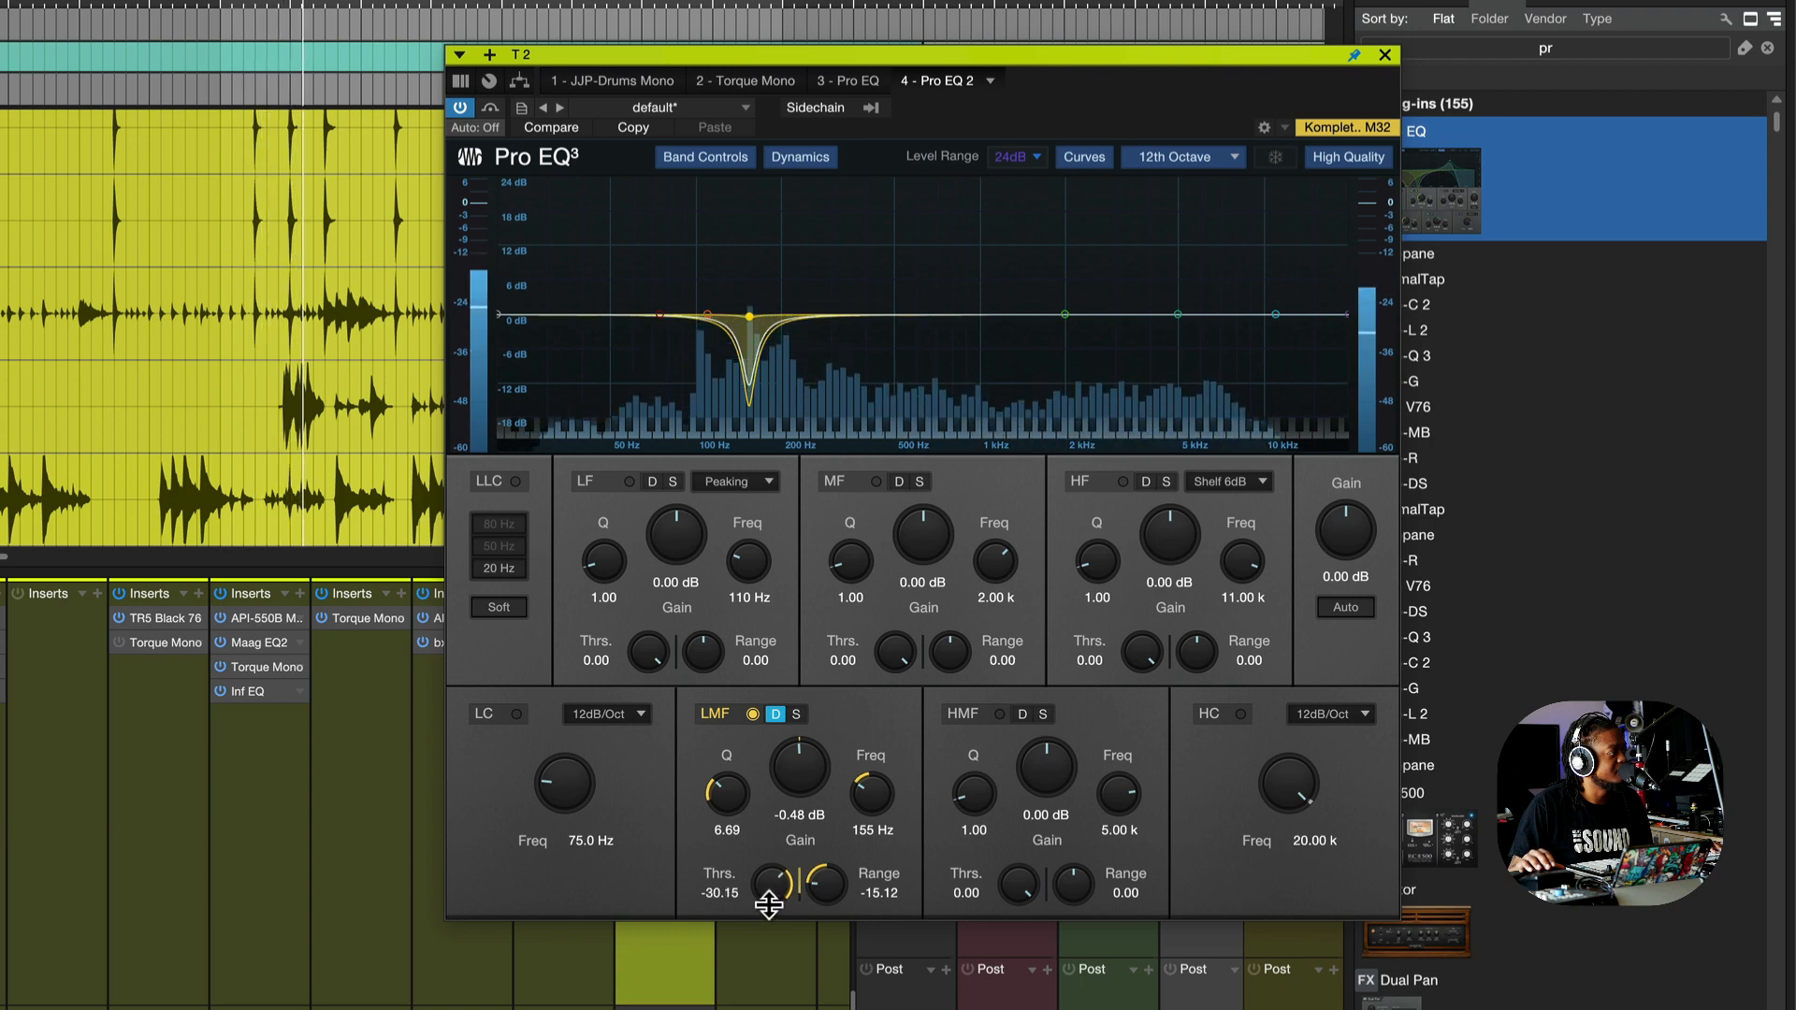
left_click_drag(769, 885, 769, 896)
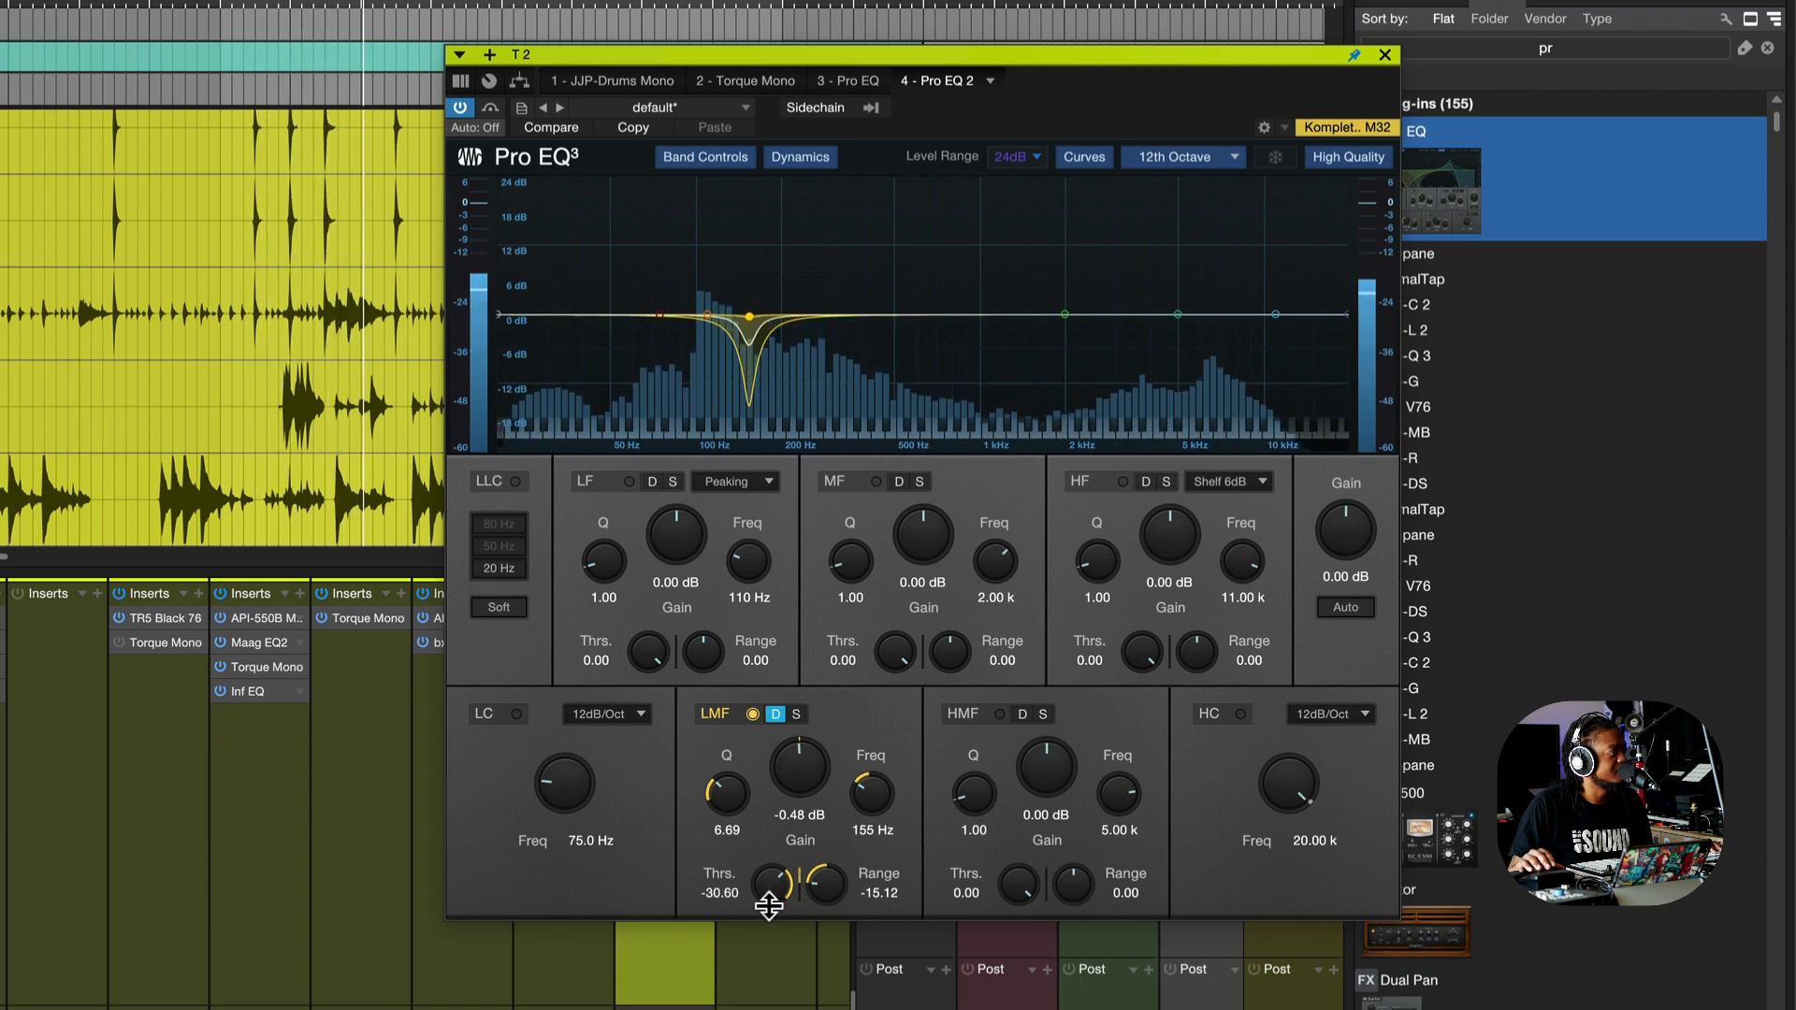
left_click_drag(769, 881, 769, 894)
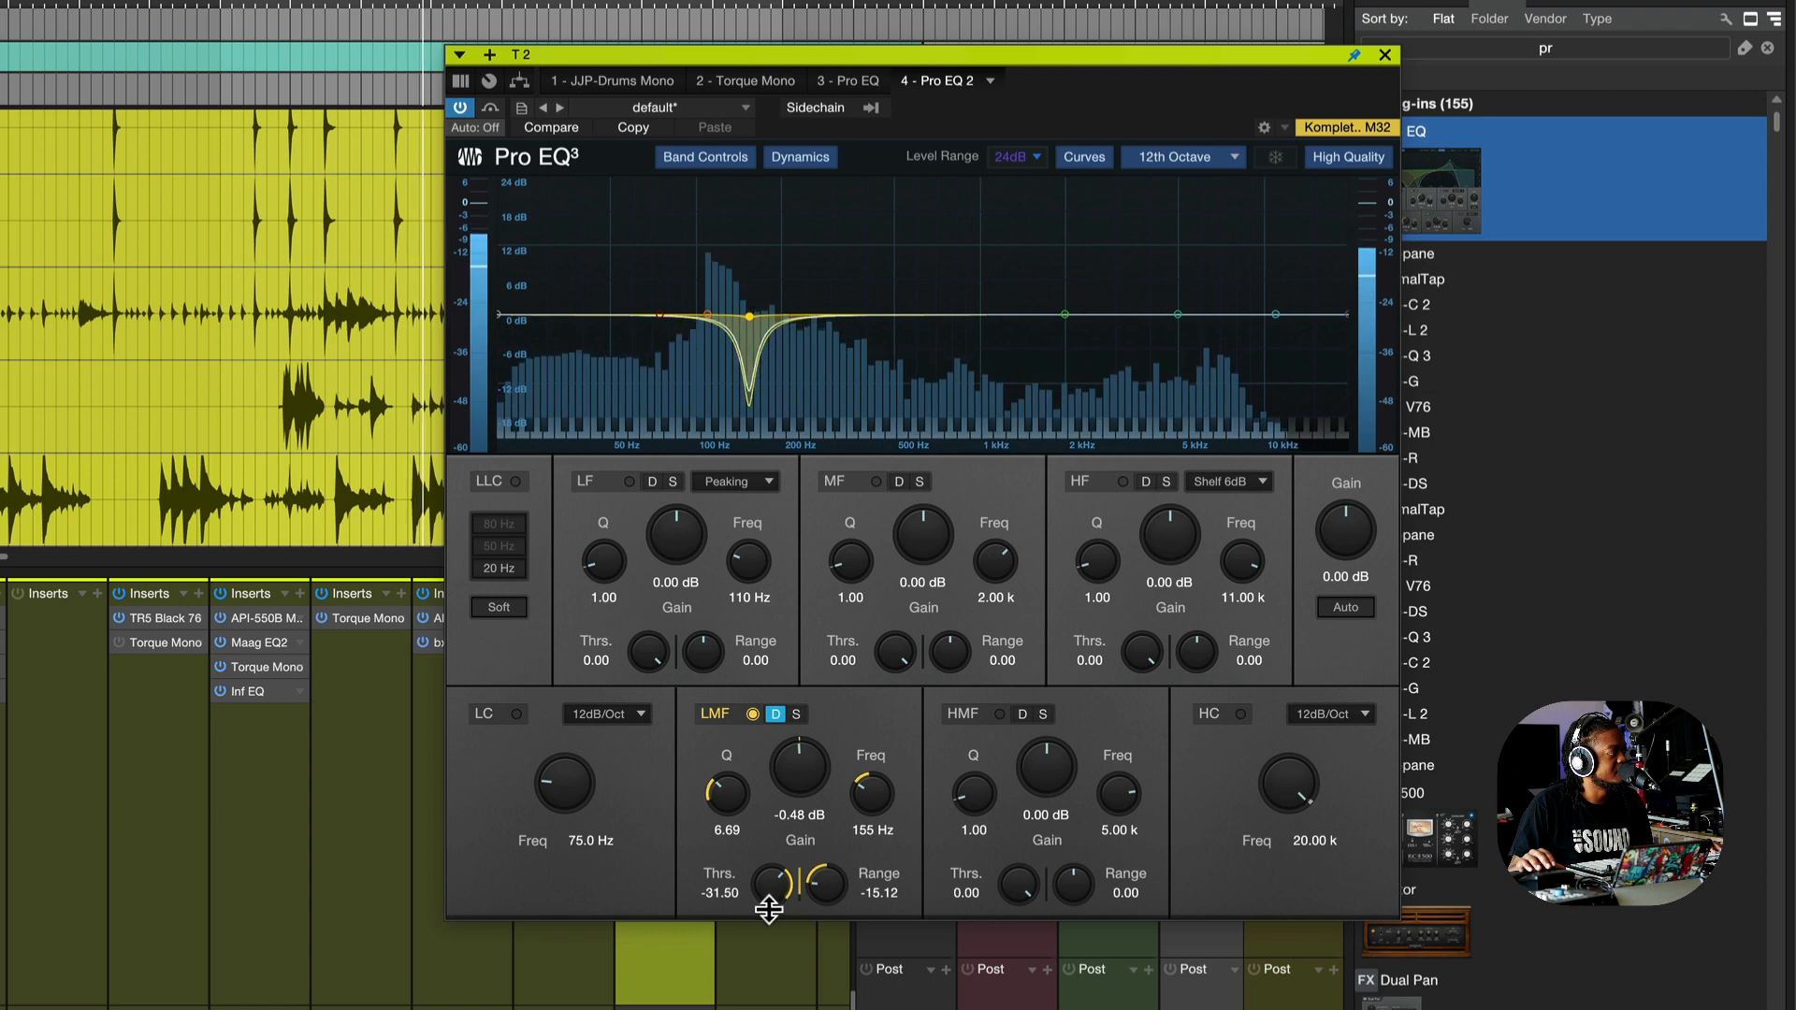
left_click_drag(773, 885, 773, 895)
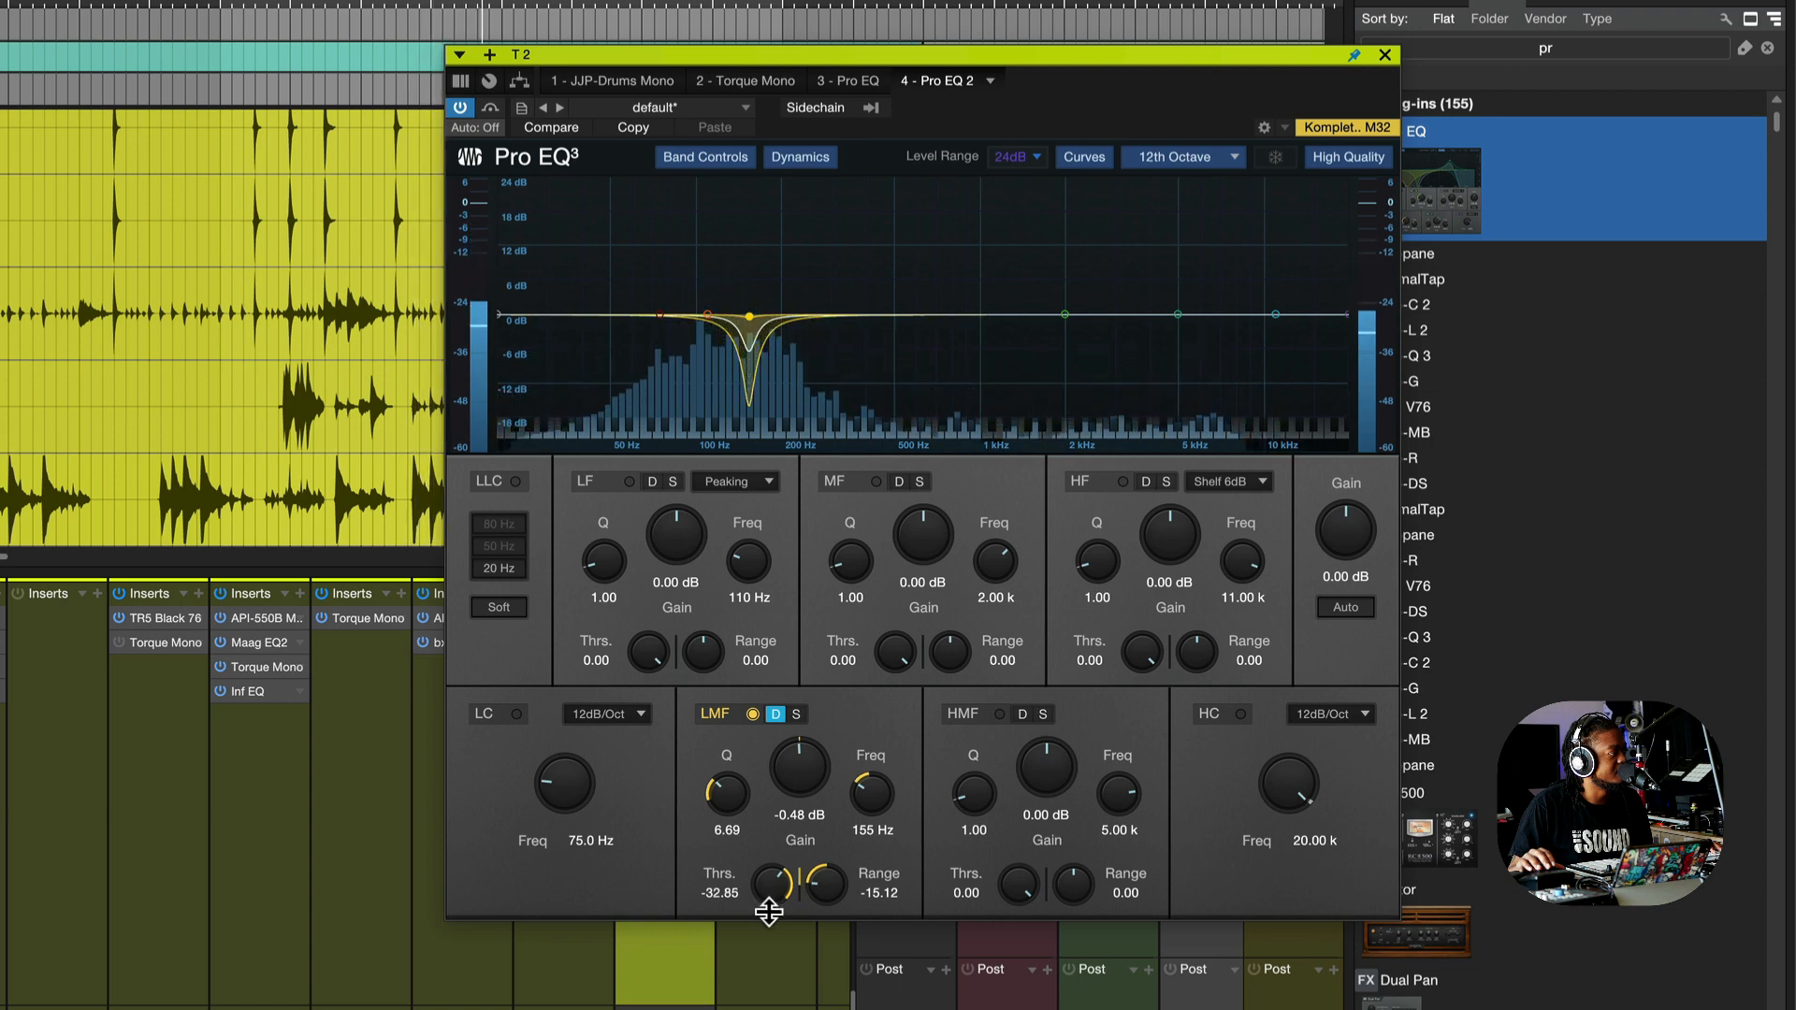
left_click_drag(769, 881, 769, 897)
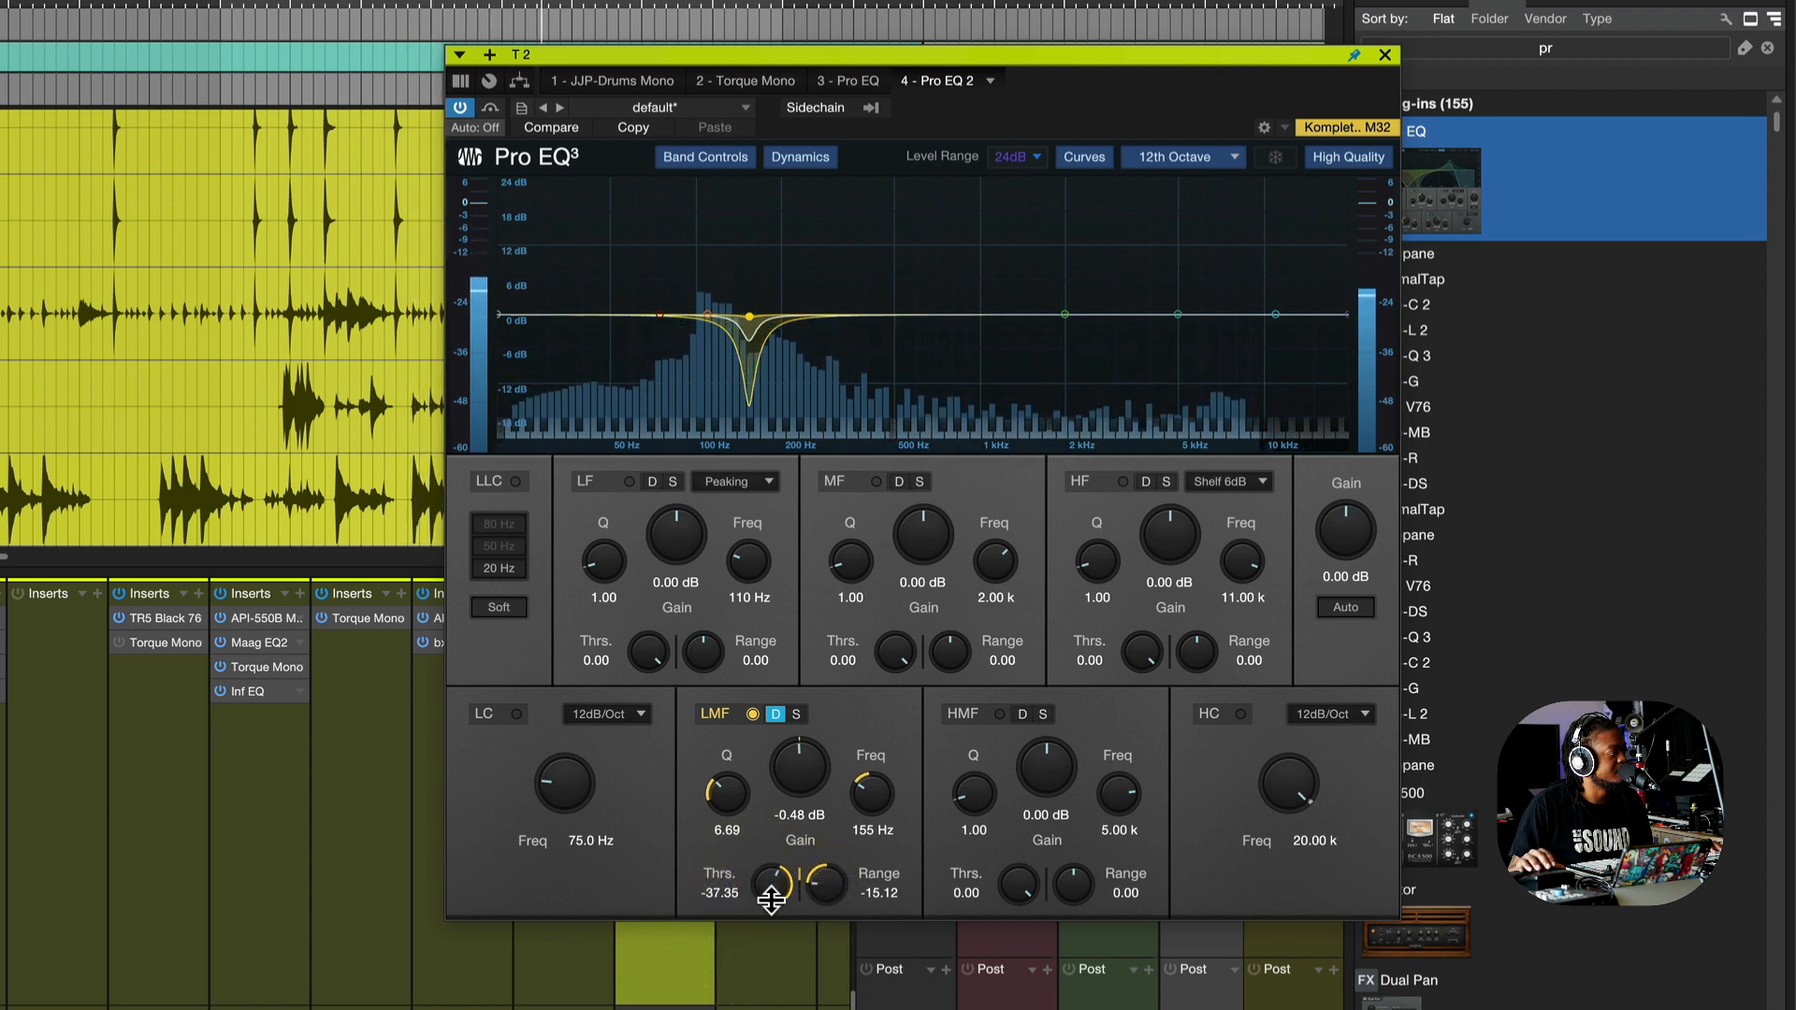
left_click_drag(771, 885, 778, 875)
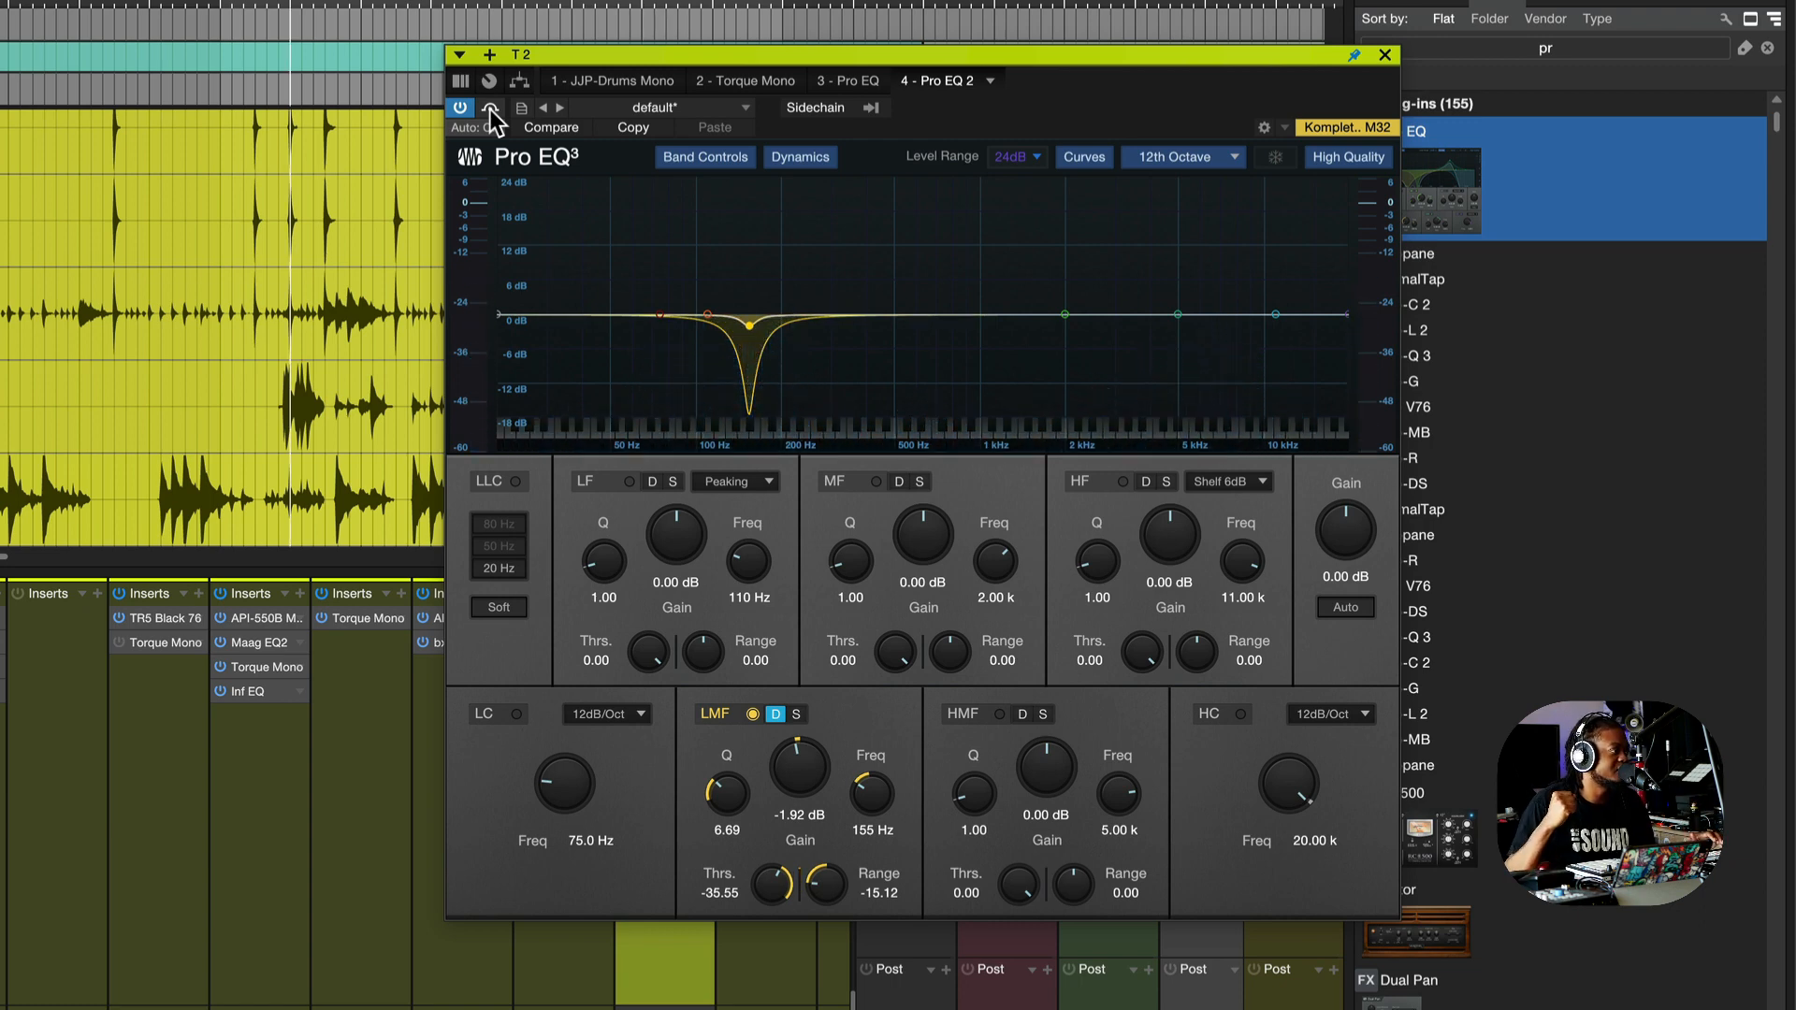
- Bring up the first Pro EQ with its static 158 Hz cut beside Pro EQ 2
left_click(461, 108)
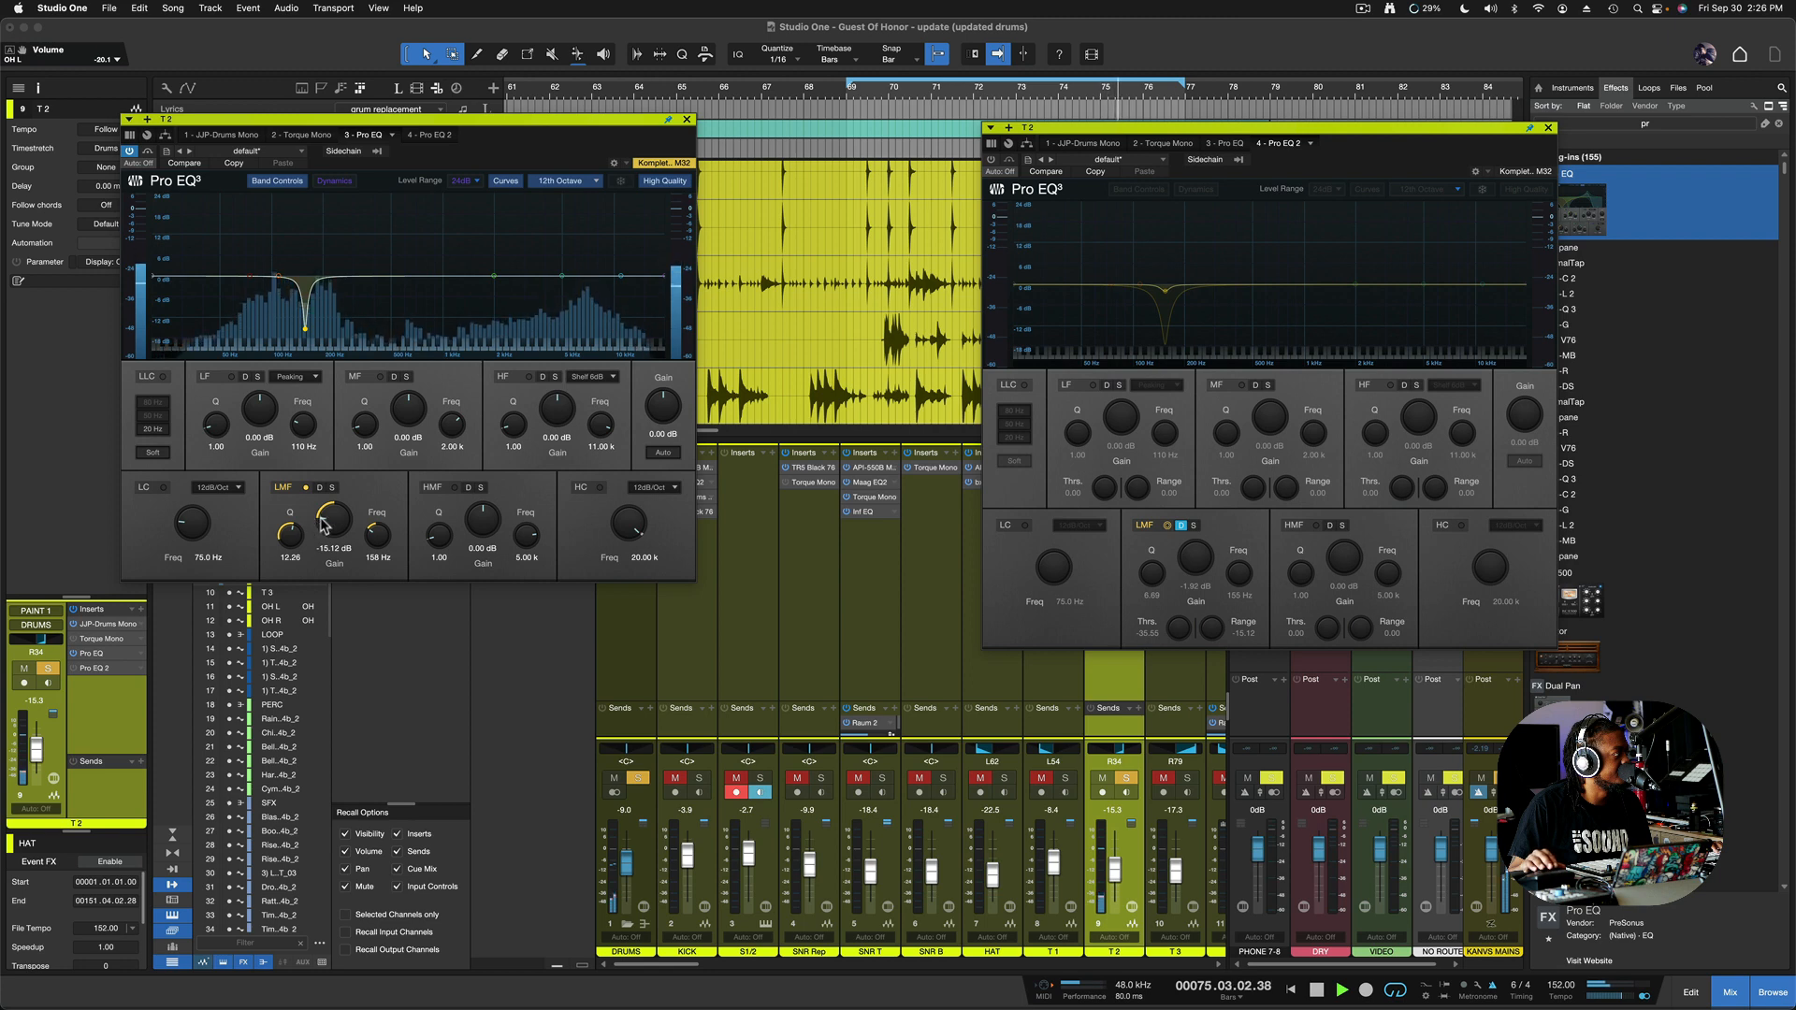
- Tweak the static LMF cut to about −15.36 dB at Q 10.58, then bypass that original Pro EQ
left_click_drag(333, 518, 333, 524)
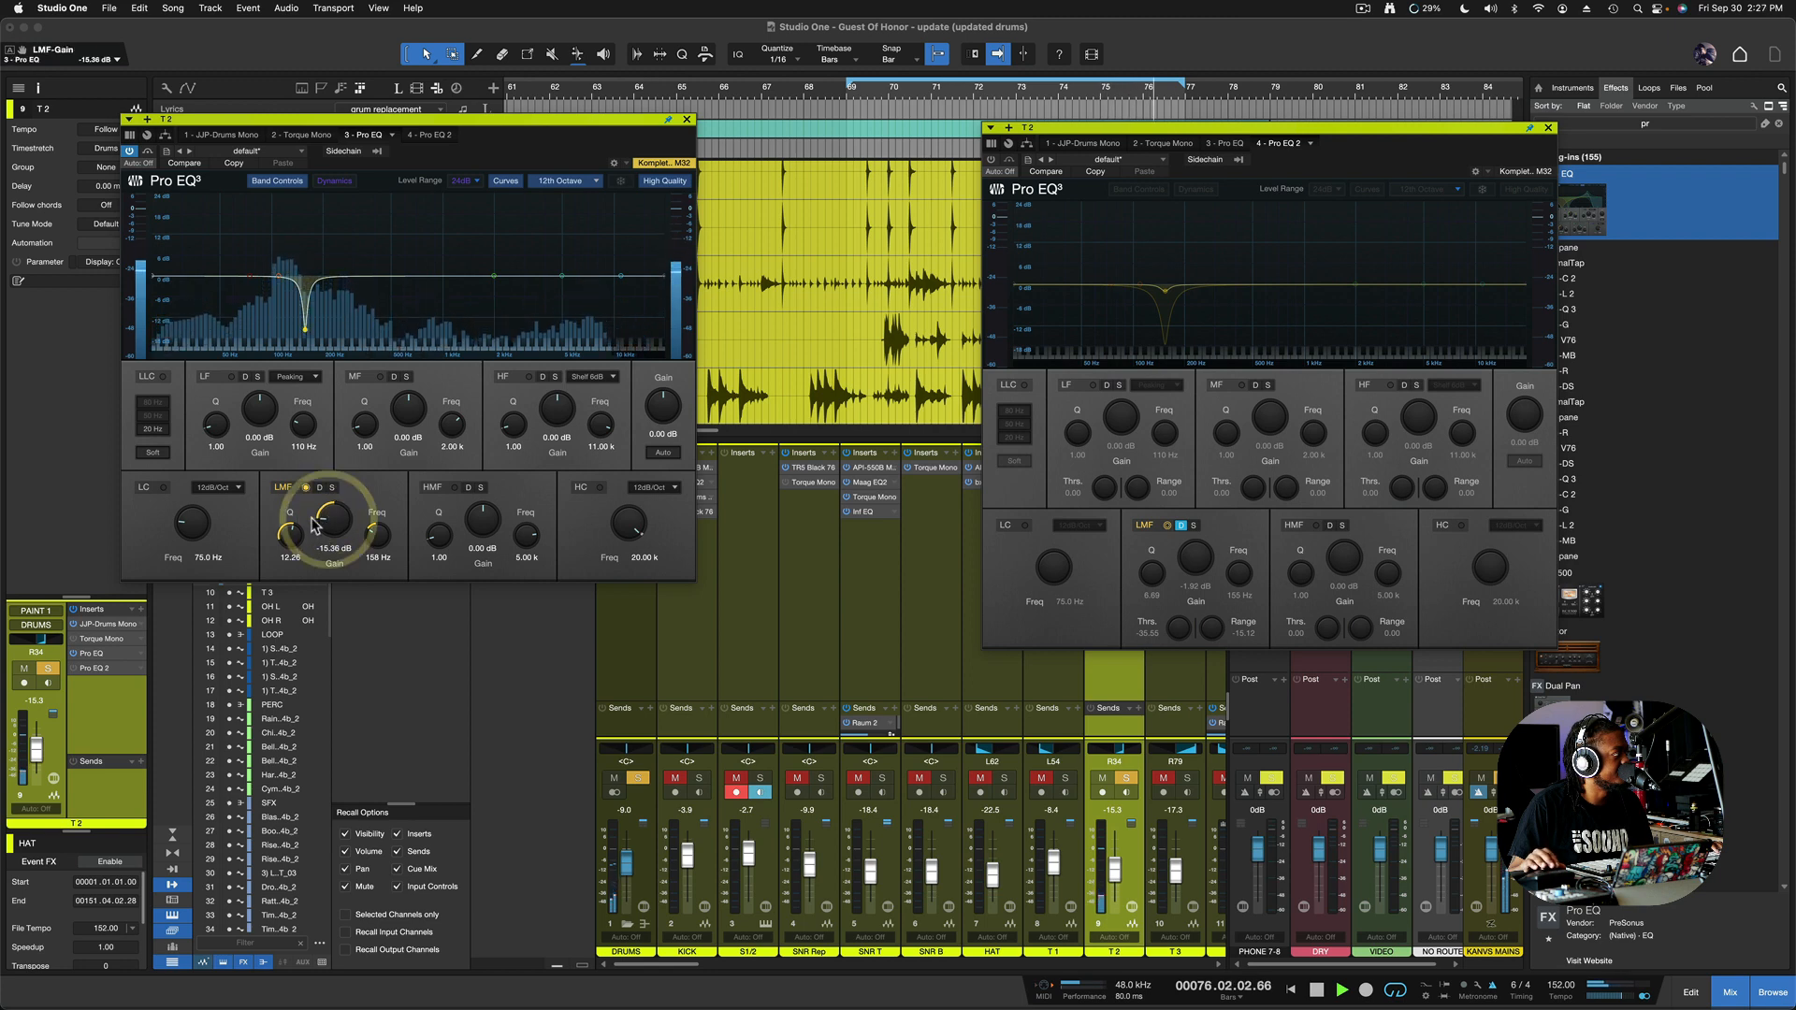
left_click_drag(288, 518, 295, 509)
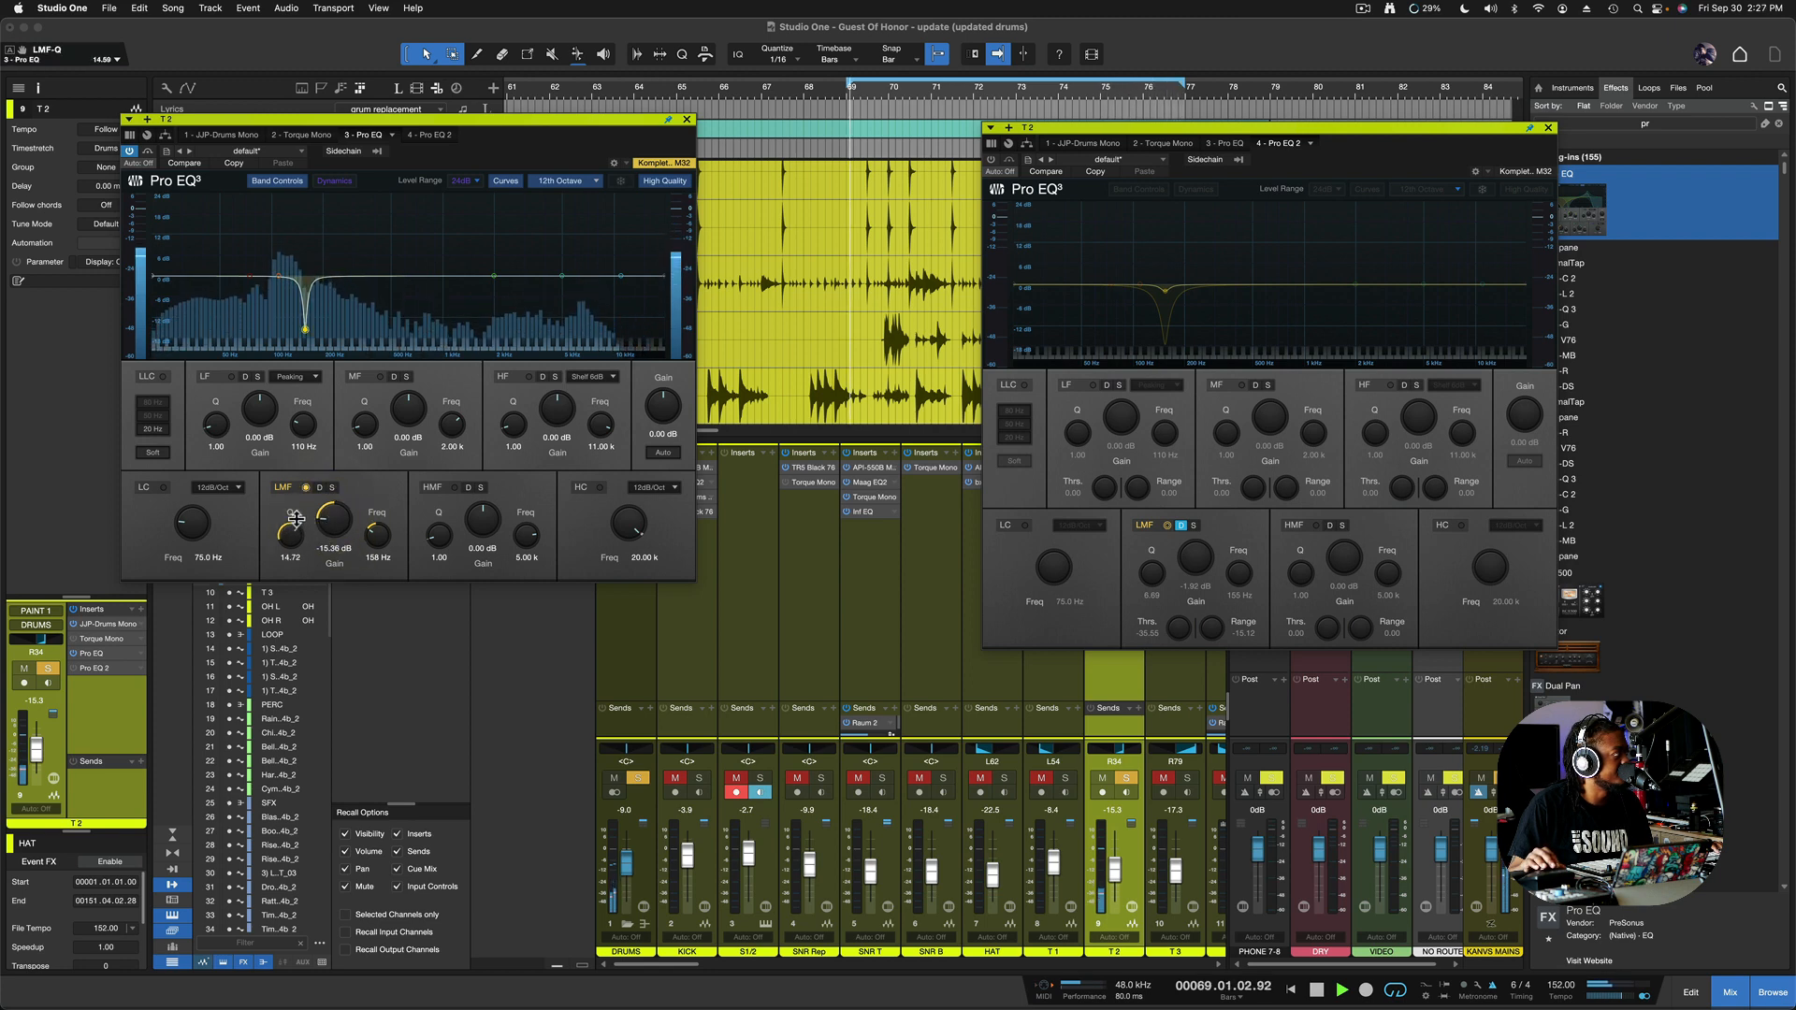
left_click_drag(290, 522, 296, 540)
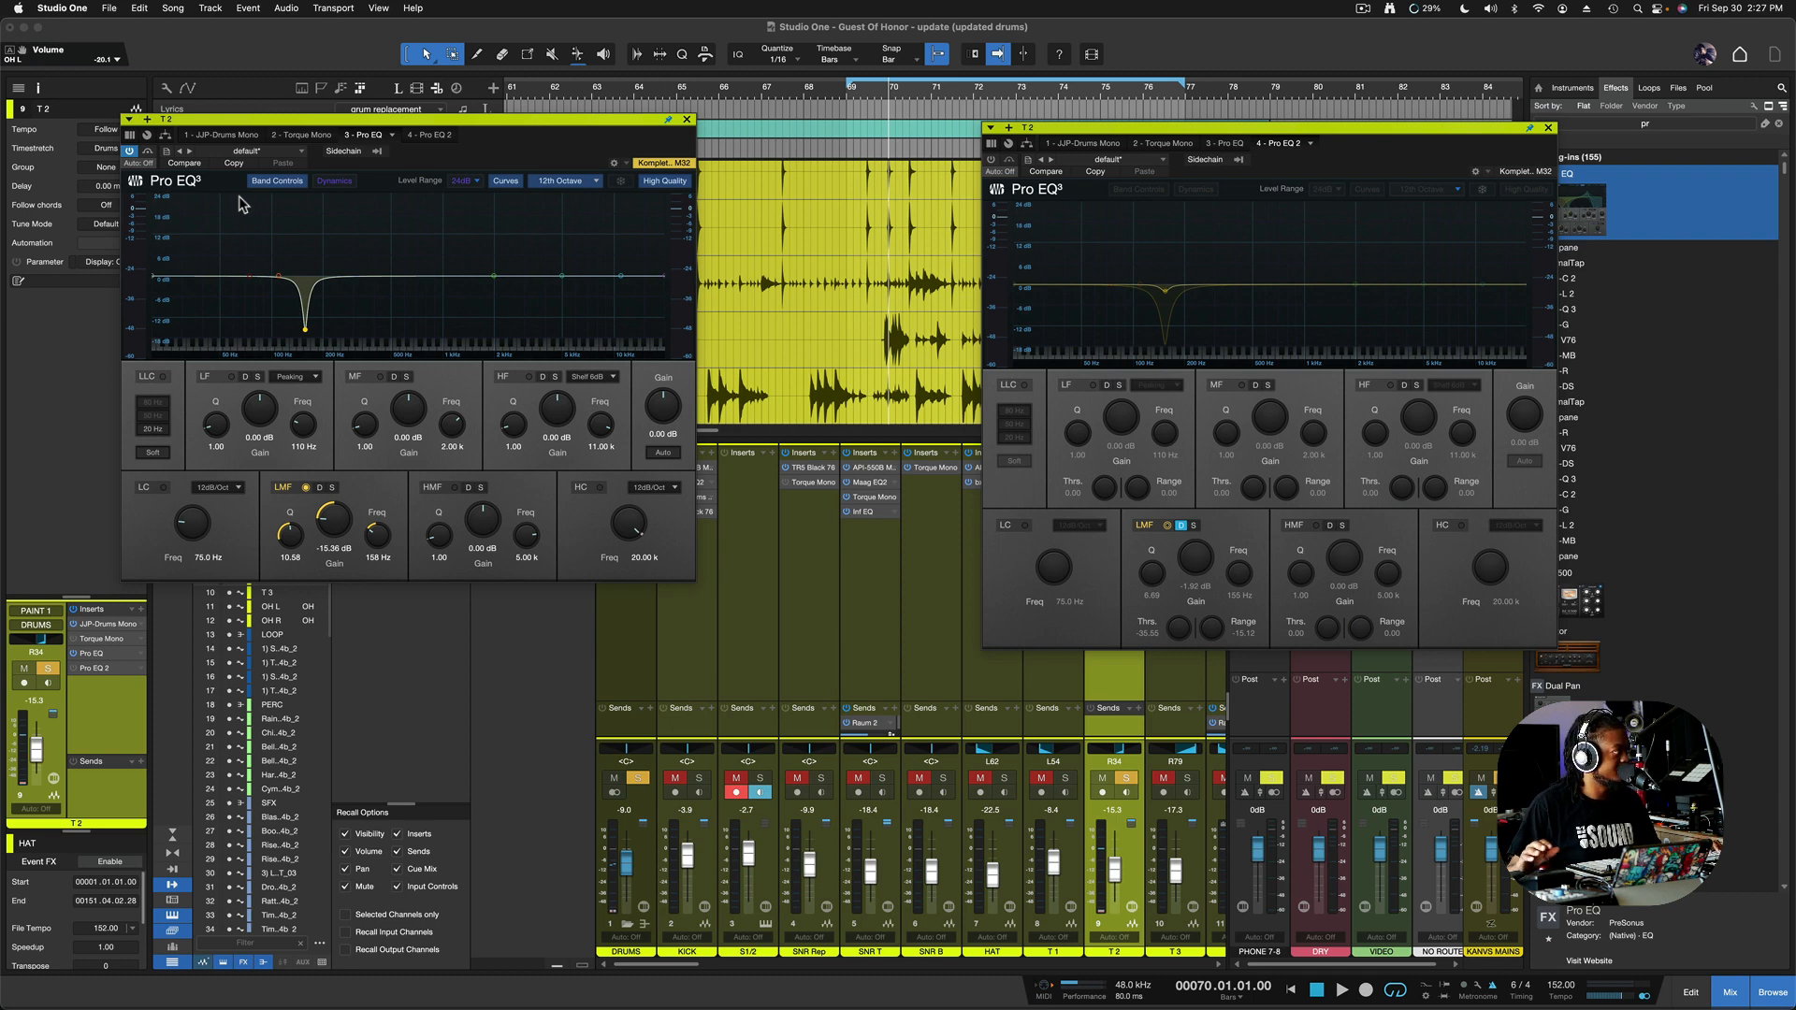
left_click(1339, 987)
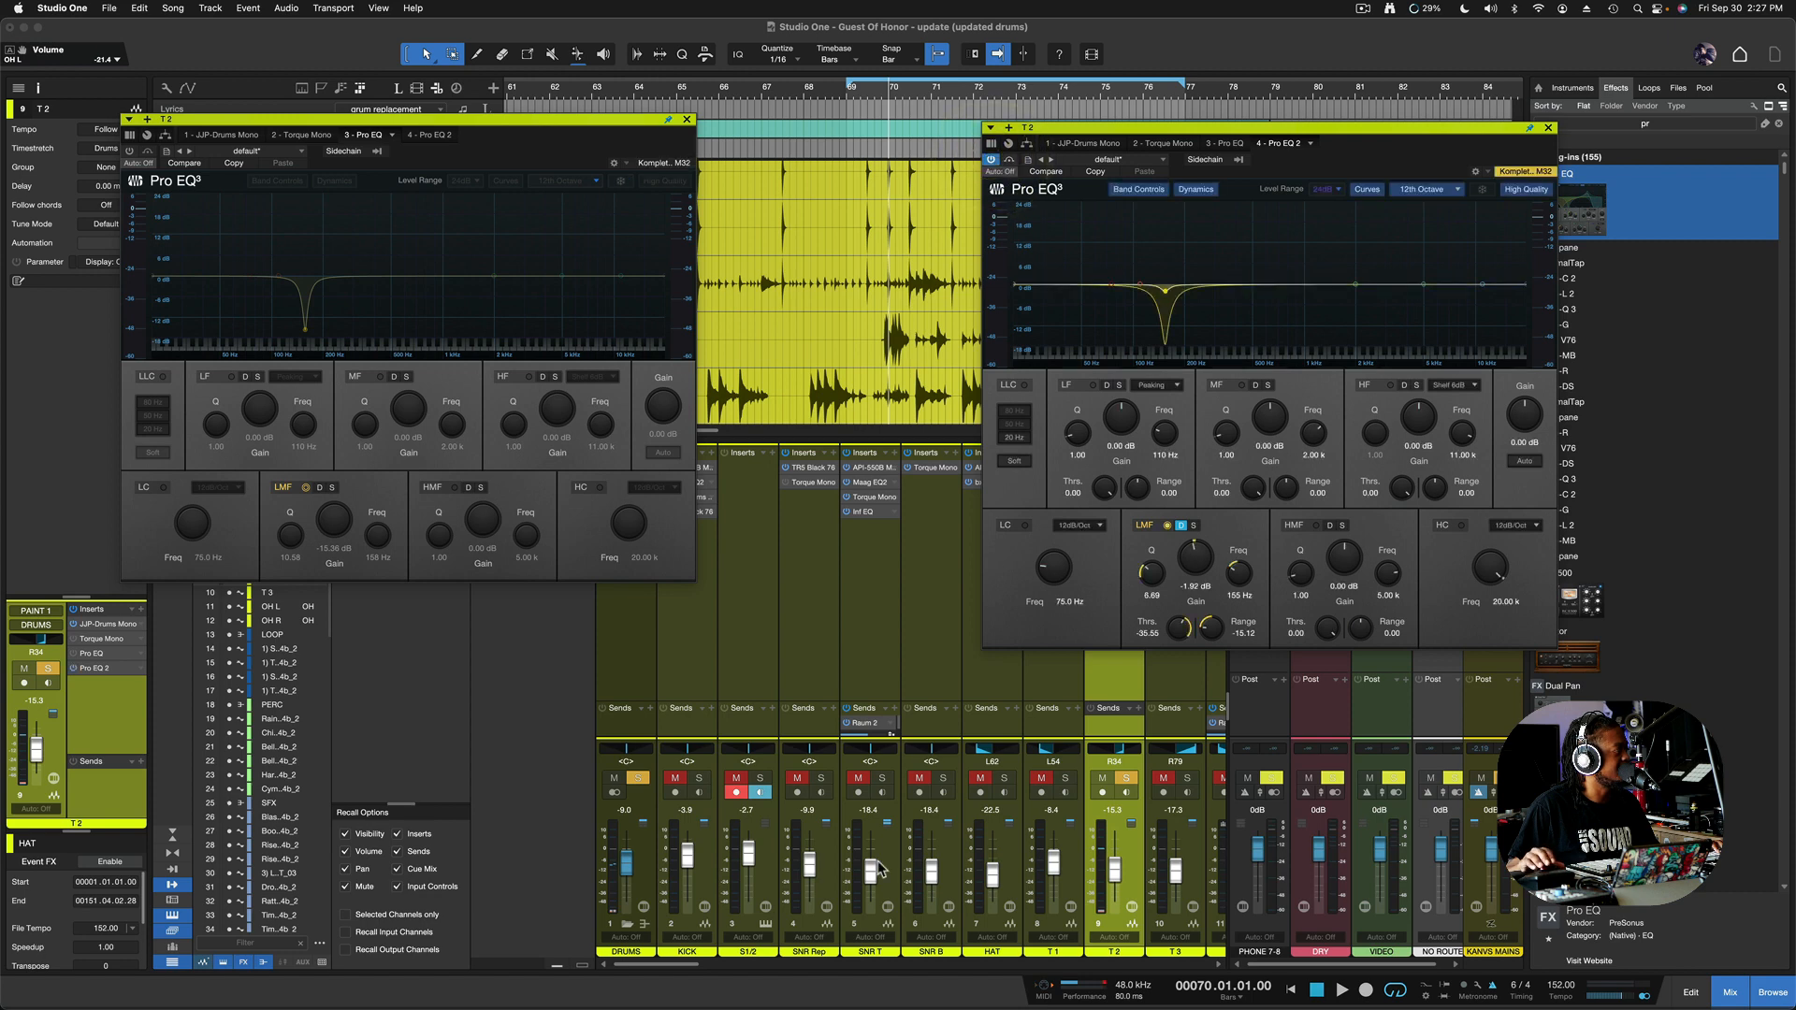
- Play the drum mix through the dynamic EQ alone and raise the T 2 fader to about −13 dB
left_click(642, 774)
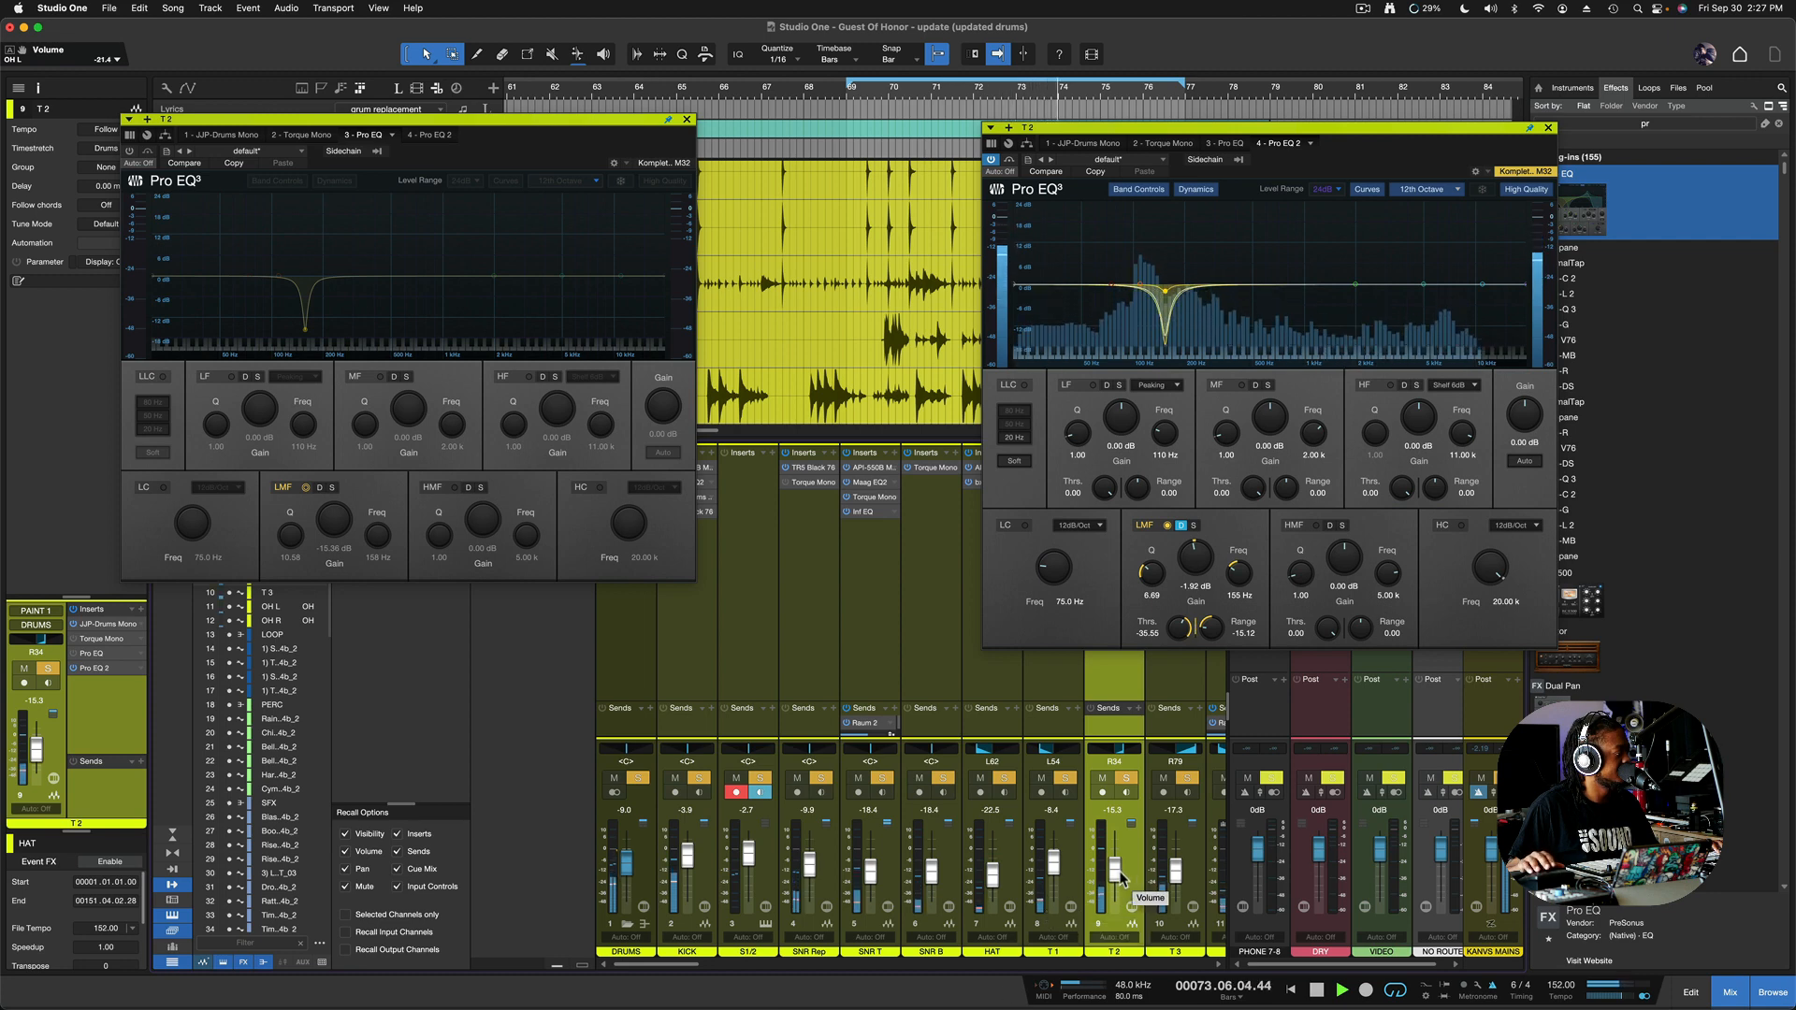
left_click_drag(1120, 875, 1120, 859)
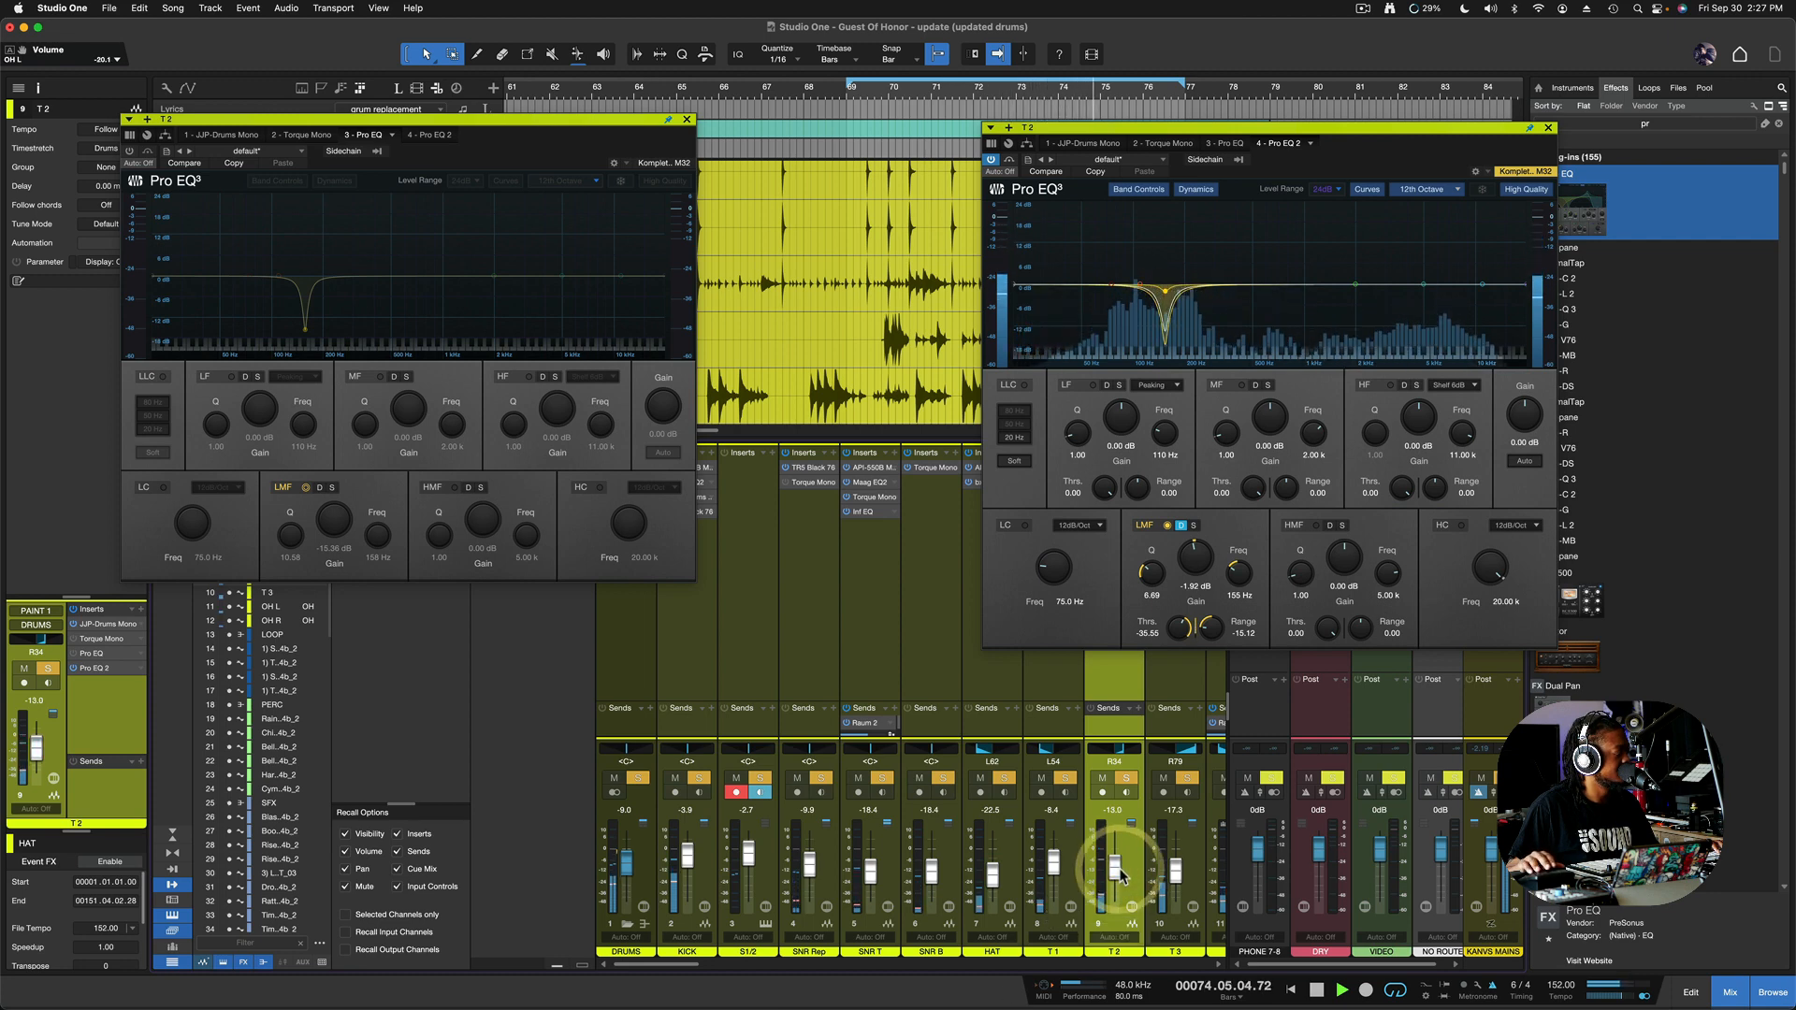